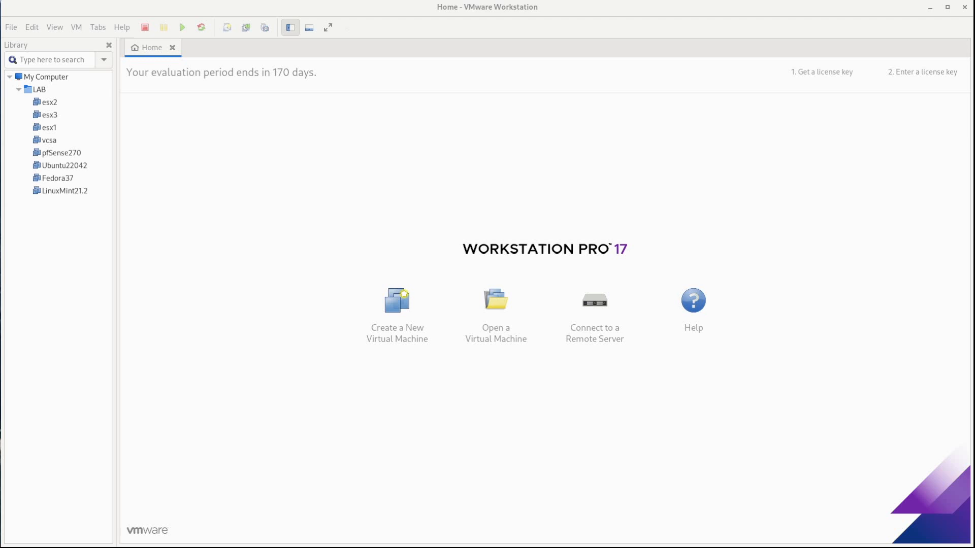
pyautogui.moveTo(502, 398)
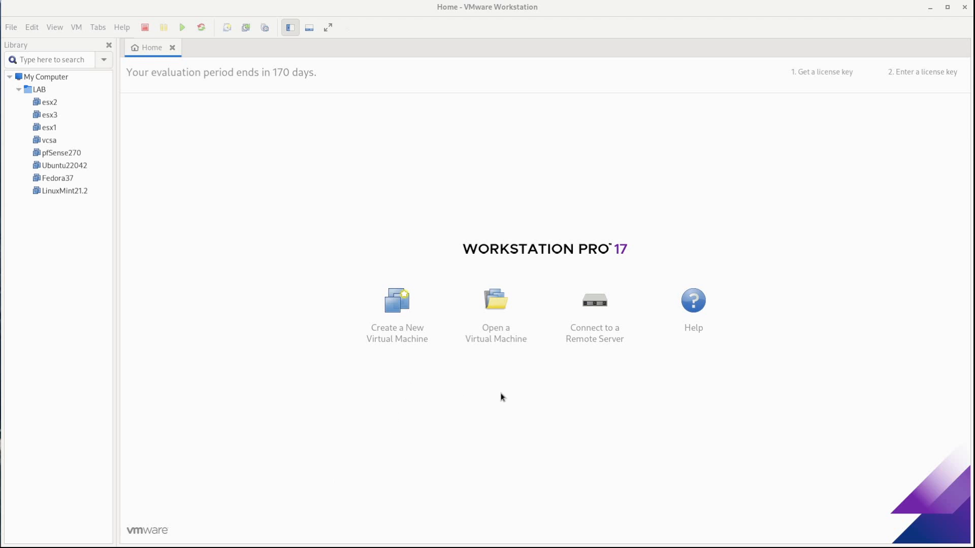
pyautogui.moveTo(488, 307)
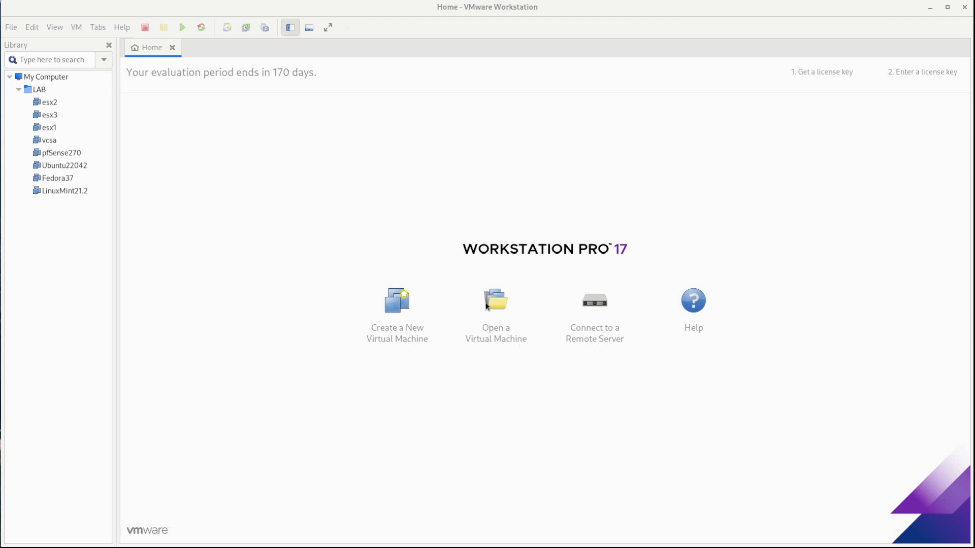
pyautogui.moveTo(504, 307)
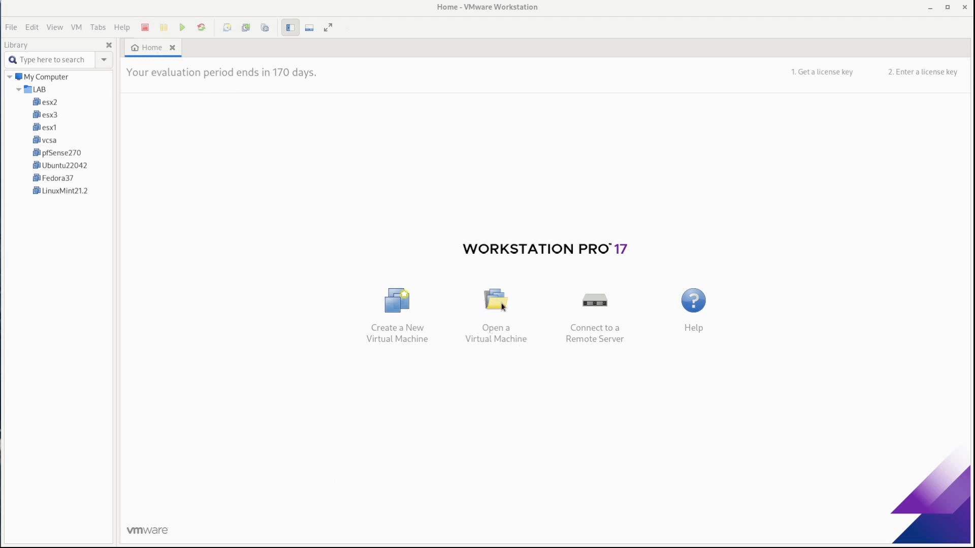
pyautogui.moveTo(496, 302)
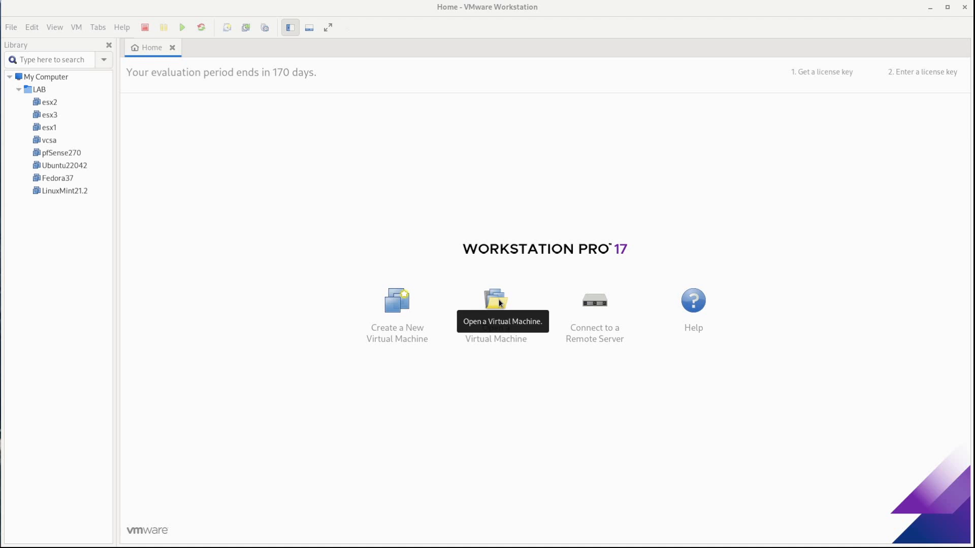
pyautogui.moveTo(116, 93)
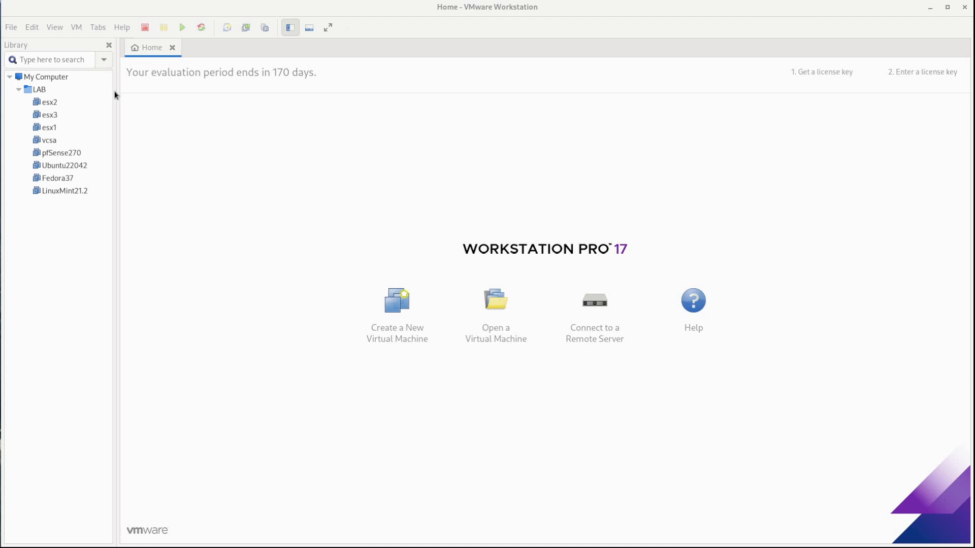
# - Start the New Virtual Machine Wizard with the Typical (recommended) configuration selected
pyautogui.click(11, 27)
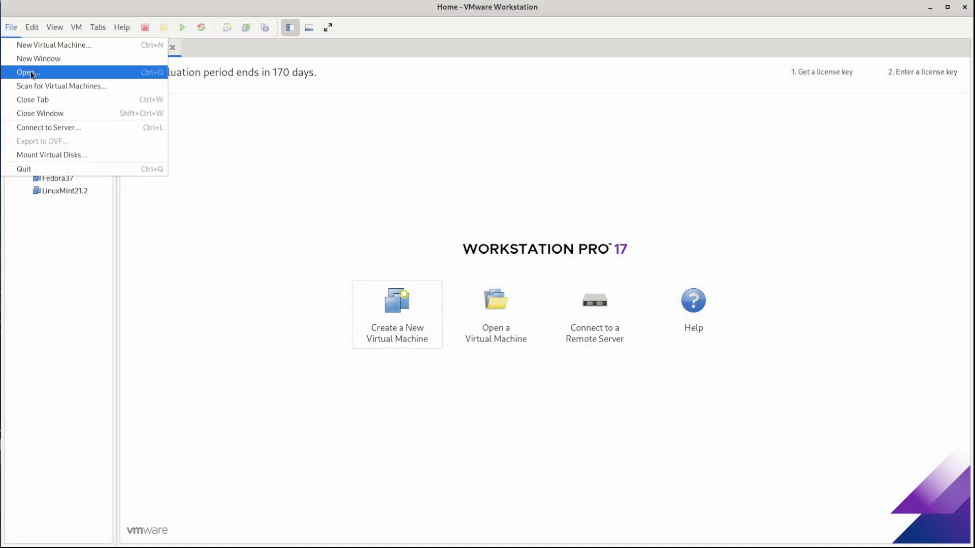
pyautogui.moveTo(541, 407)
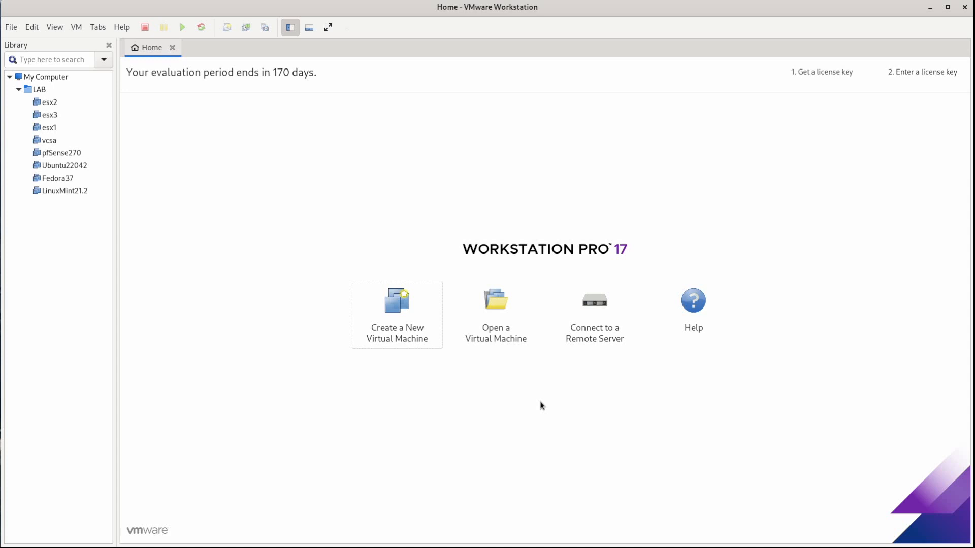
pyautogui.moveTo(397, 317)
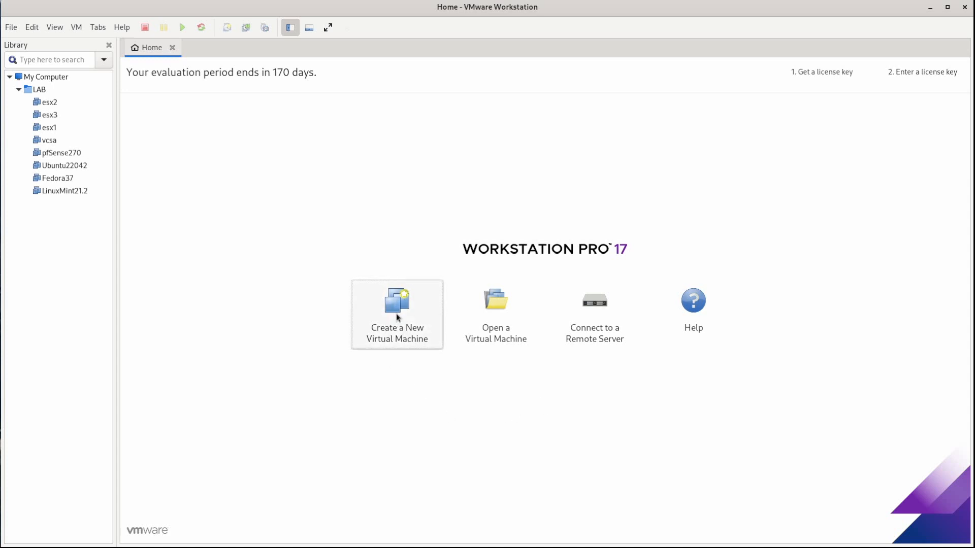
pyautogui.click(10, 27)
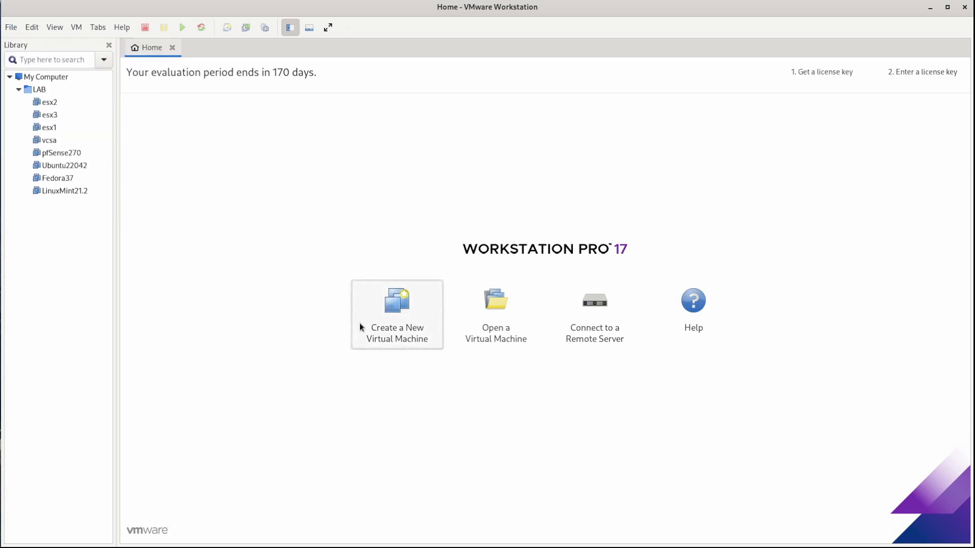
pyautogui.click(397, 314)
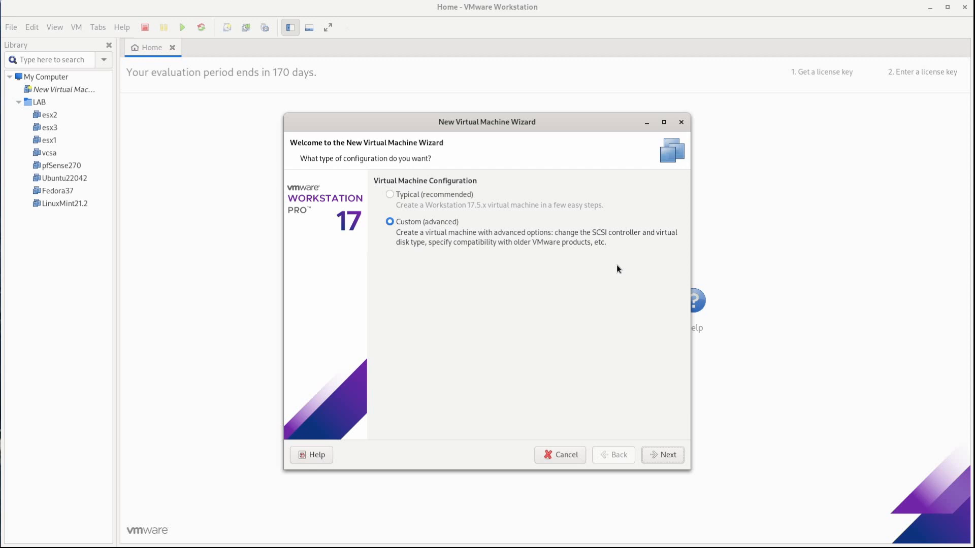
pyautogui.moveTo(409, 272)
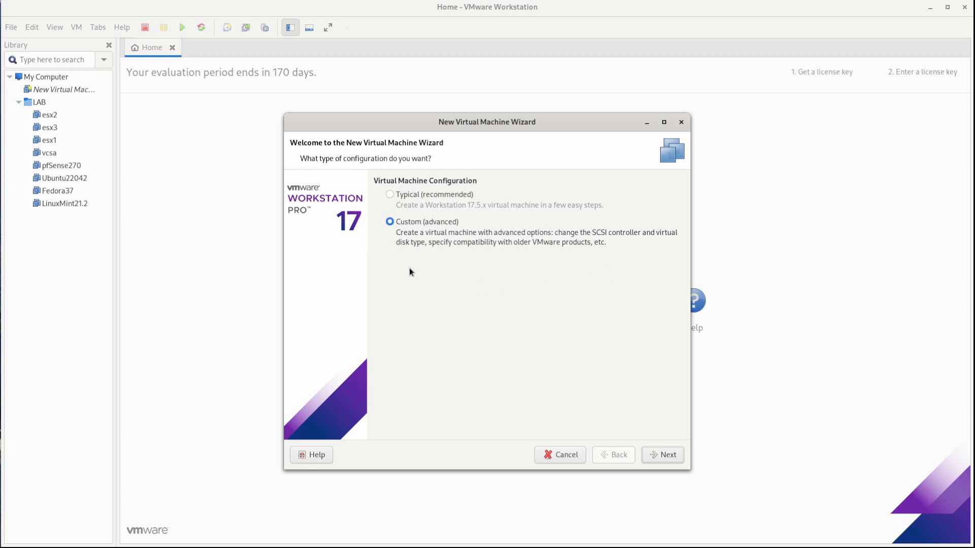
pyautogui.moveTo(420, 246)
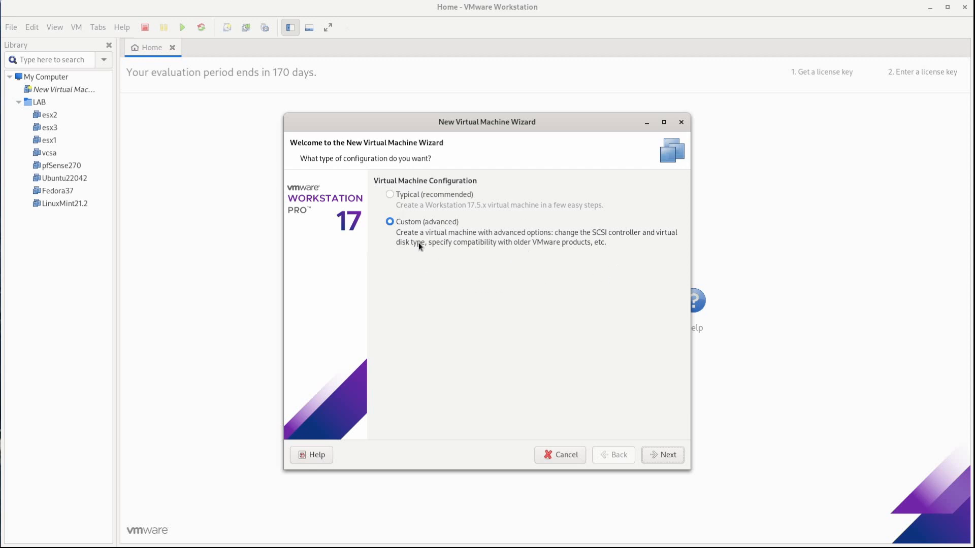
pyautogui.moveTo(635, 264)
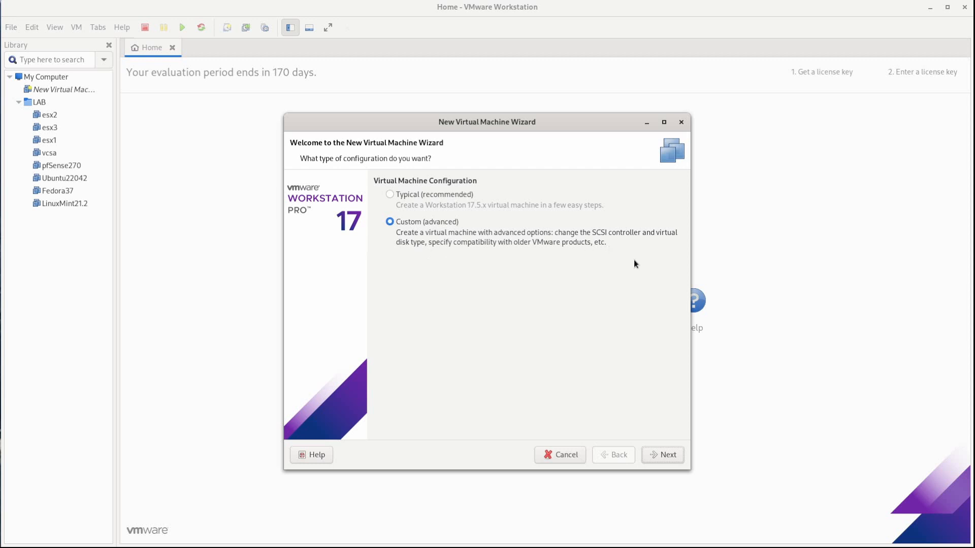
pyautogui.moveTo(513, 335)
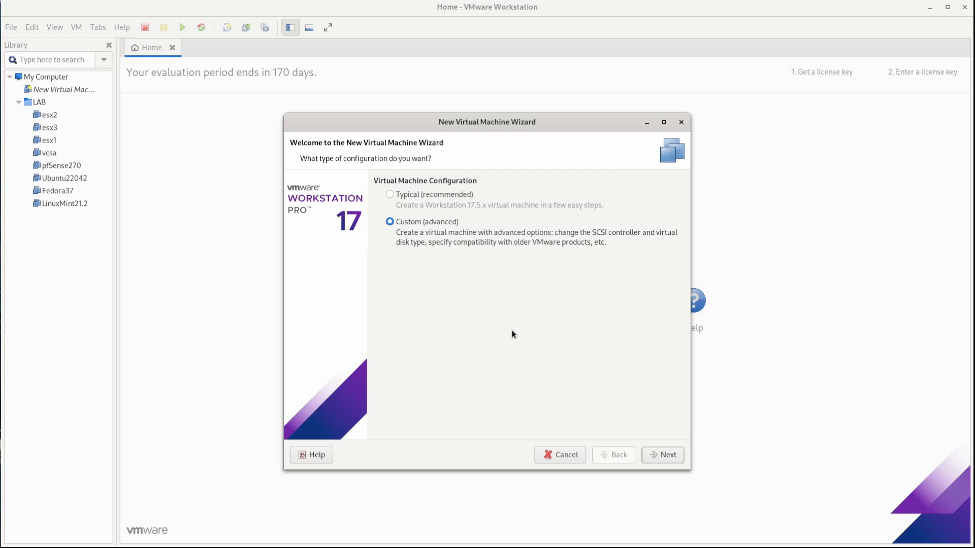
pyautogui.moveTo(524, 334)
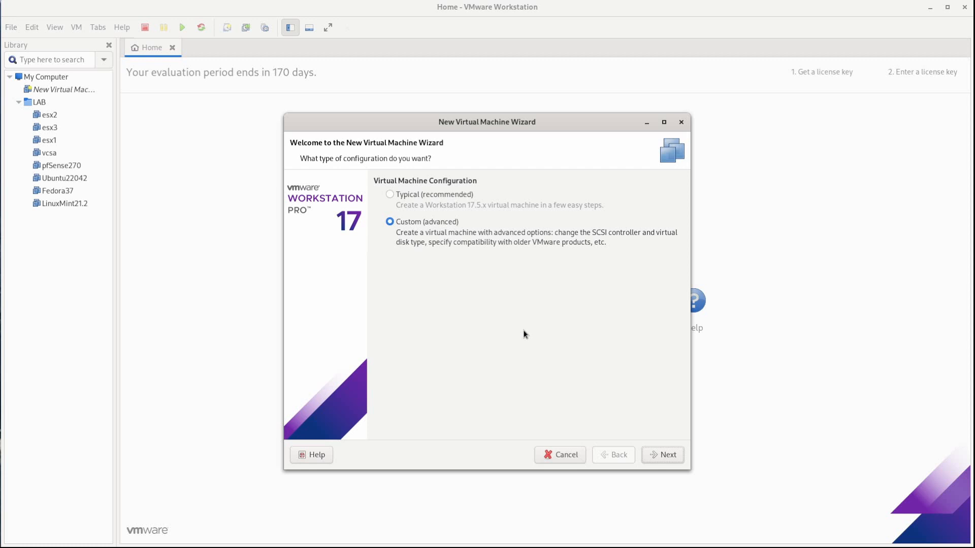
pyautogui.click(390, 194)
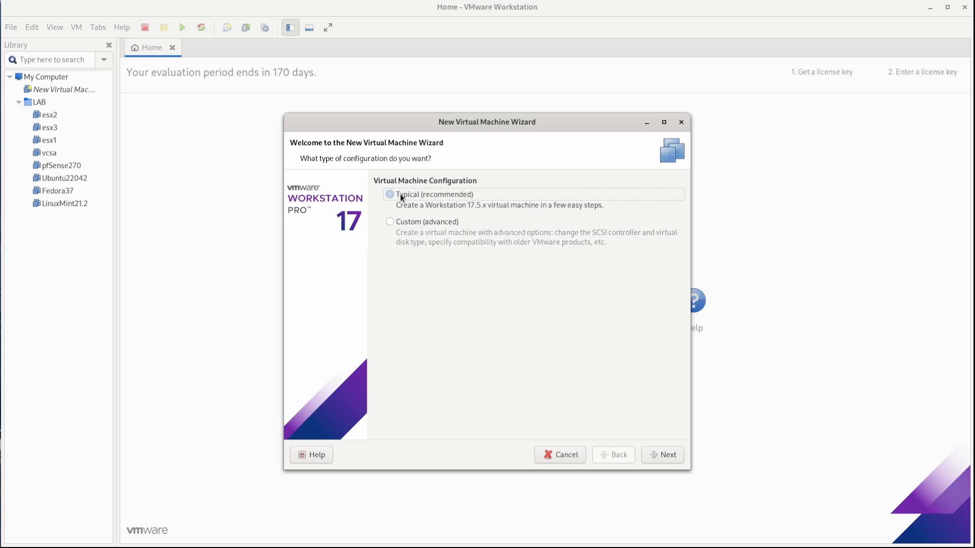
pyautogui.click(390, 194)
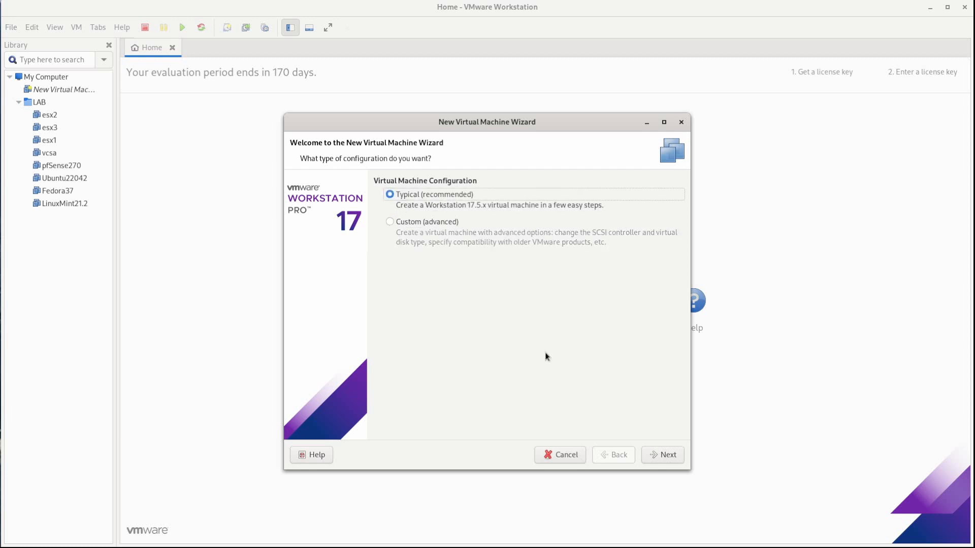
# - Choose the Windows 11 ISO from the files folder as the installer disc image
pyautogui.click(662, 454)
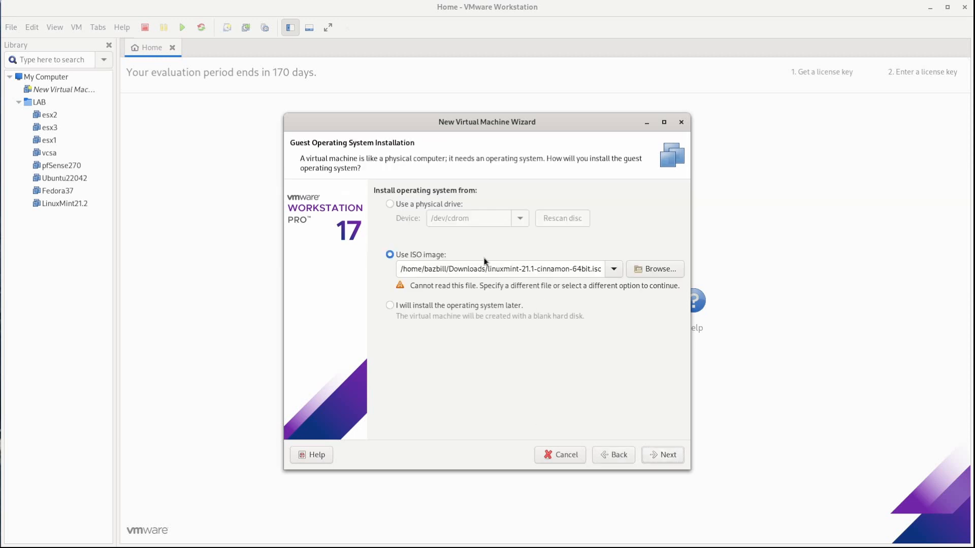
pyautogui.moveTo(404, 232)
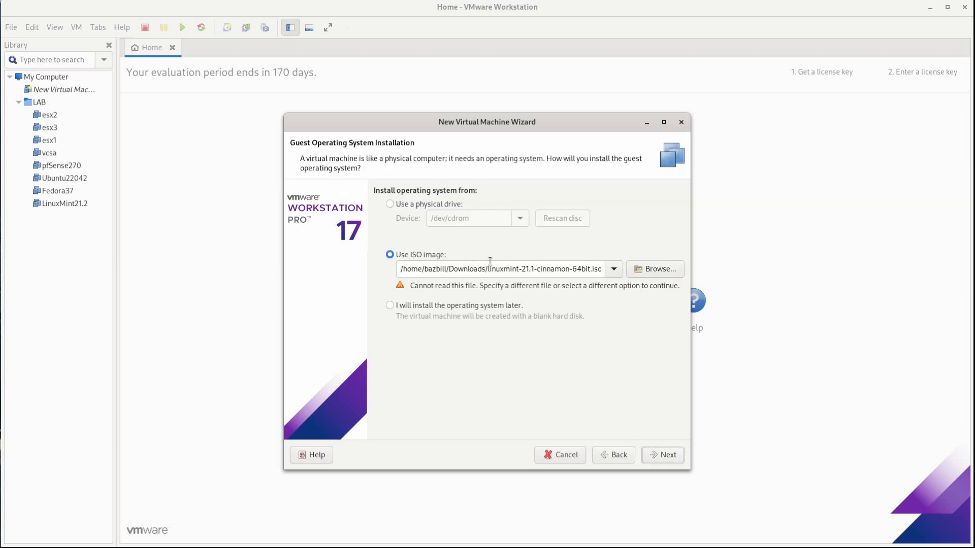
pyautogui.click(654, 269)
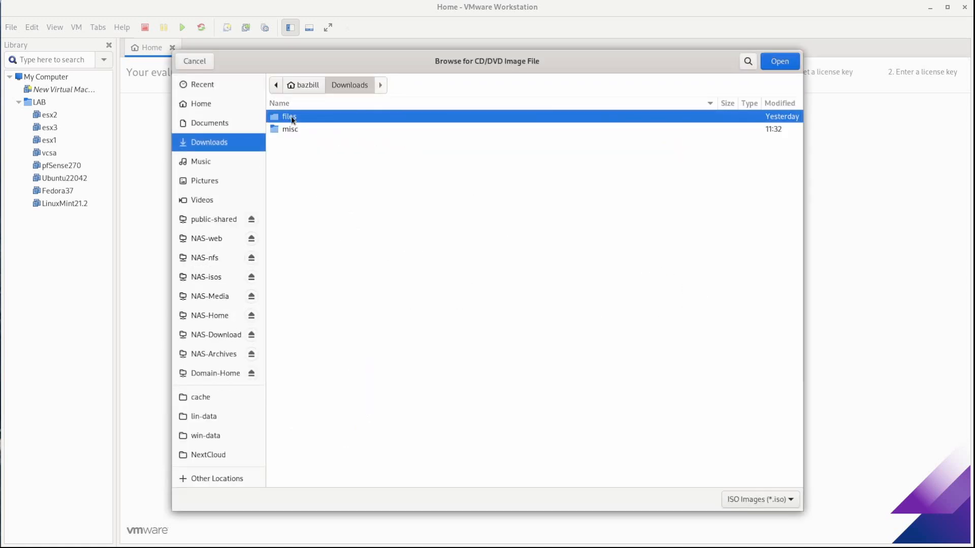
pyautogui.doubleClick(289, 117)
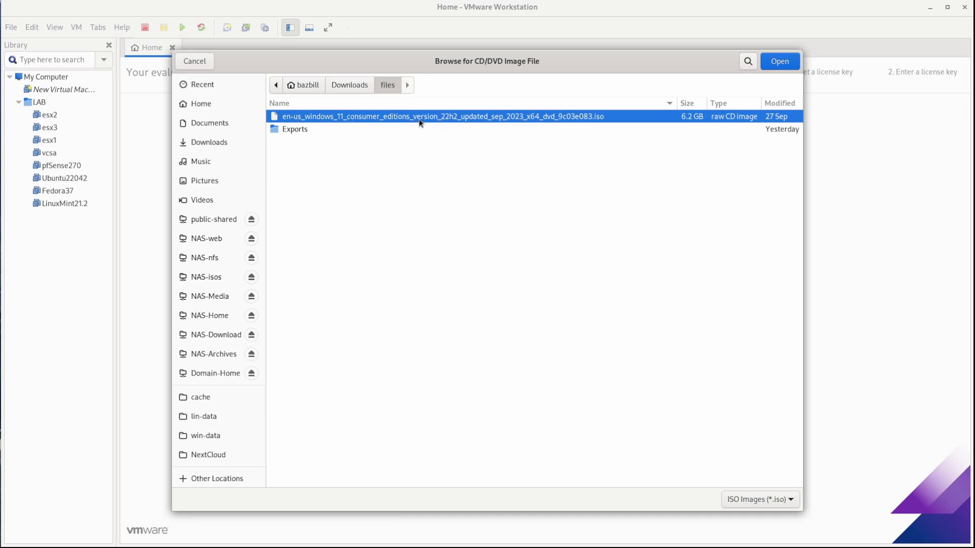
pyautogui.moveTo(459, 122)
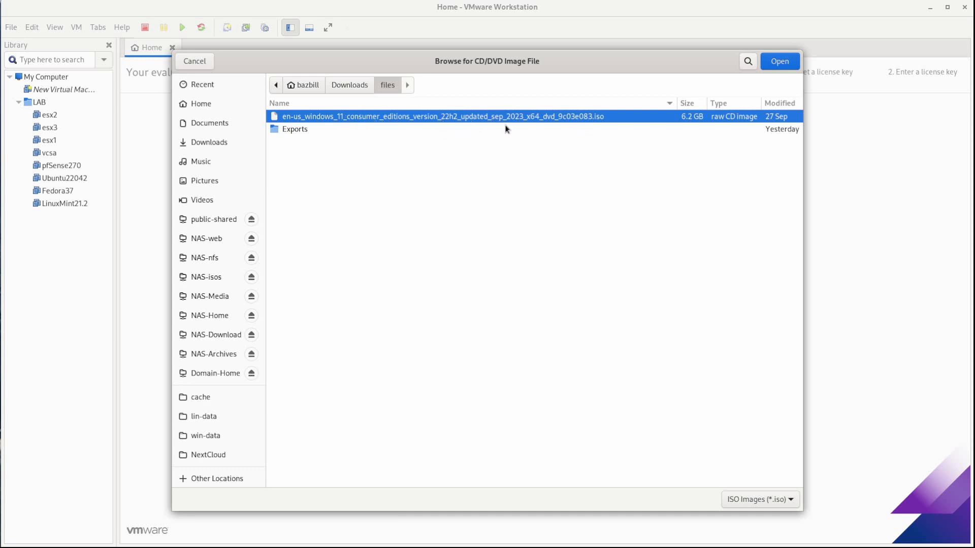
pyautogui.moveTo(457, 127)
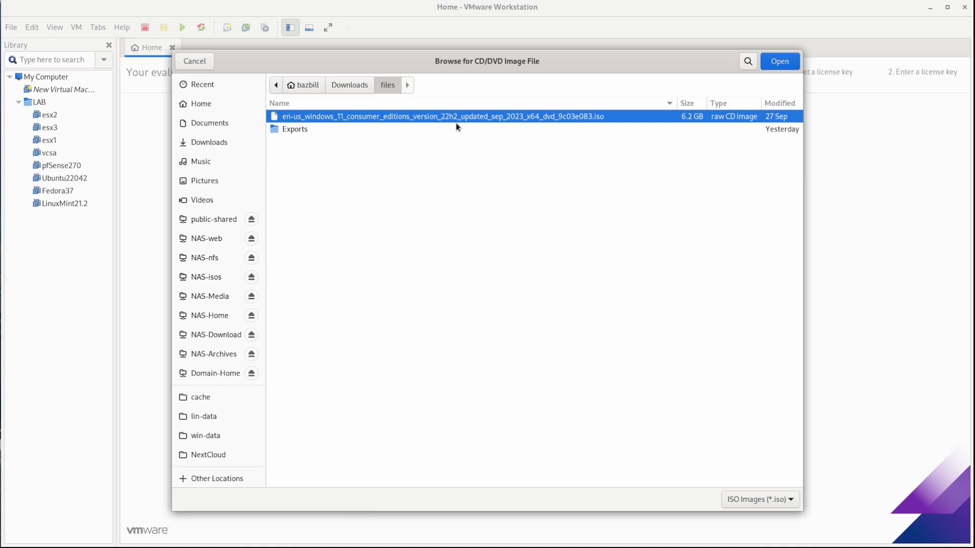
pyautogui.click(778, 61)
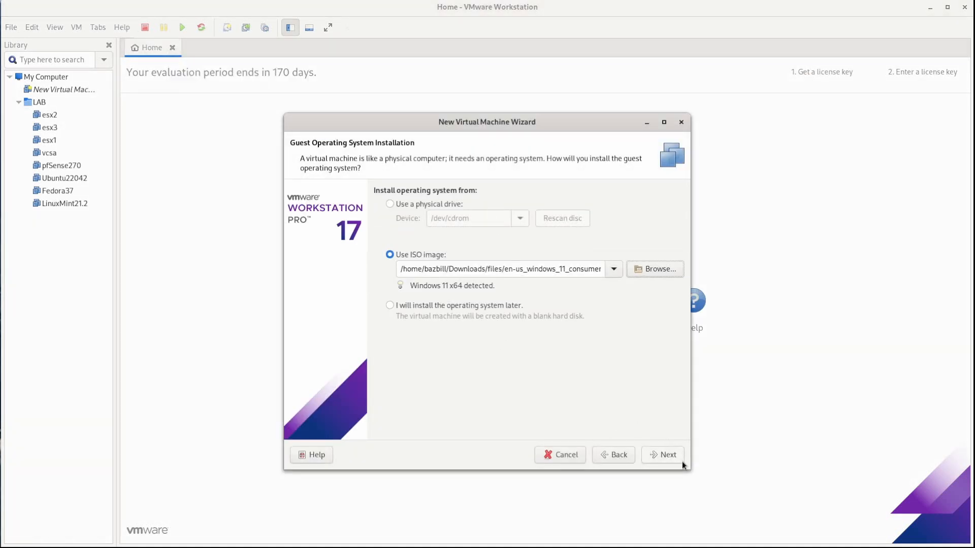
# - Replace the default virtual machine name with Win11-vm
pyautogui.click(663, 454)
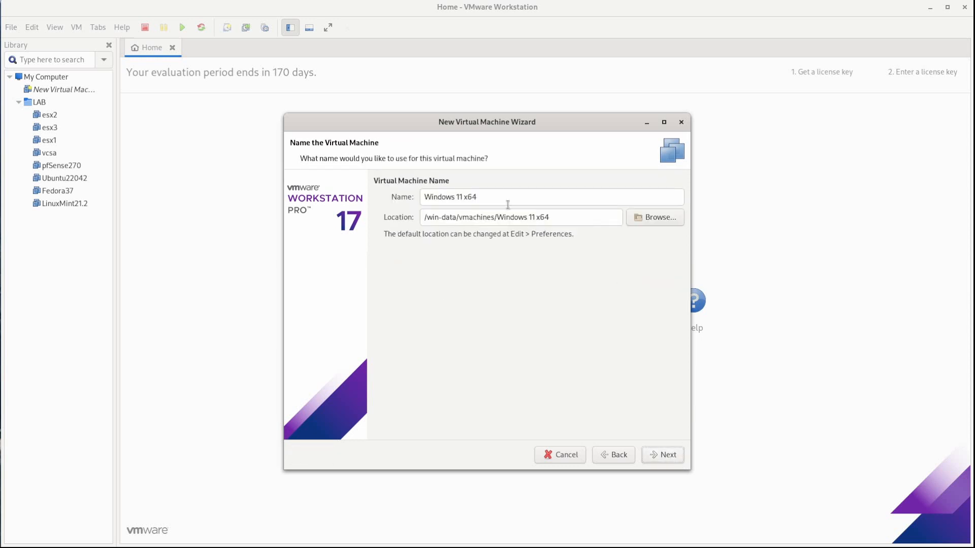
pyautogui.click(551, 196)
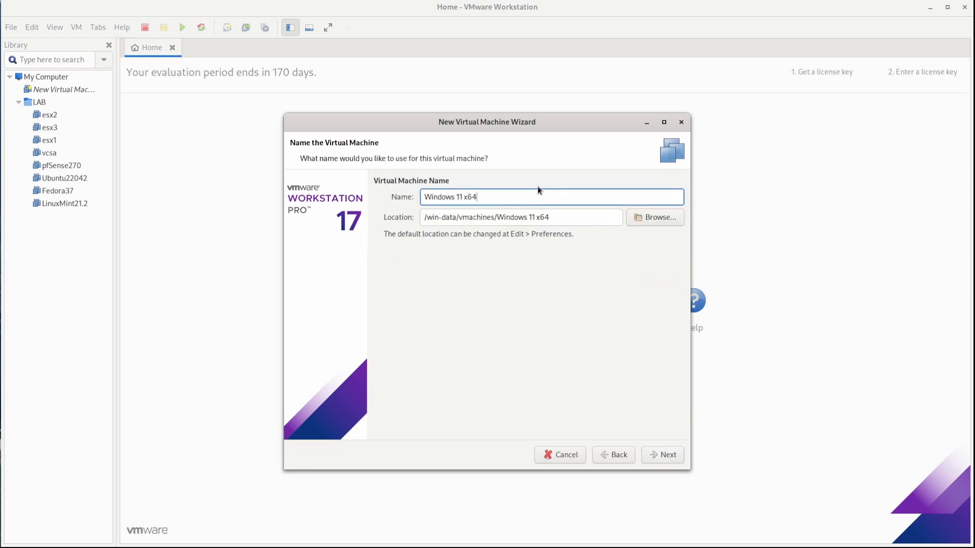
pyautogui.write('Win11-v')
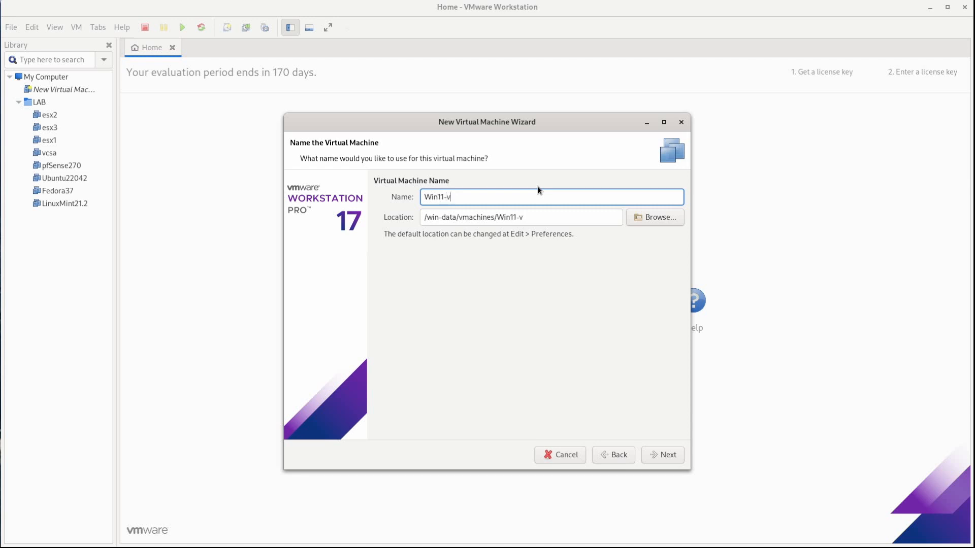
pyautogui.write('m')
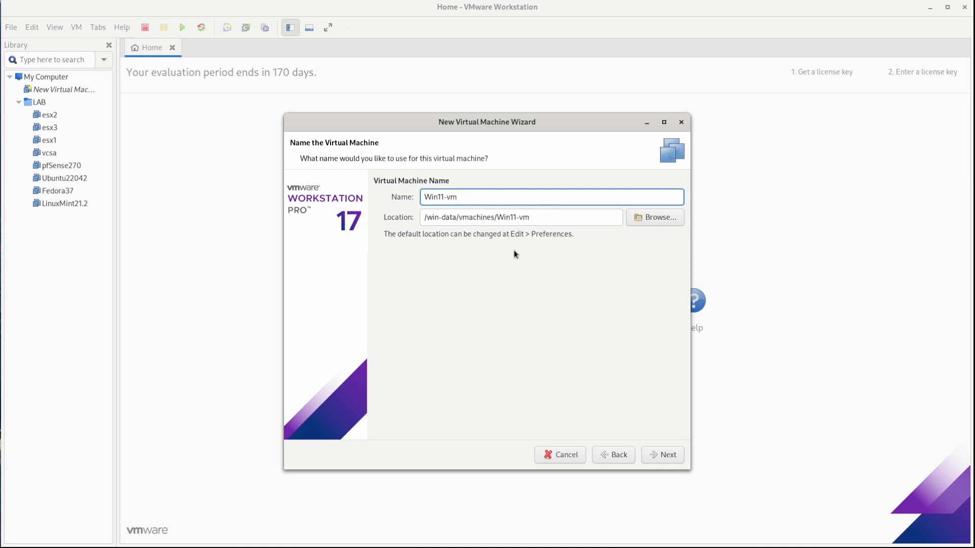
# - Enter and confirm the TPM encryption password on the Encryption Information page
pyautogui.click(663, 455)
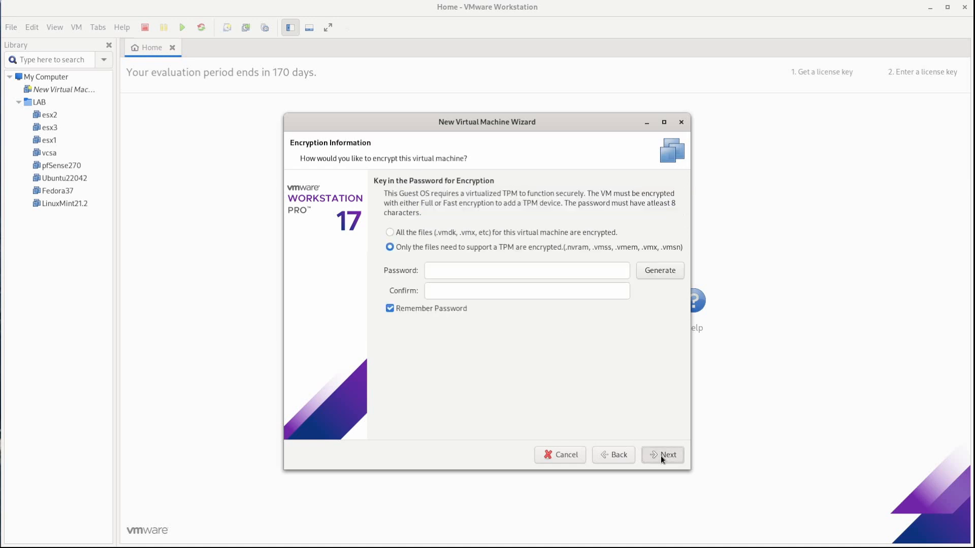
pyautogui.moveTo(455, 219)
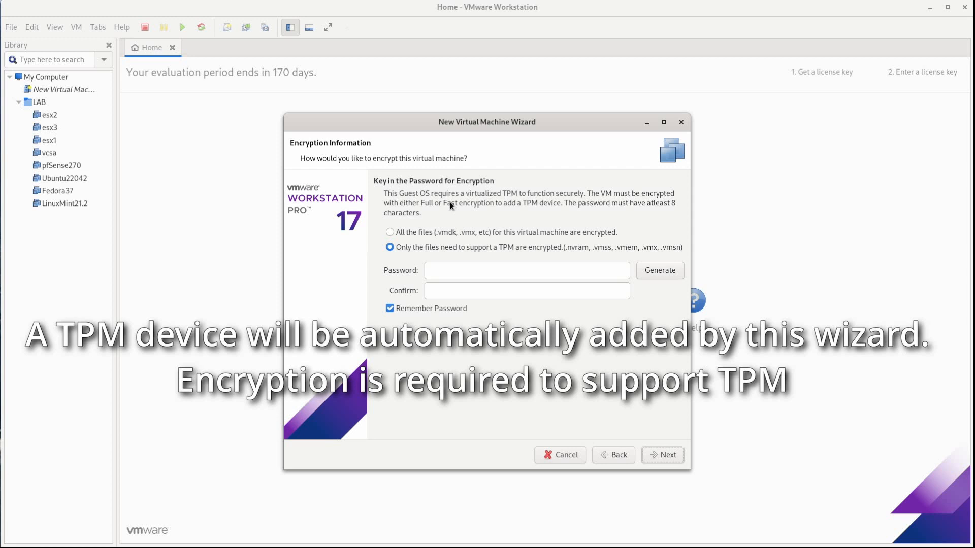
pyautogui.moveTo(488, 282)
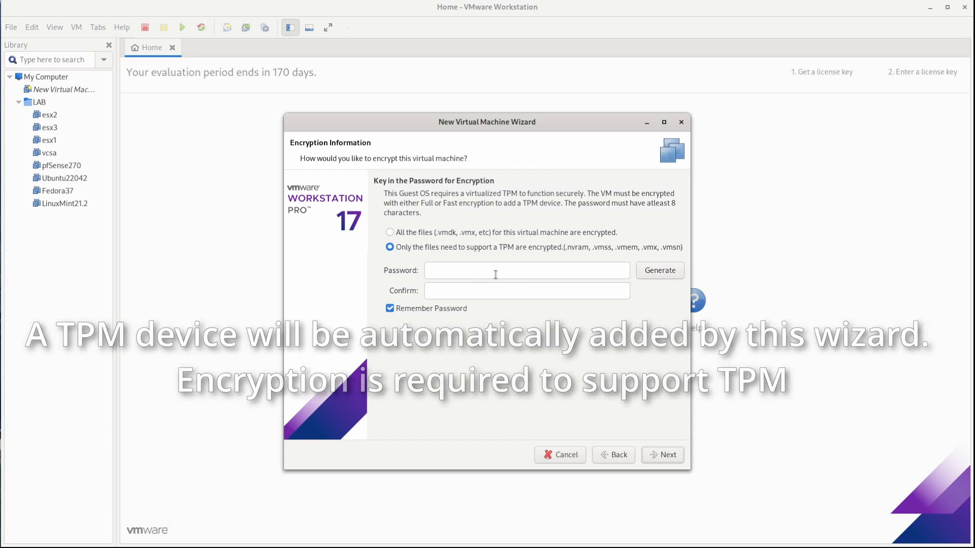
pyautogui.click(526, 270)
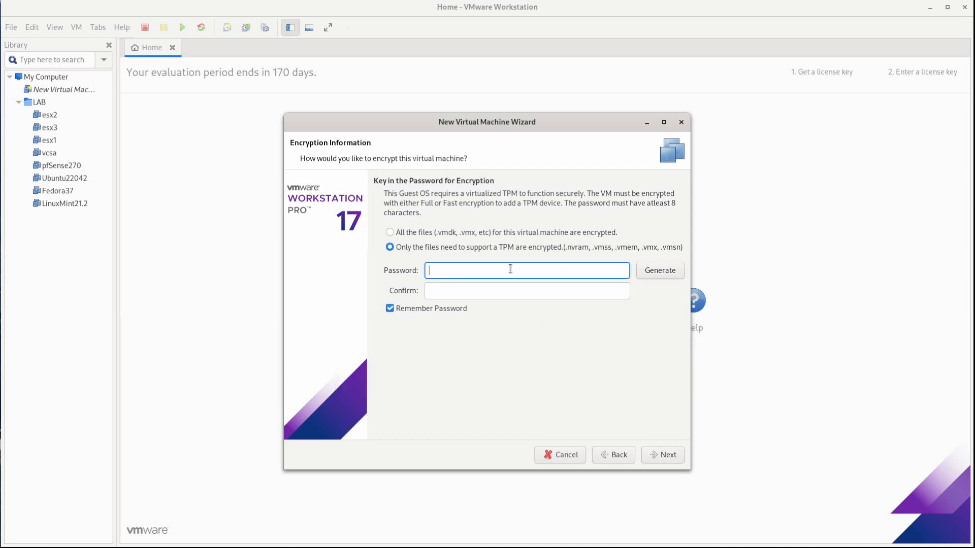
pyautogui.click(659, 270)
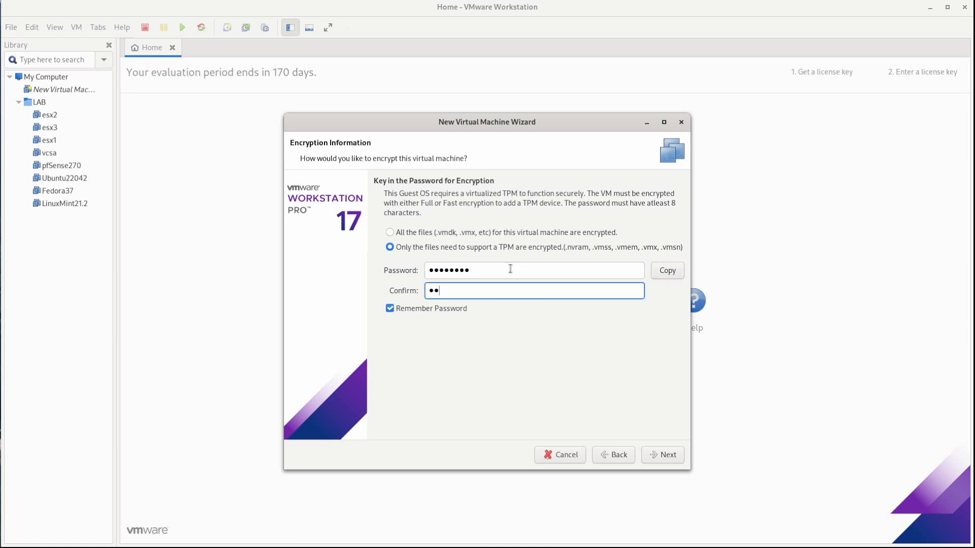
pyautogui.write('••••••')
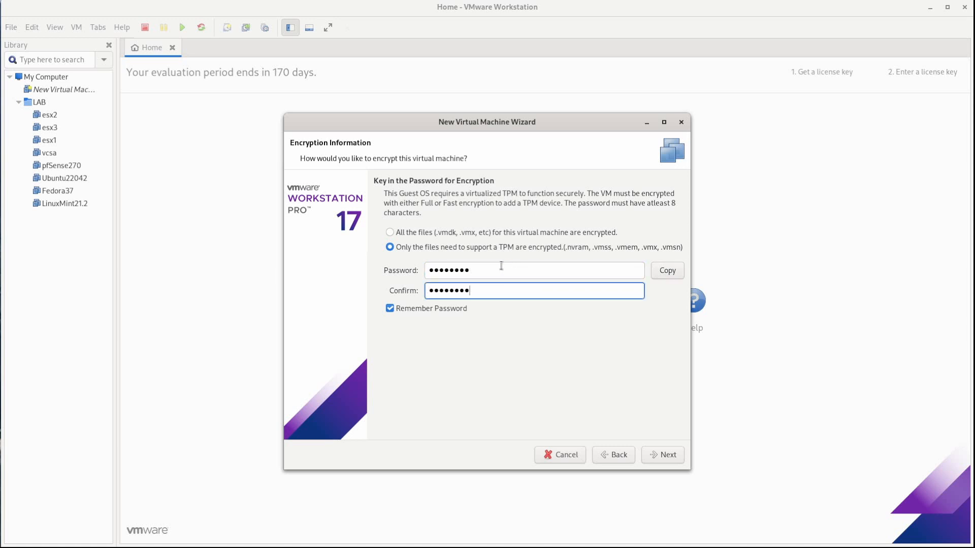
pyautogui.click(663, 454)
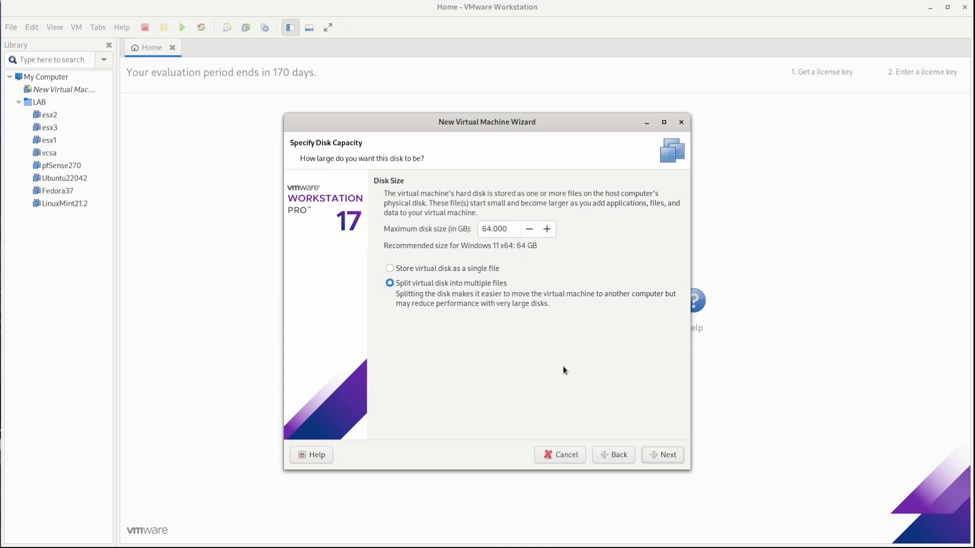
pyautogui.moveTo(562, 368)
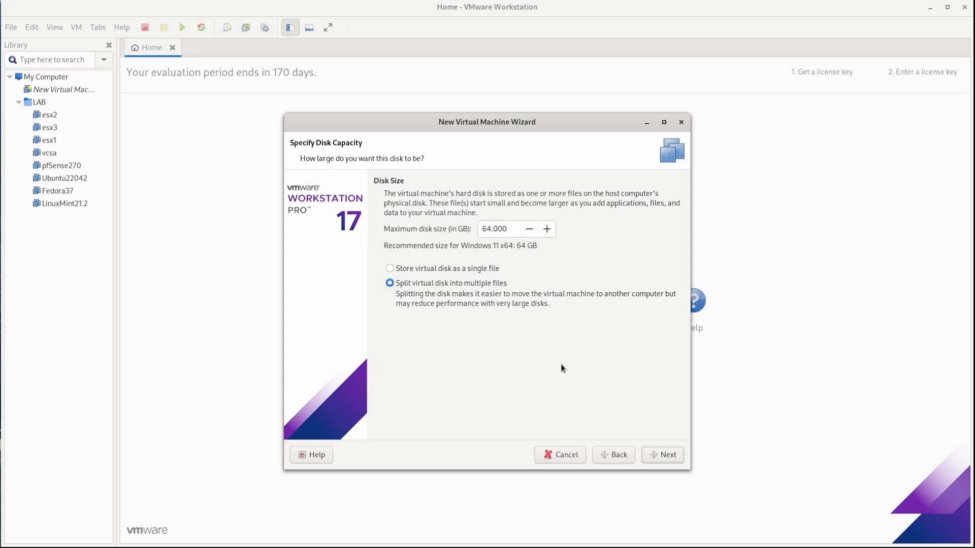
pyautogui.moveTo(429, 292)
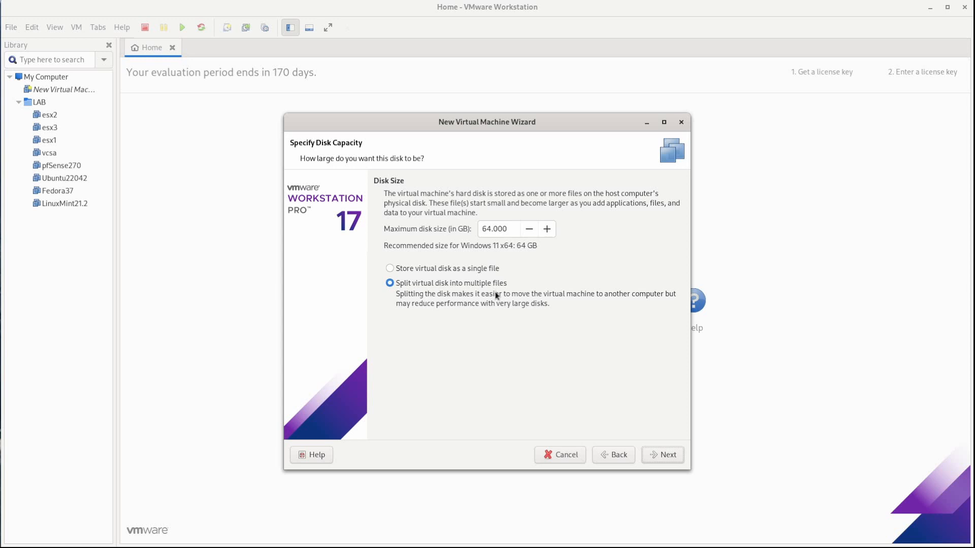
pyautogui.moveTo(624, 427)
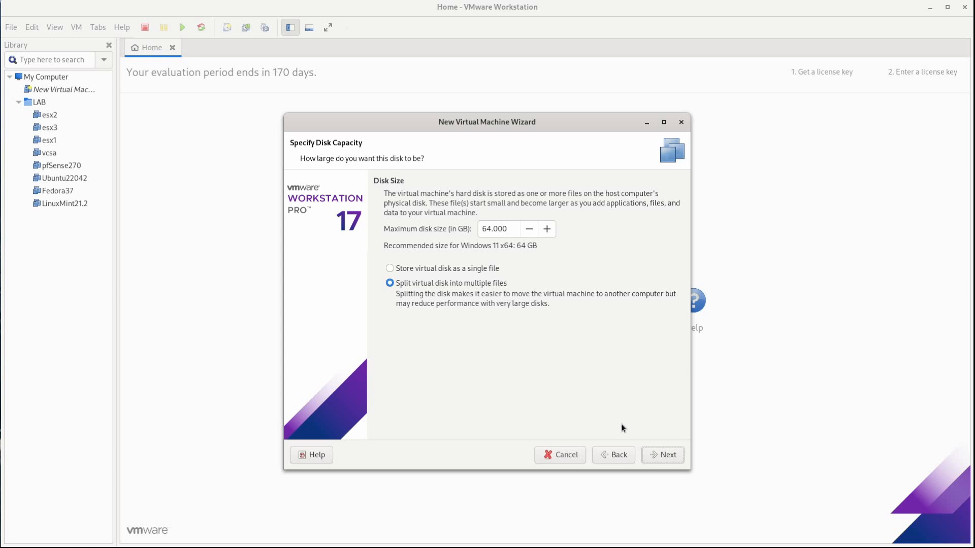
# - Accept the 64 GB split-file disk and reach the Ready to Create summary
pyautogui.click(666, 454)
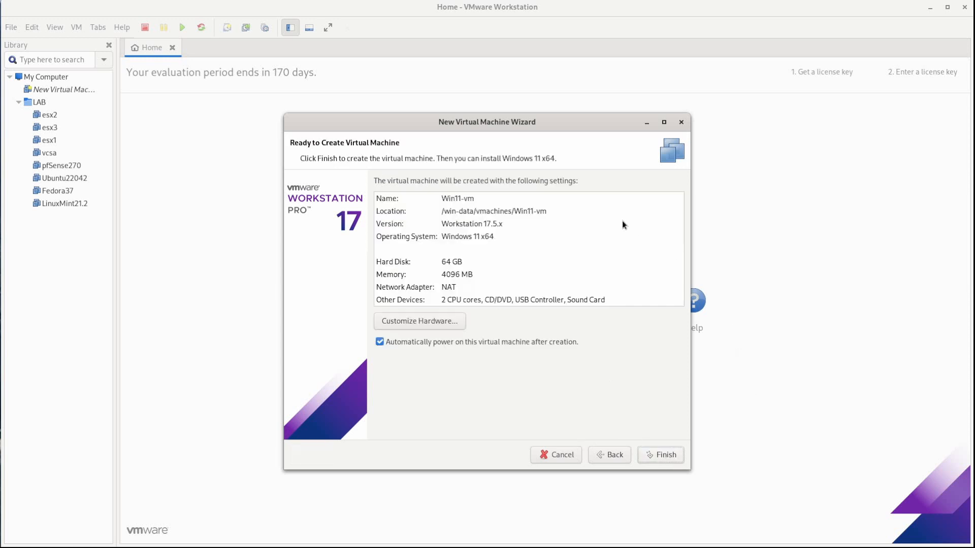
pyautogui.moveTo(481, 288)
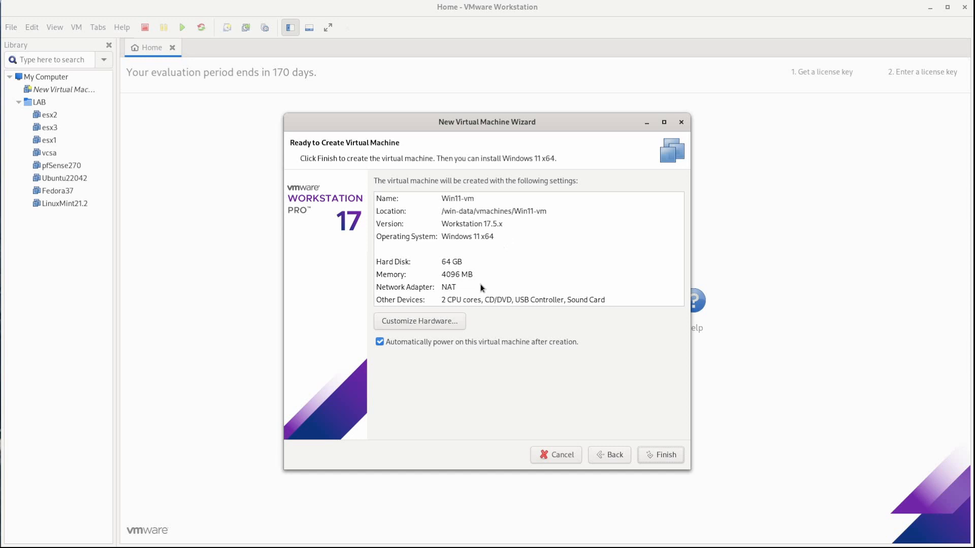
# - Raise Win11-vm's memory to 16384 MB in Customize Hardware
pyautogui.click(419, 322)
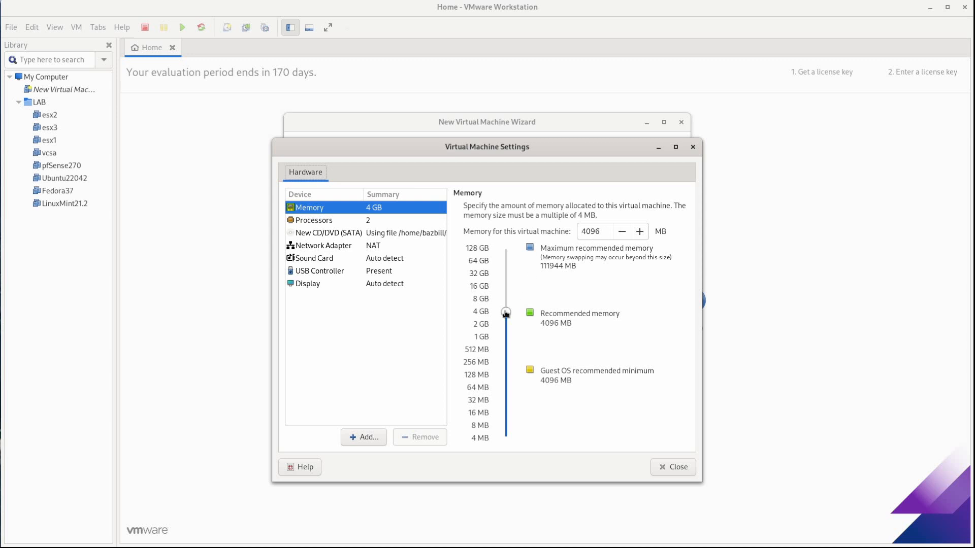
pyautogui.moveTo(504, 312); pyautogui.dragTo(505, 308)
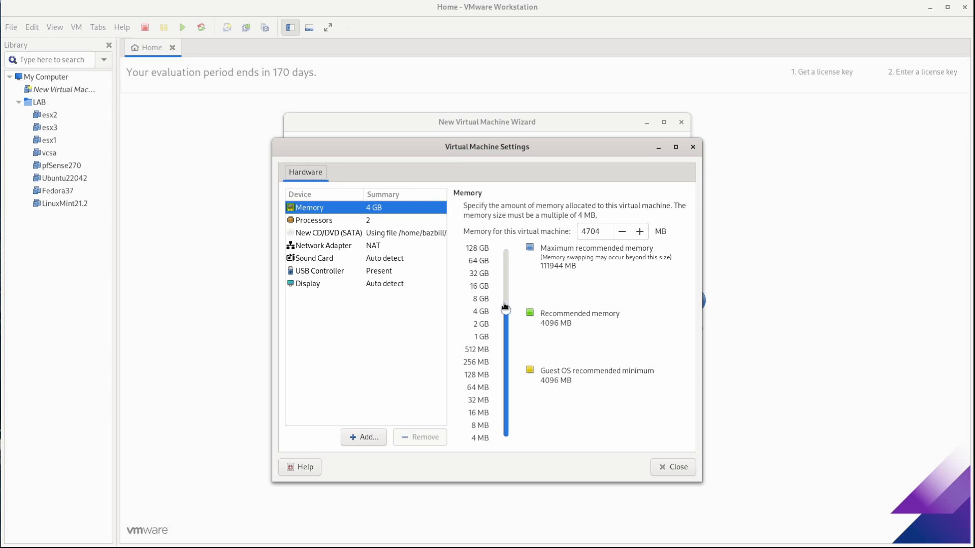
pyautogui.moveTo(505, 308); pyautogui.dragTo(506, 302)
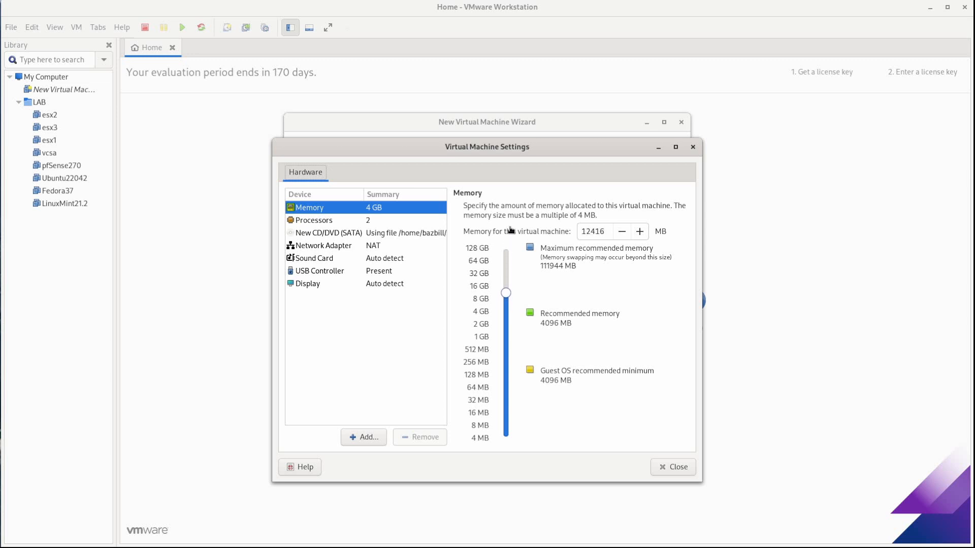
pyautogui.moveTo(506, 293); pyautogui.dragTo(505, 286)
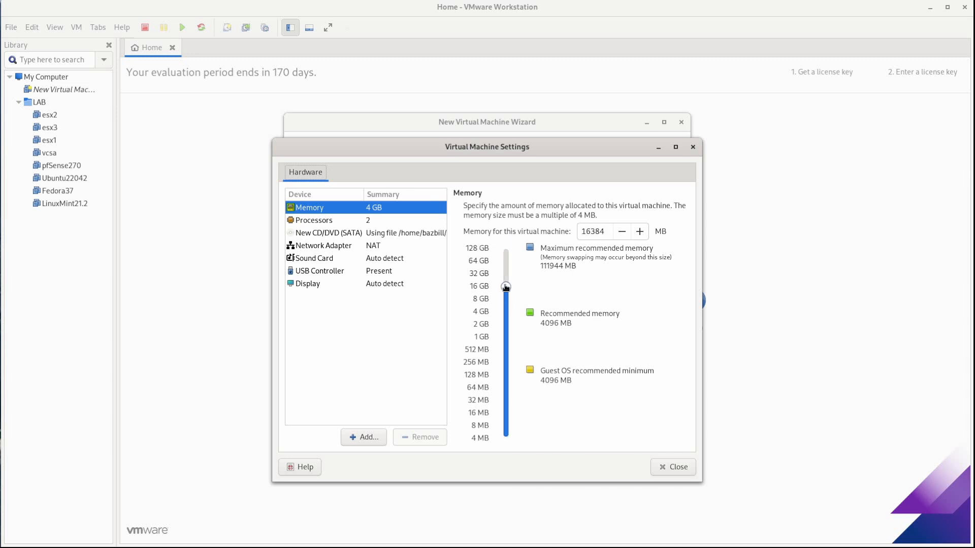
pyautogui.click(314, 220)
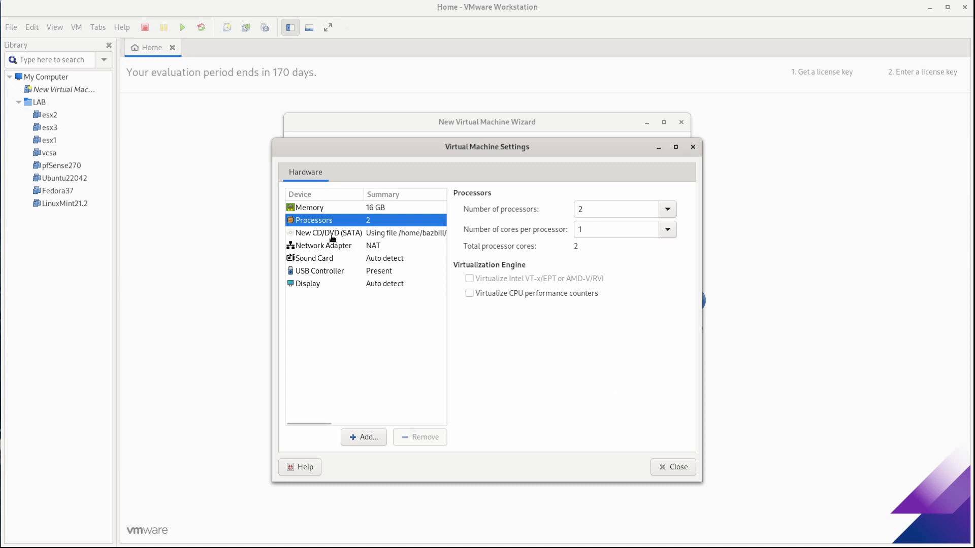
# - Switch the network adapter from NAT to the MGMT LAN segment
pyautogui.click(324, 244)
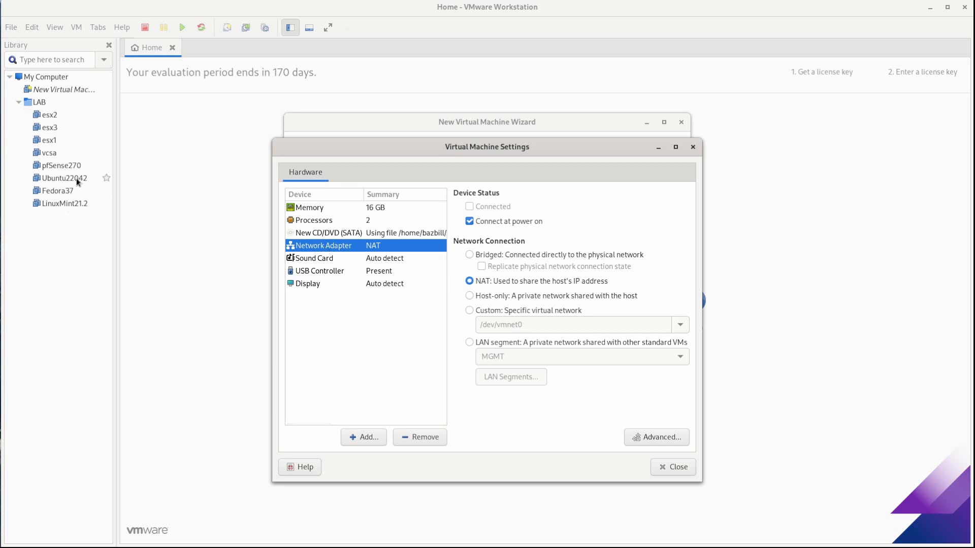
pyautogui.moveTo(44, 174)
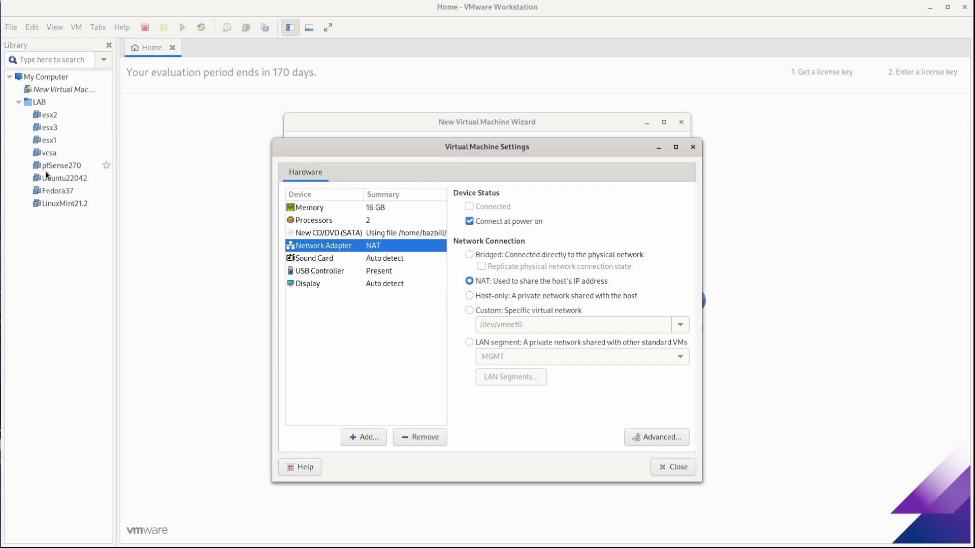
pyautogui.moveTo(403, 256)
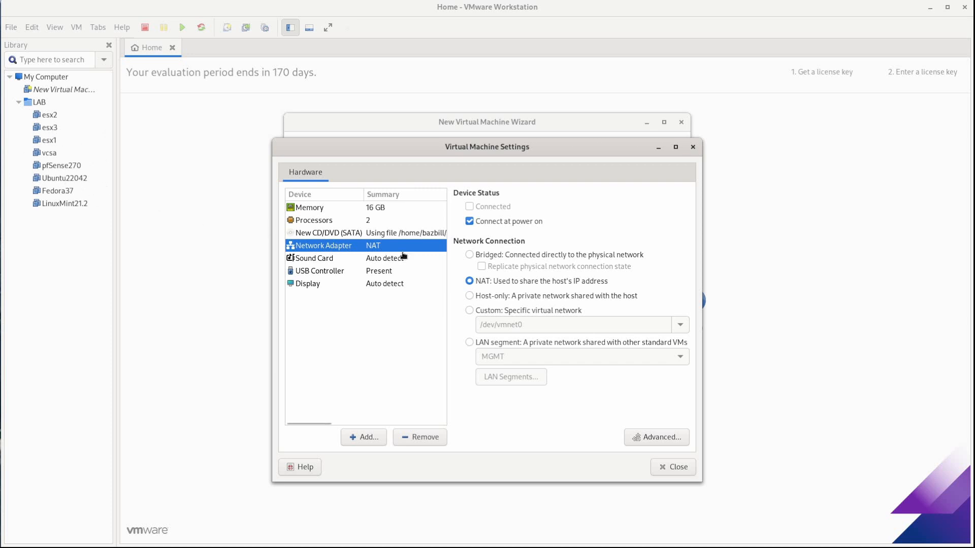
pyautogui.moveTo(397, 267)
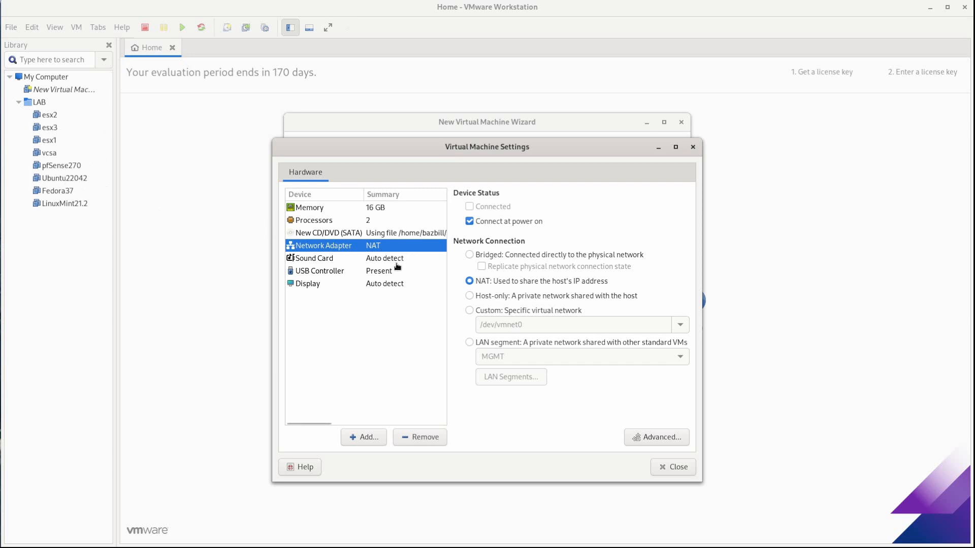
pyautogui.moveTo(388, 376)
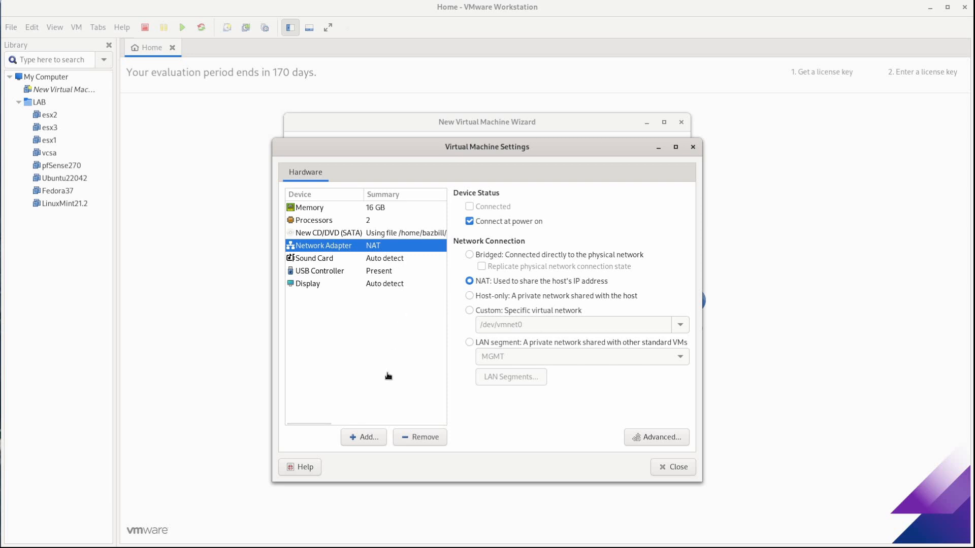
pyautogui.moveTo(78, 141)
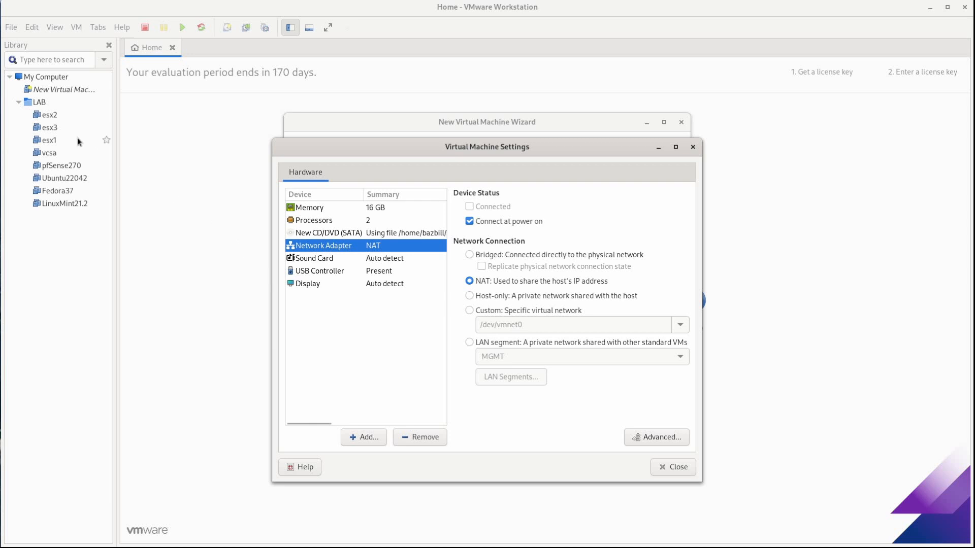
pyautogui.moveTo(59, 168)
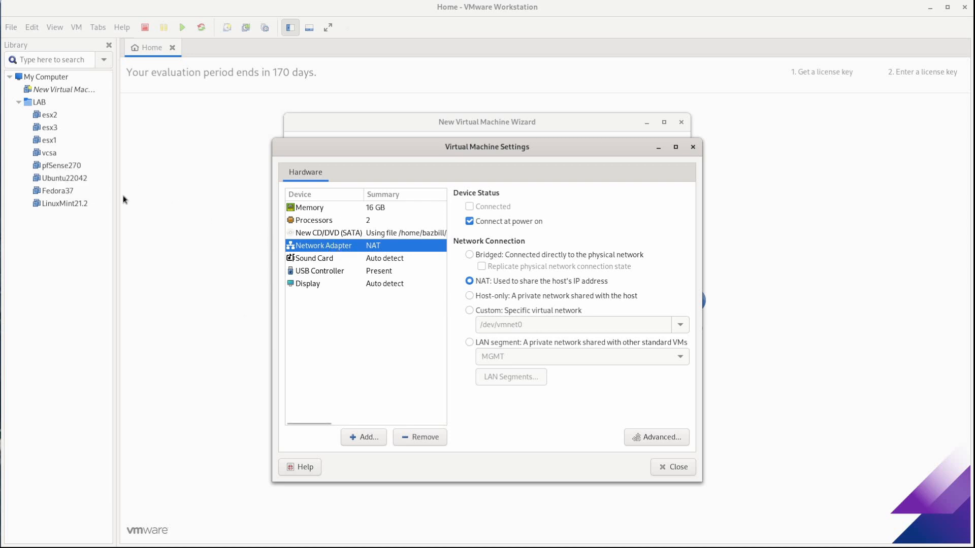
pyautogui.moveTo(241, 329)
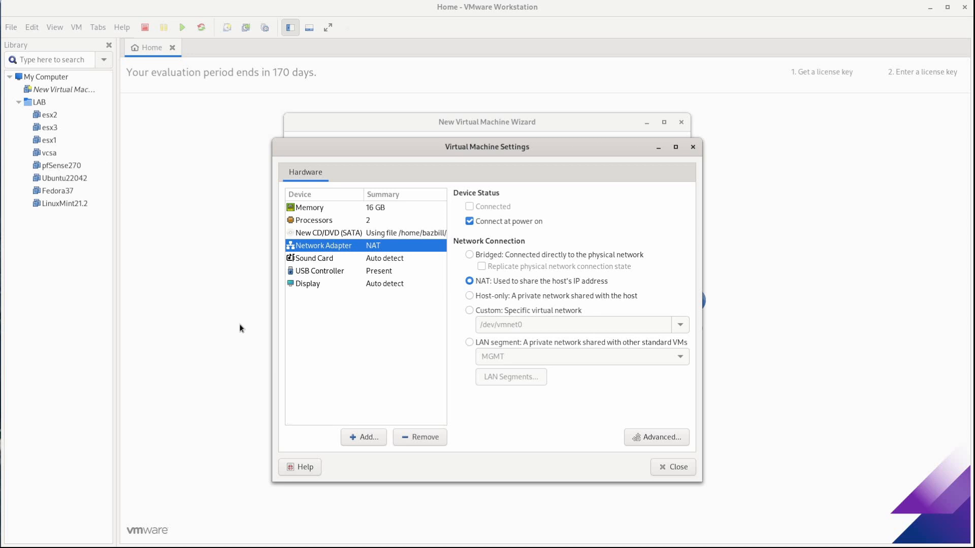
pyautogui.click(469, 342)
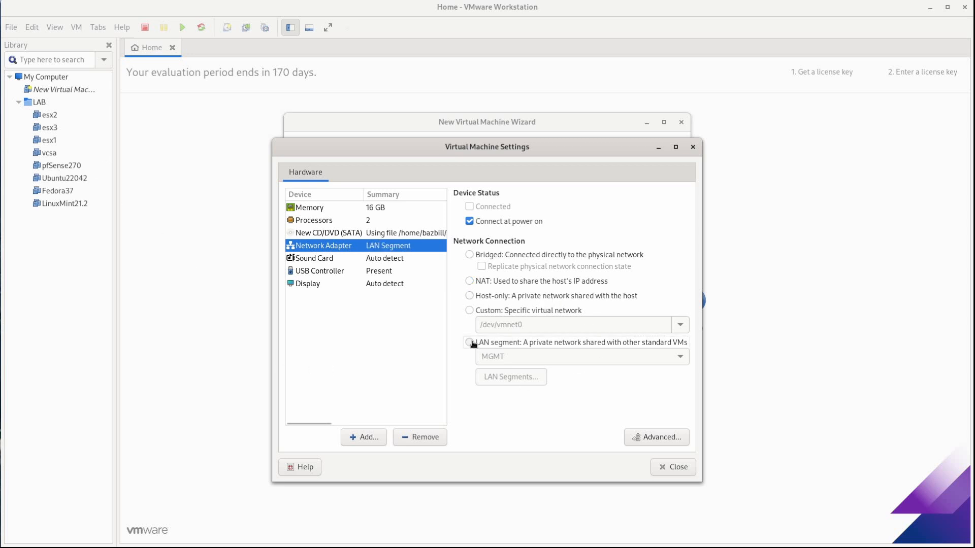
pyautogui.click(469, 343)
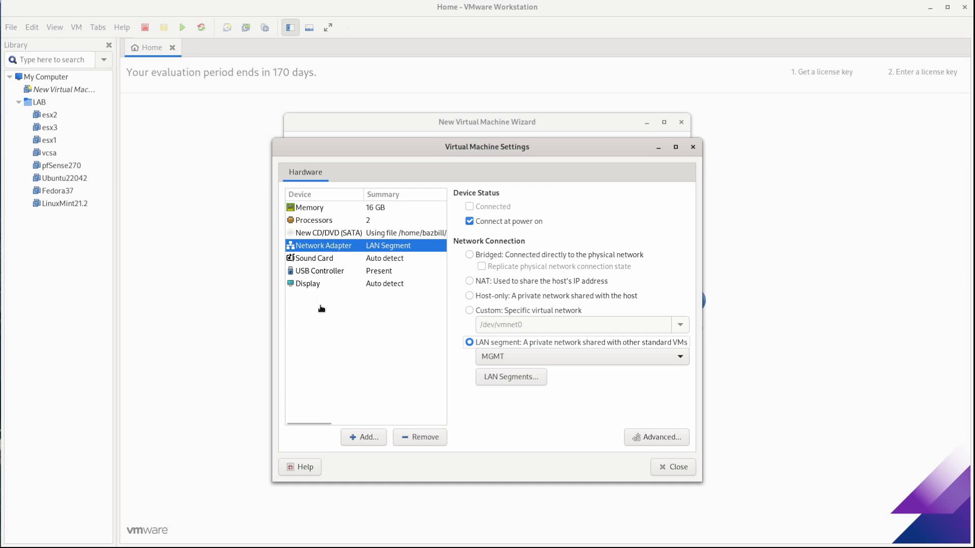
pyautogui.click(308, 283)
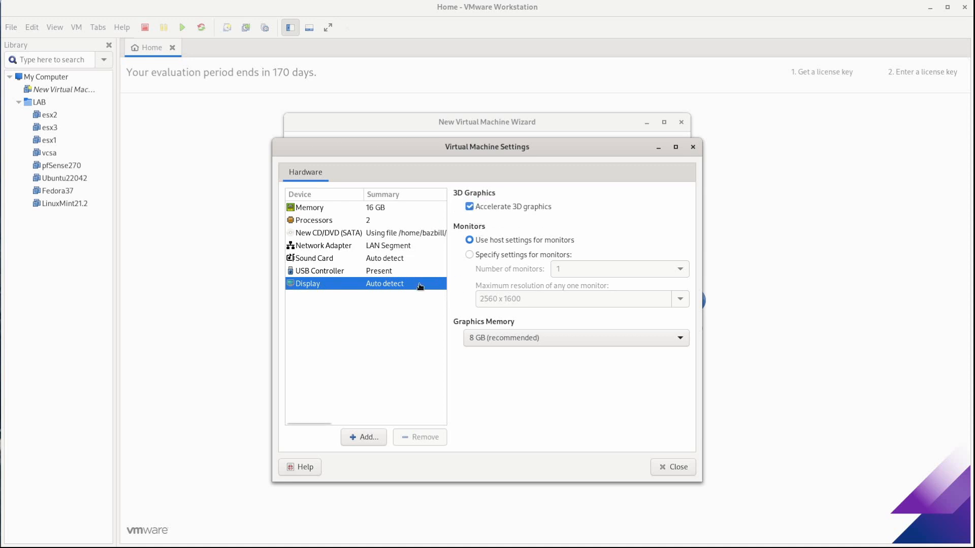
pyautogui.moveTo(527, 355)
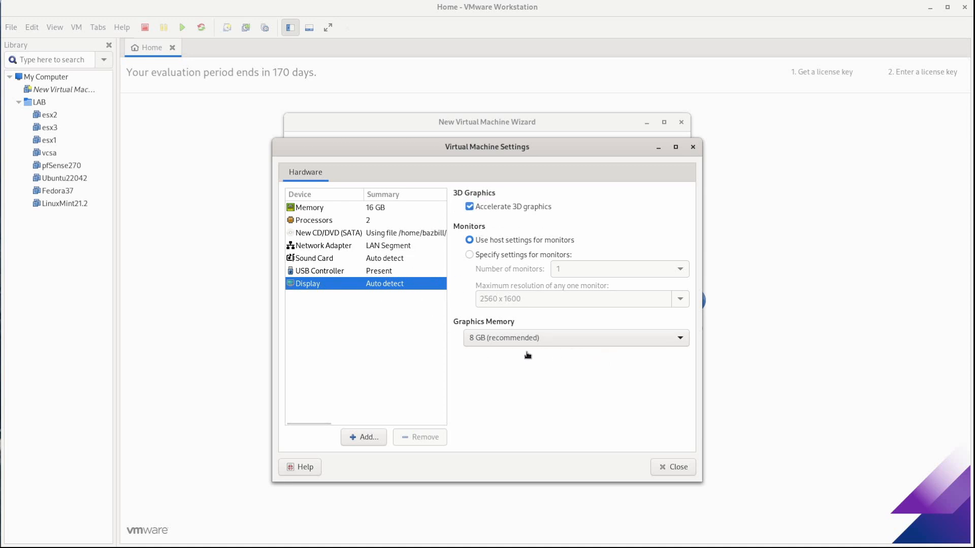
# - Close hardware customization and finish creating Win11-vm
pyautogui.click(673, 467)
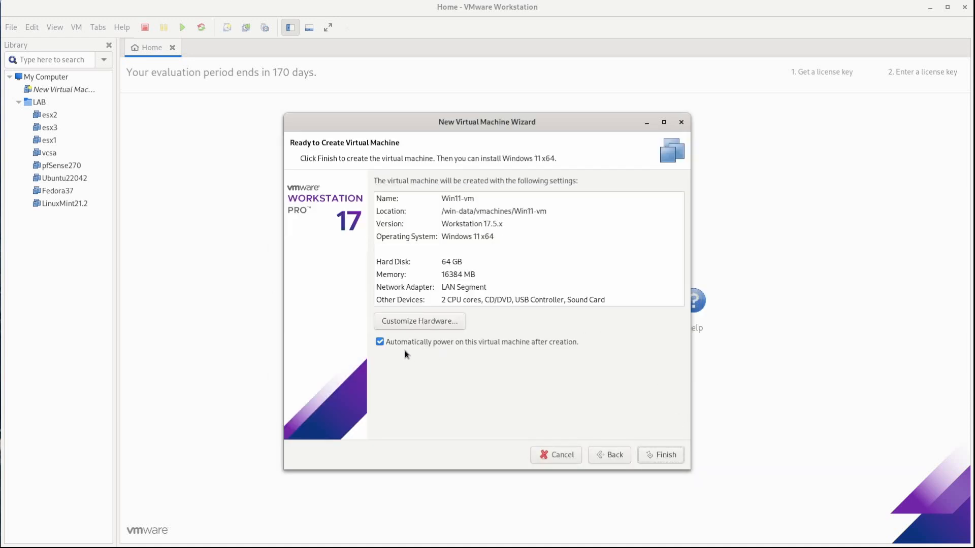
pyautogui.moveTo(561, 360)
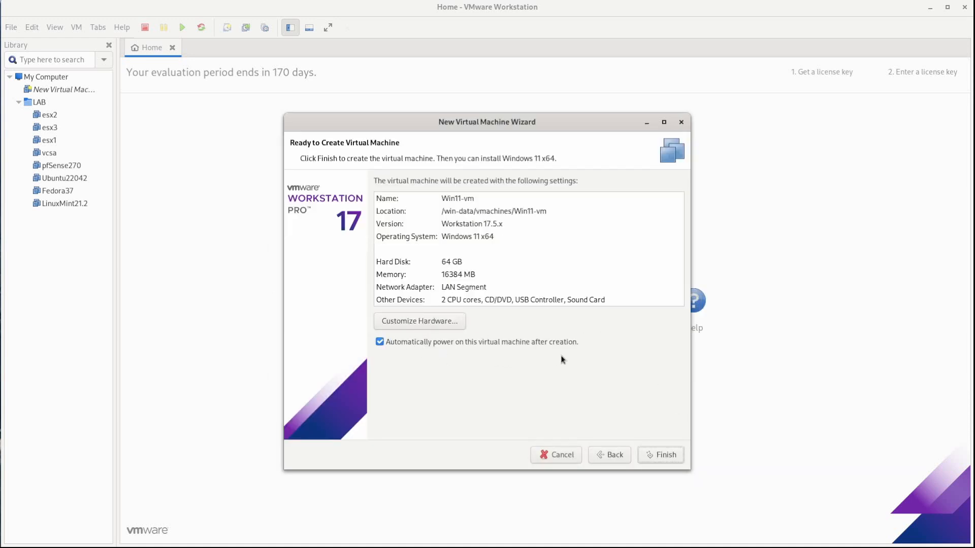
pyautogui.moveTo(568, 365)
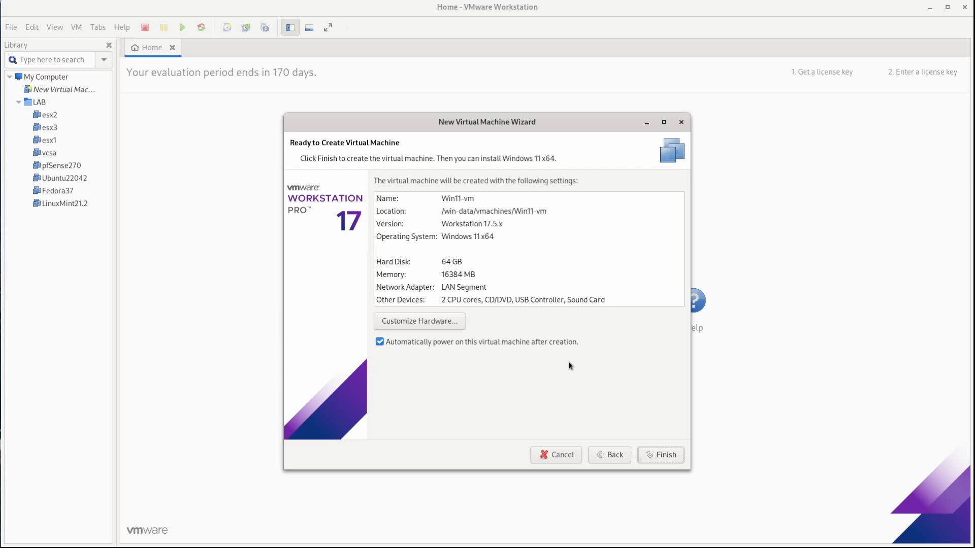
pyautogui.moveTo(483, 372)
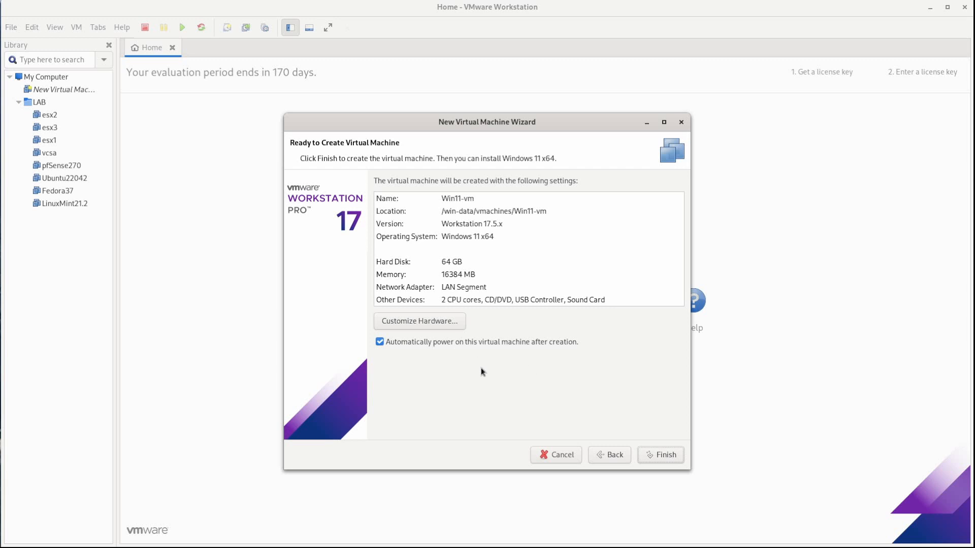
pyautogui.moveTo(89, 174)
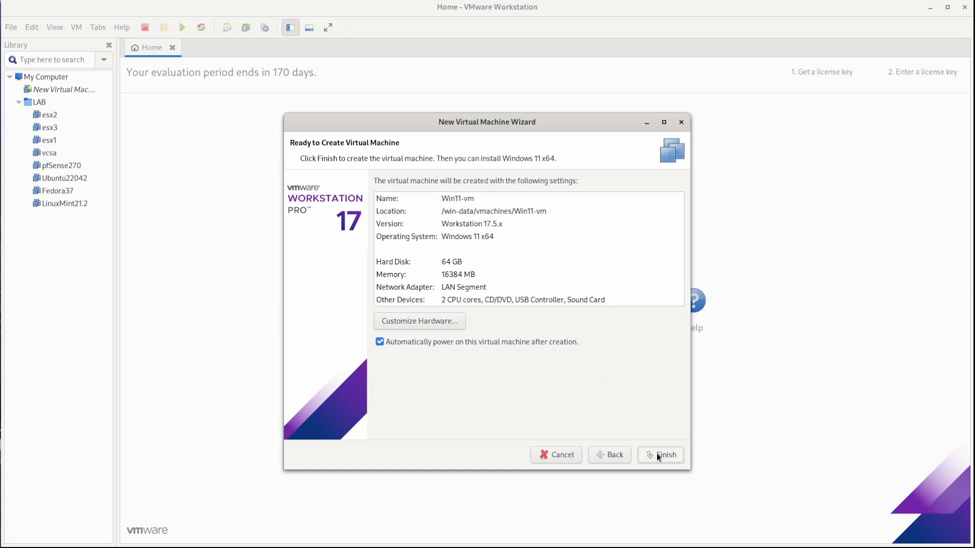
pyautogui.click(661, 454)
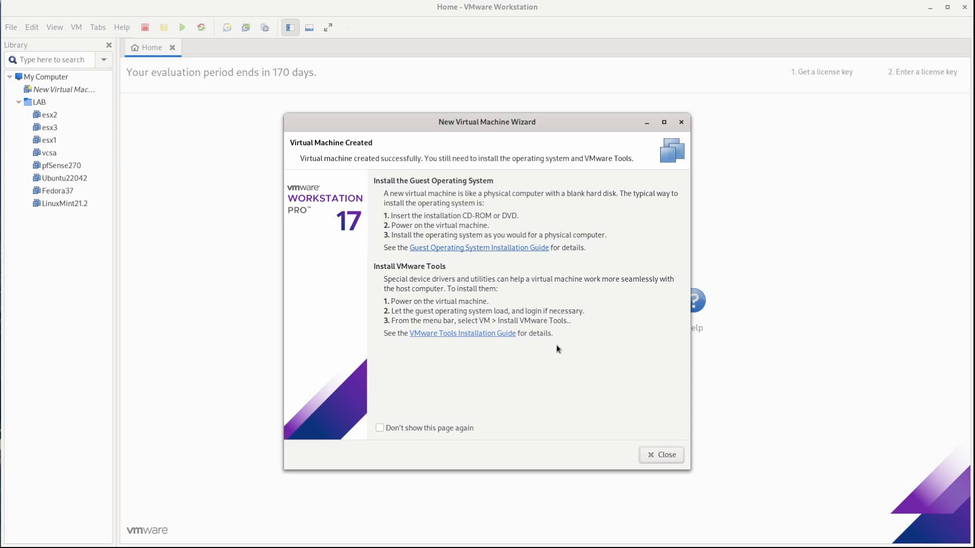
pyautogui.moveTo(415, 283)
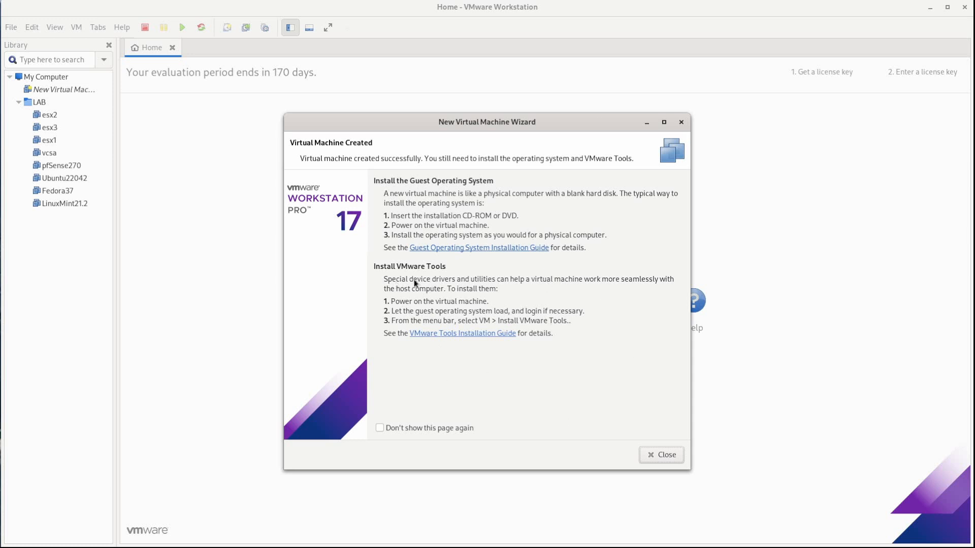
pyautogui.moveTo(463, 374)
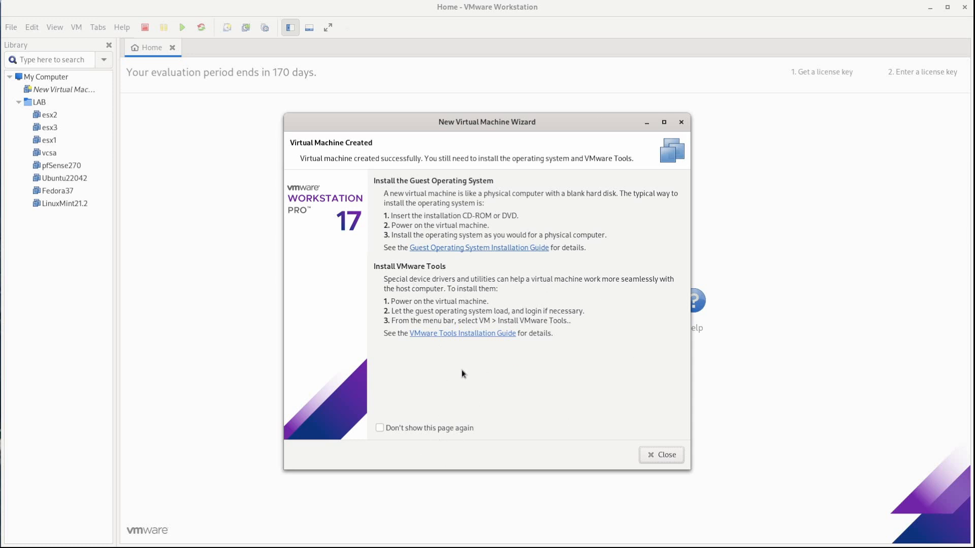
pyautogui.moveTo(465, 399)
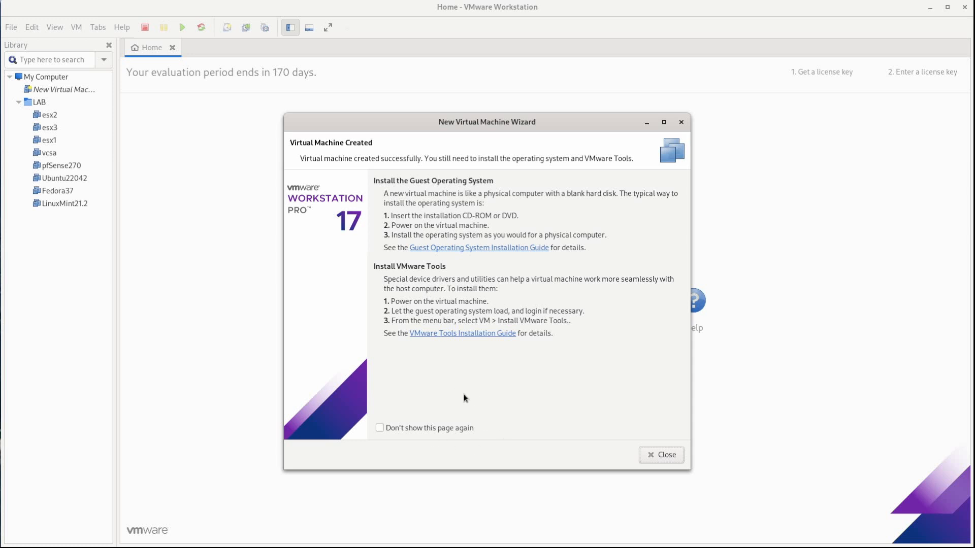
# - Close the wizard and power on pfSense270 from the Library
pyautogui.click(661, 454)
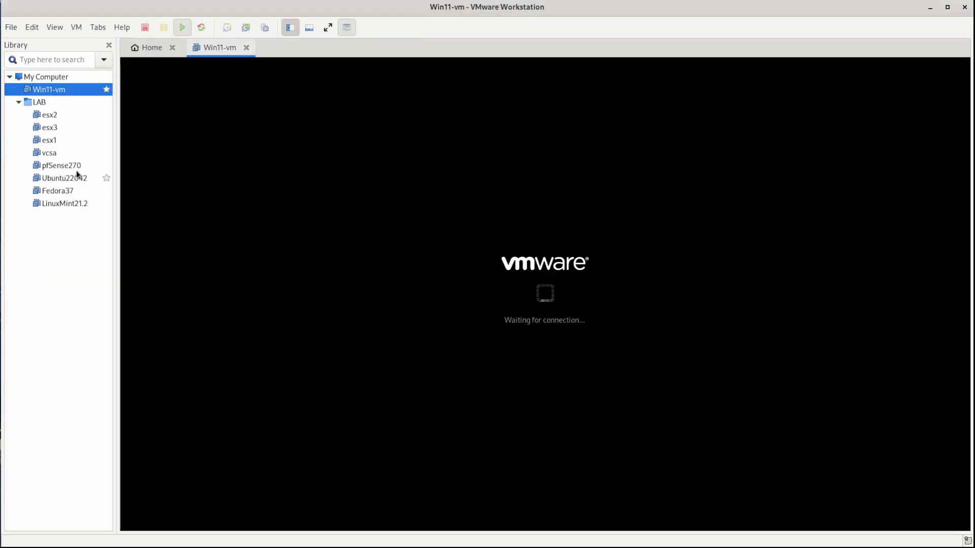
pyautogui.rightClick(60, 164)
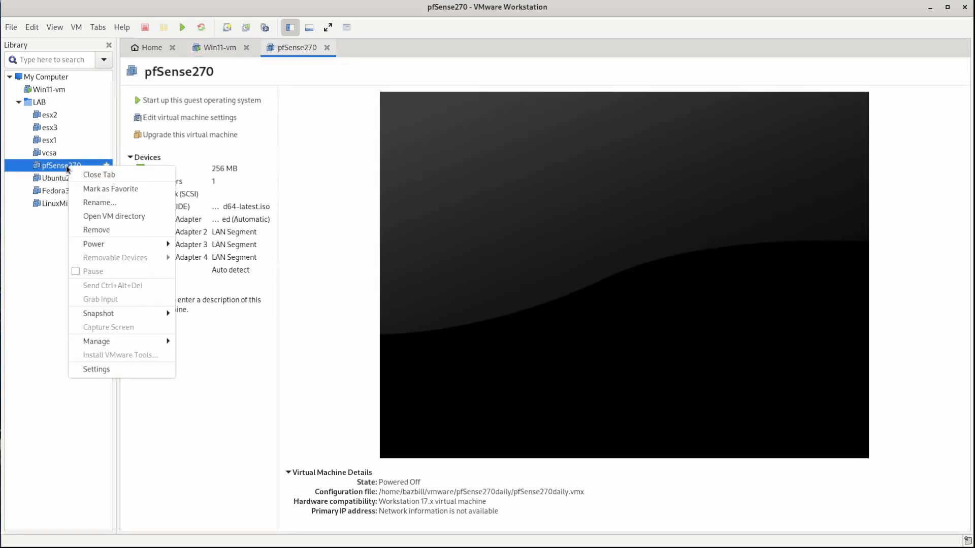
pyautogui.moveTo(93, 243)
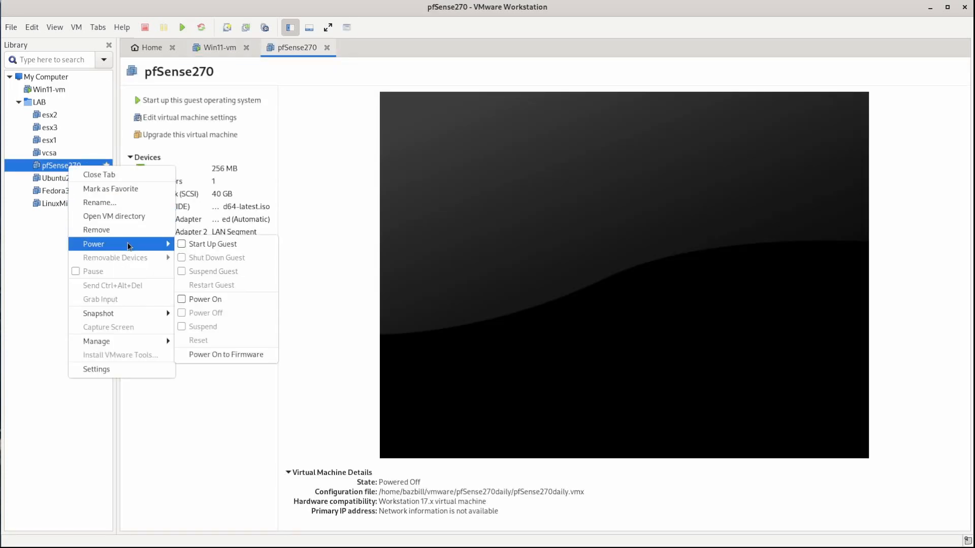
pyautogui.click(203, 299)
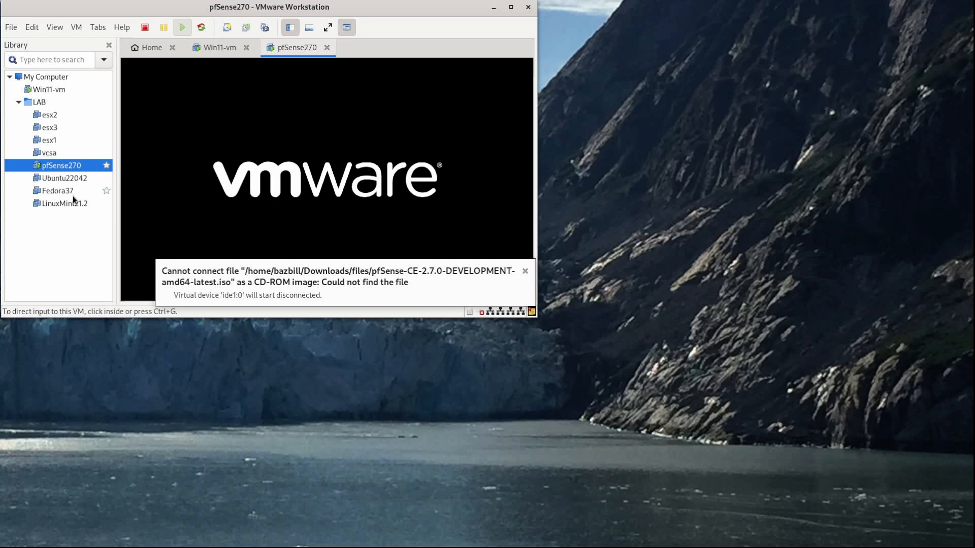
# - In Win11-vm, keep US English, choose Install now, and skip the product key
pyautogui.click(219, 47)
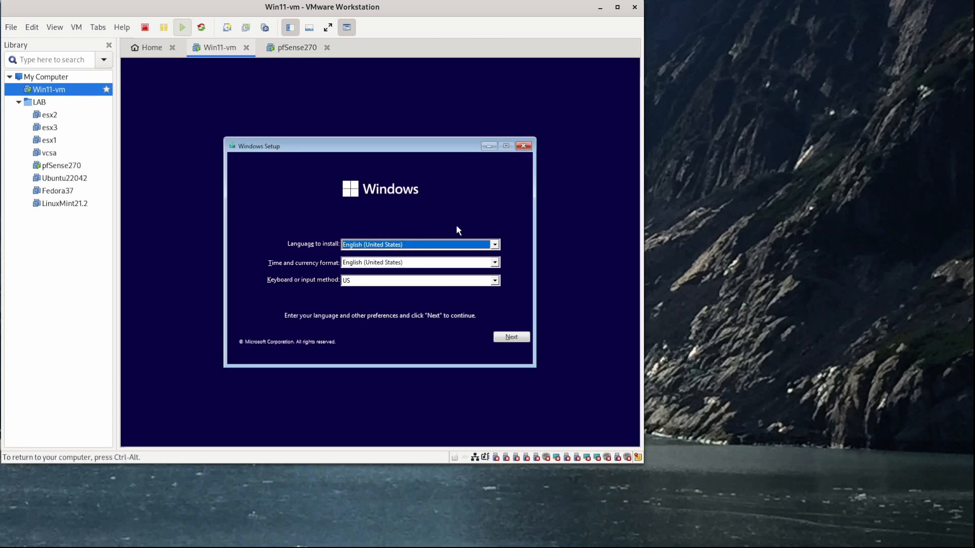
pyautogui.moveTo(504, 360)
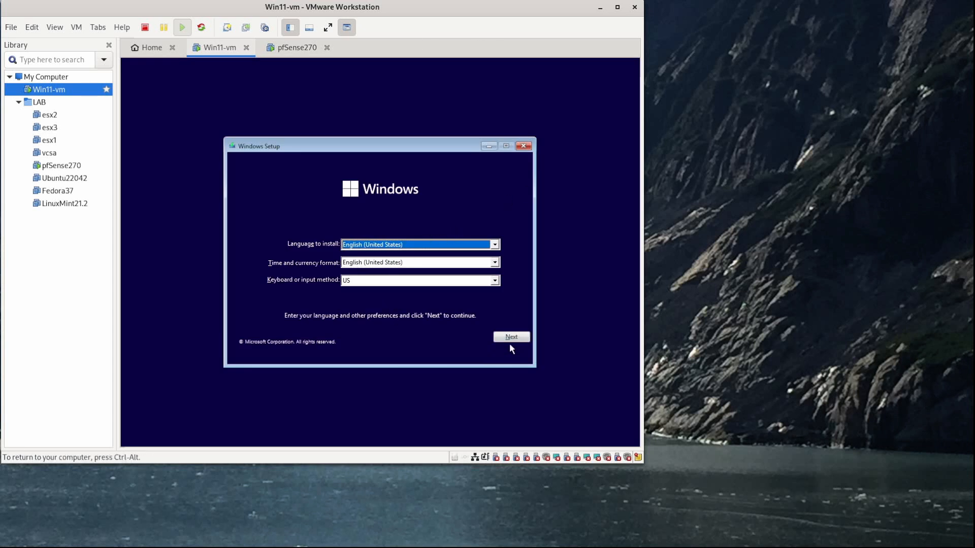
pyautogui.click(510, 337)
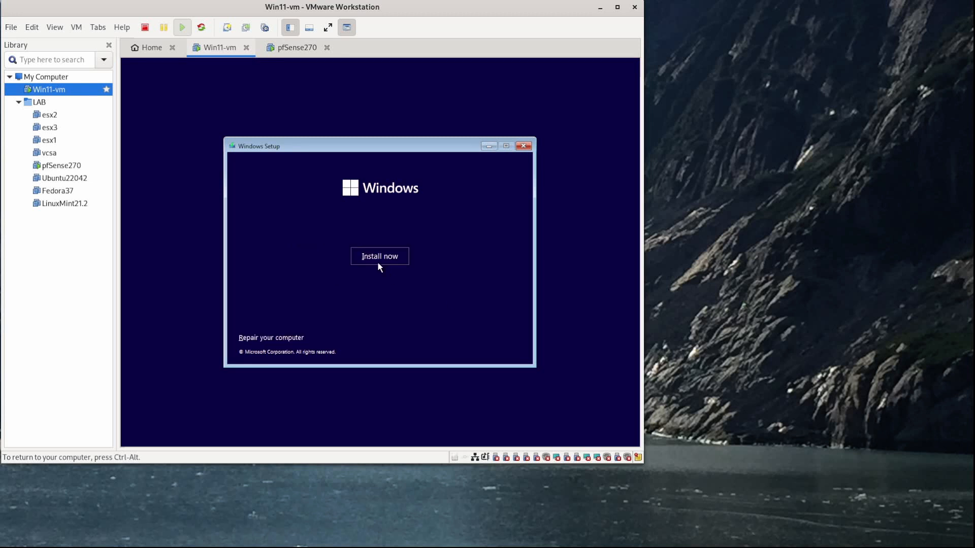
pyautogui.click(379, 256)
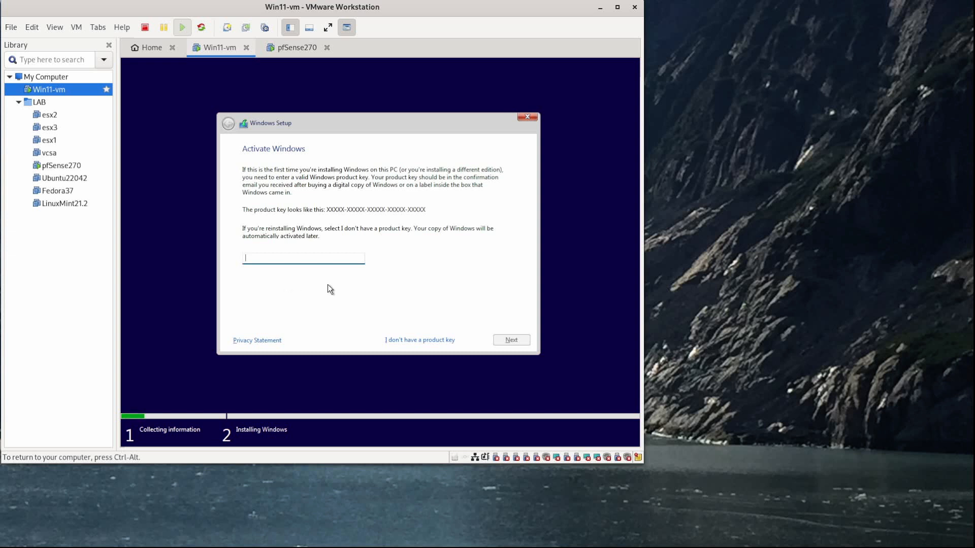
pyautogui.moveTo(376, 299)
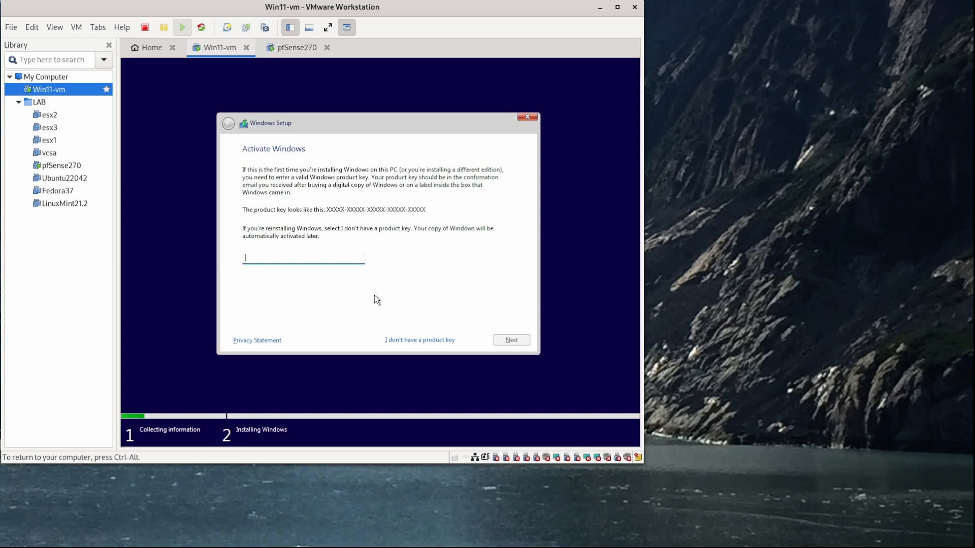
pyautogui.moveTo(427, 340)
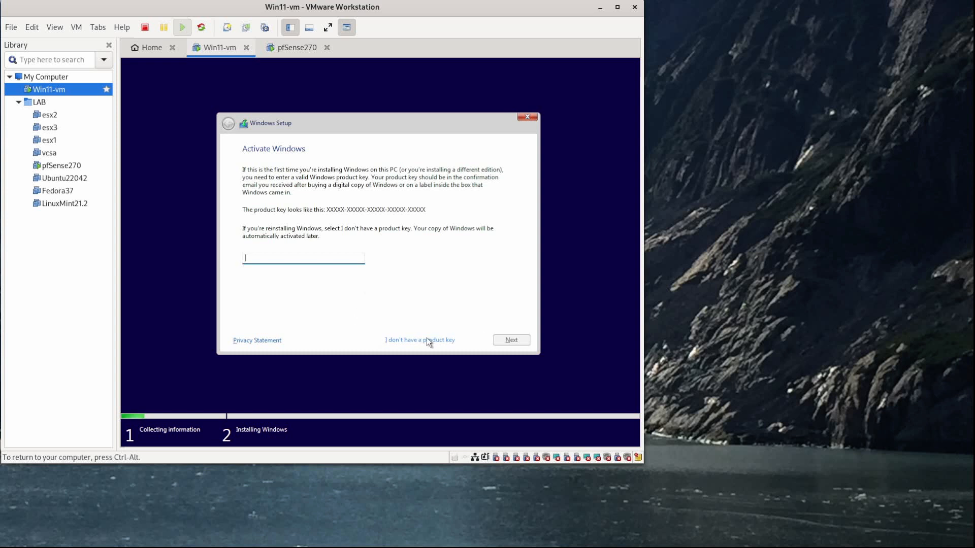
pyautogui.click(419, 340)
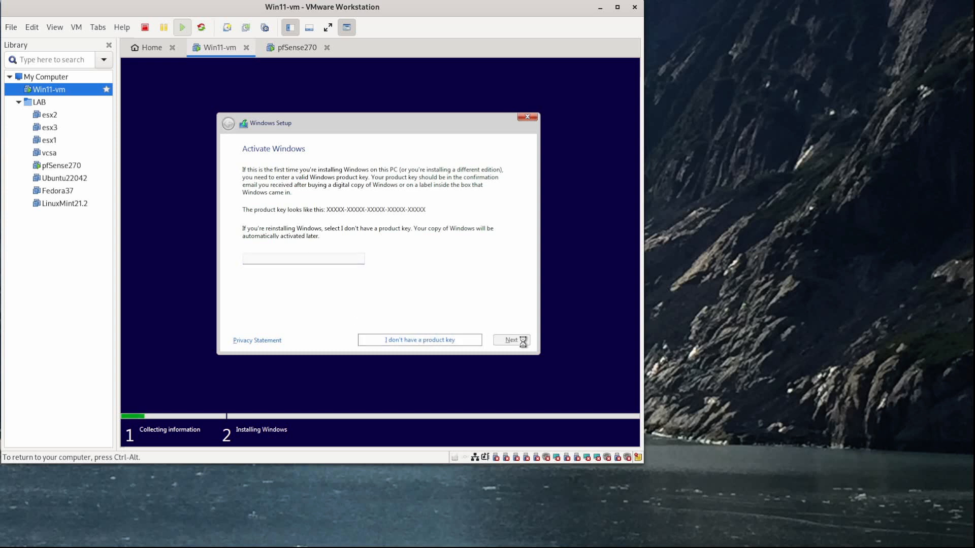
# - Skip activation, pick the Windows 11 Pro edition, and accept the Microsoft license terms
pyautogui.click(420, 340)
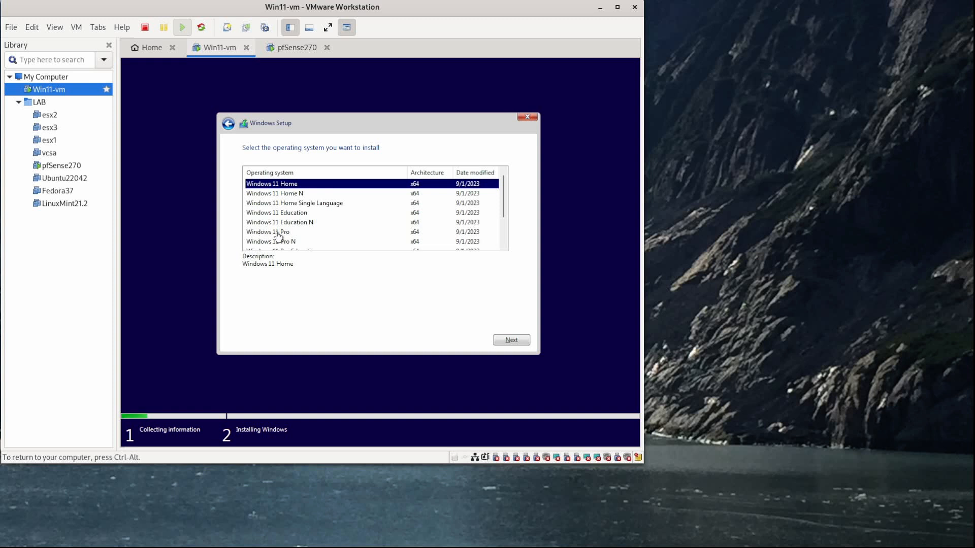
pyautogui.click(267, 232)
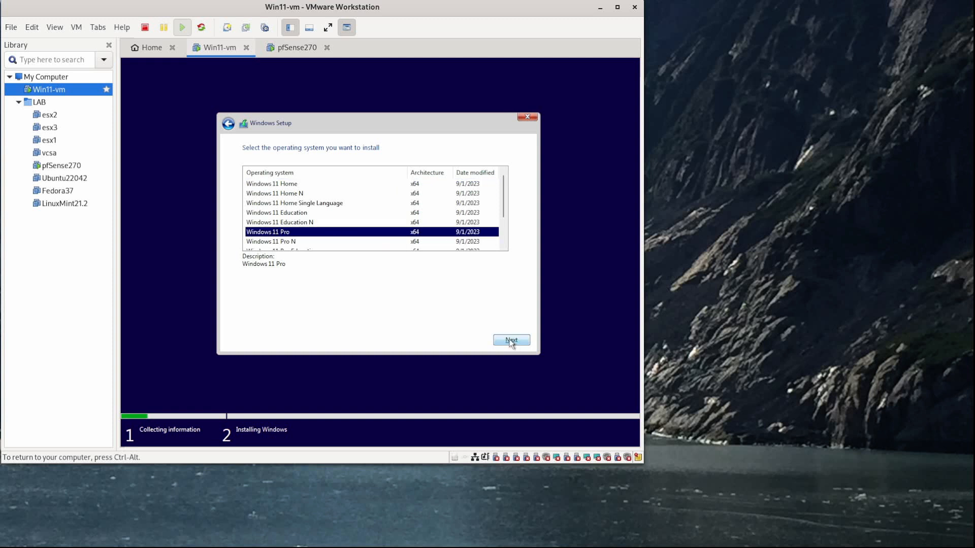
pyautogui.click(510, 341)
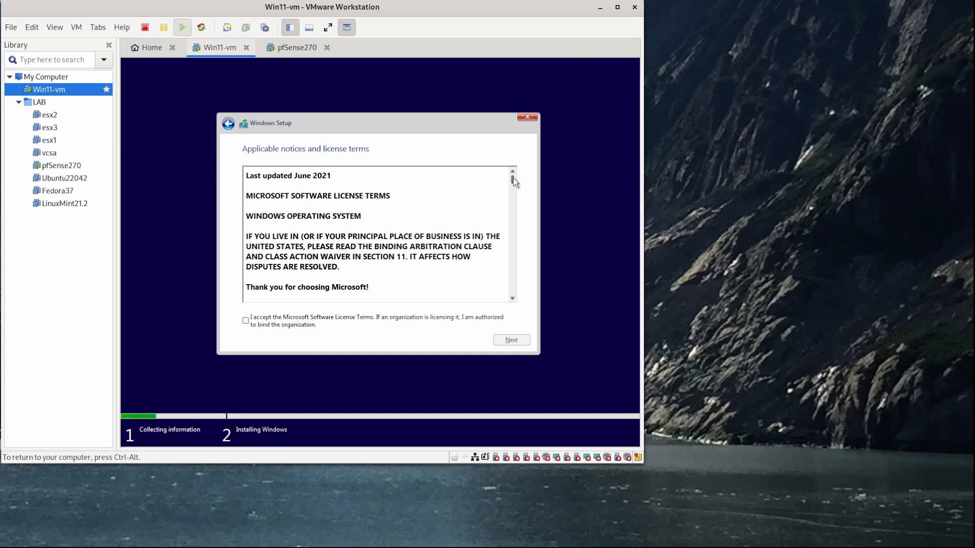
pyautogui.scroll(-3)
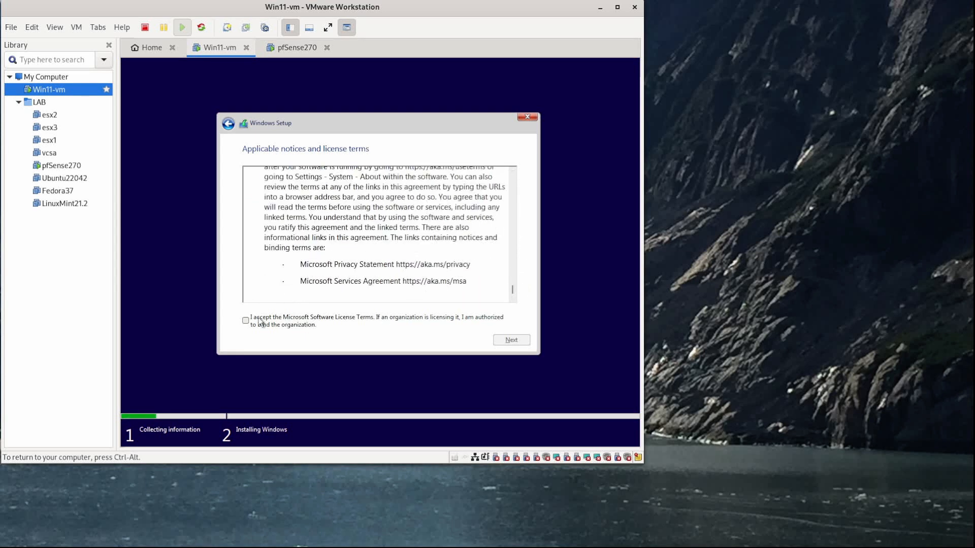
pyautogui.click(246, 321)
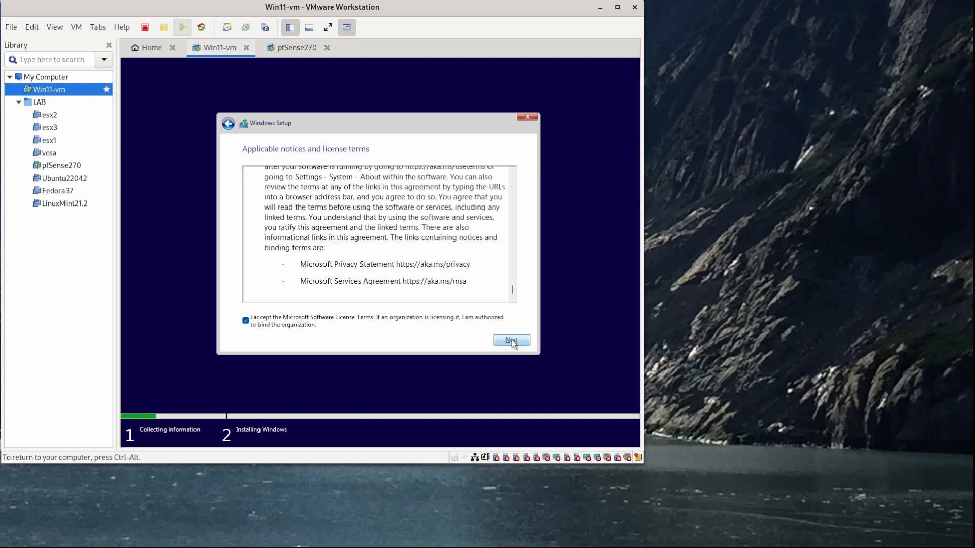
pyautogui.click(510, 340)
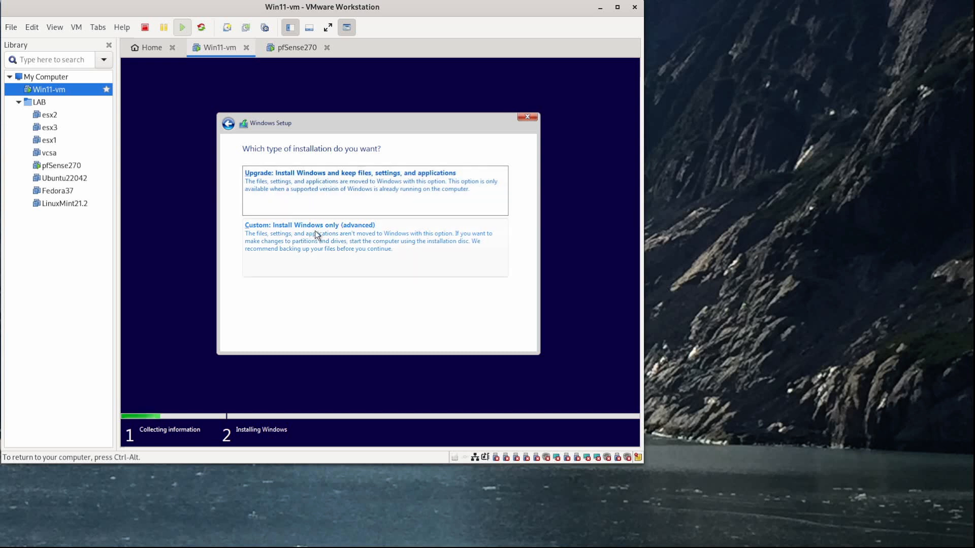
# - Choose the custom Windows-only install on Drive 0's unallocated 64 GB space
pyautogui.click(309, 225)
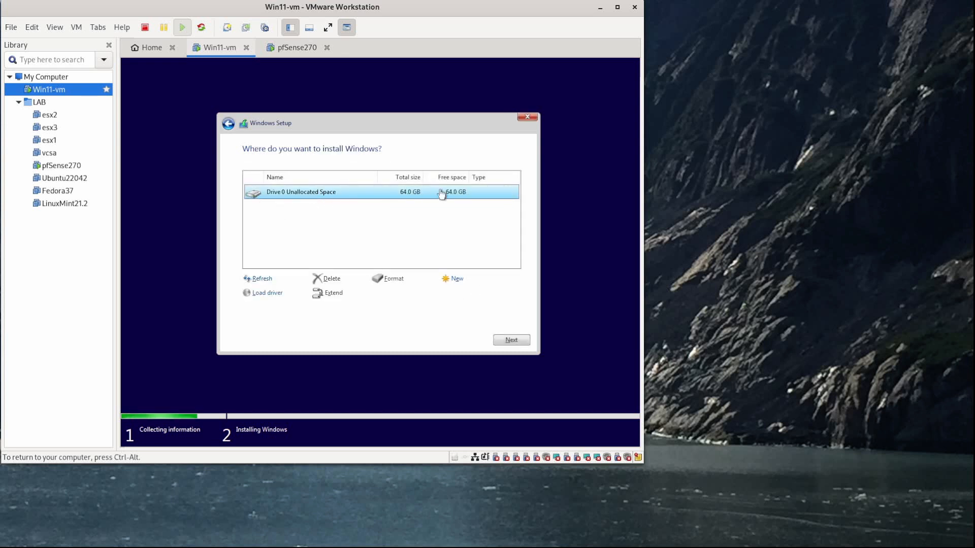
pyautogui.click(511, 340)
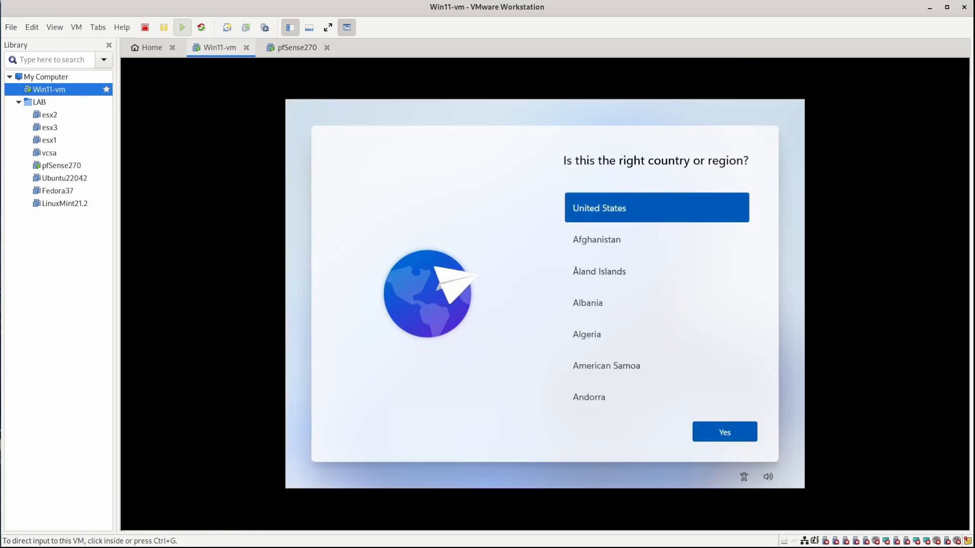
pyautogui.moveTo(575, 176)
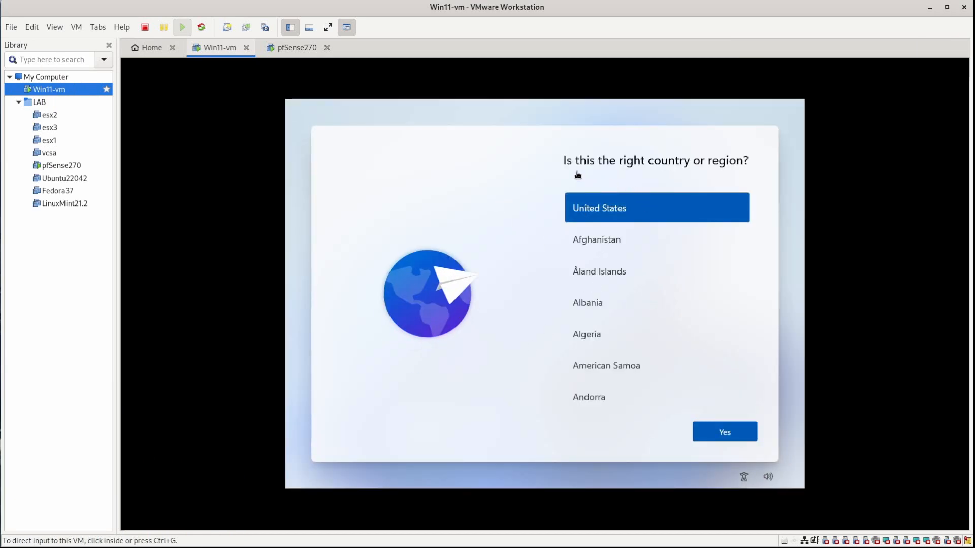
pyautogui.moveTo(724, 432)
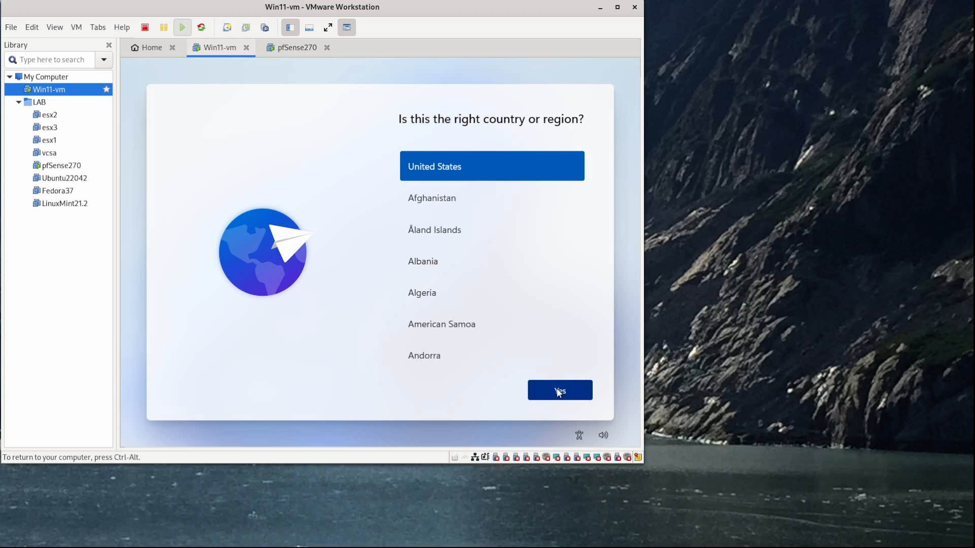
# - Confirm United States region and US keyboard, skipping a second keyboard layout
pyautogui.click(560, 390)
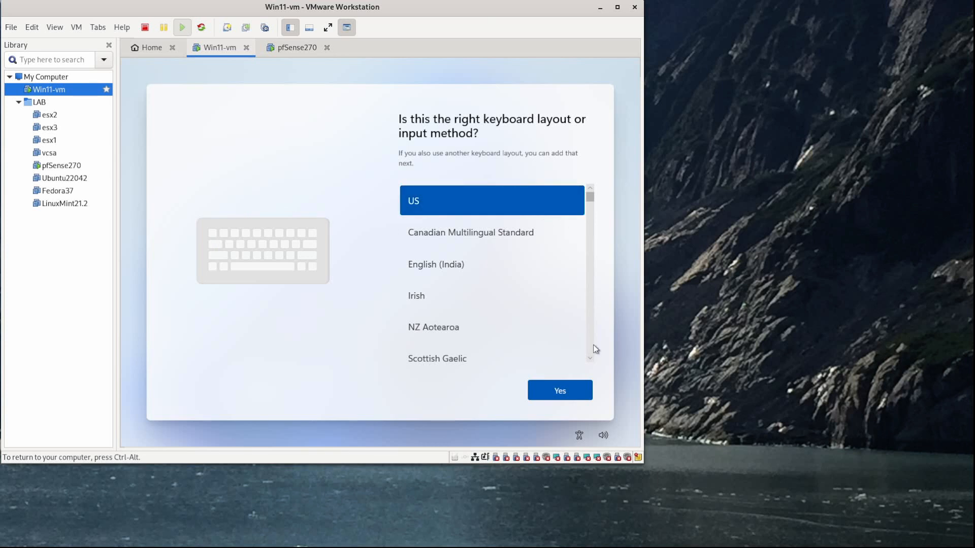
pyautogui.click(558, 390)
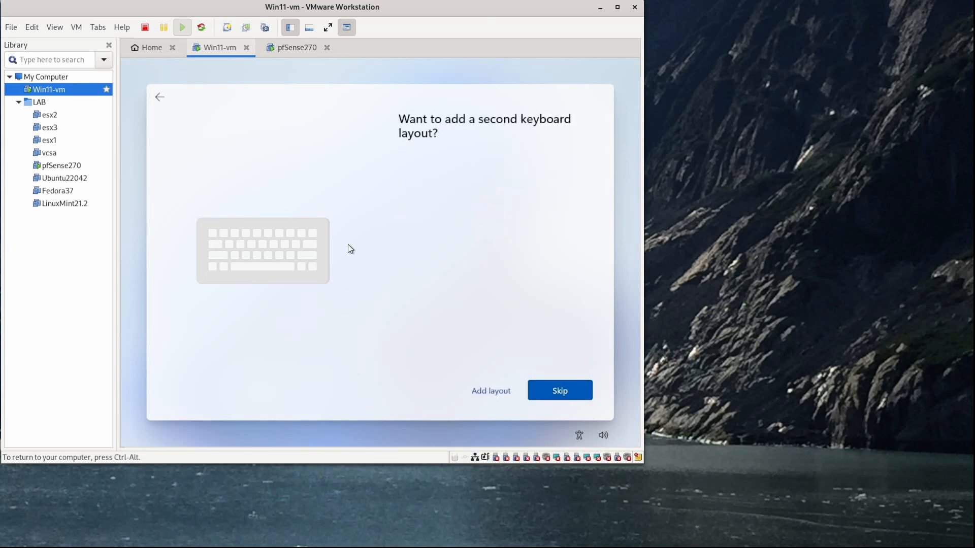
pyautogui.click(559, 391)
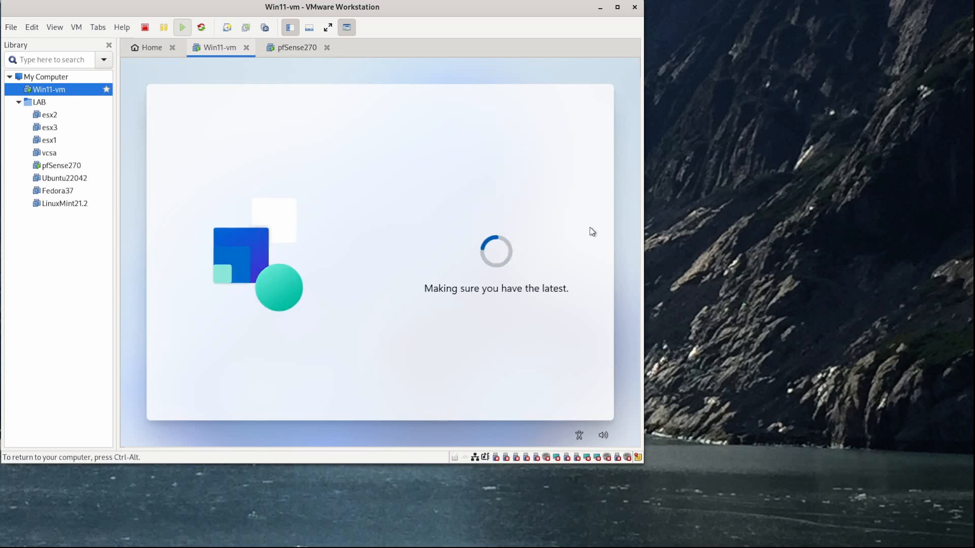
pyautogui.click(54, 27)
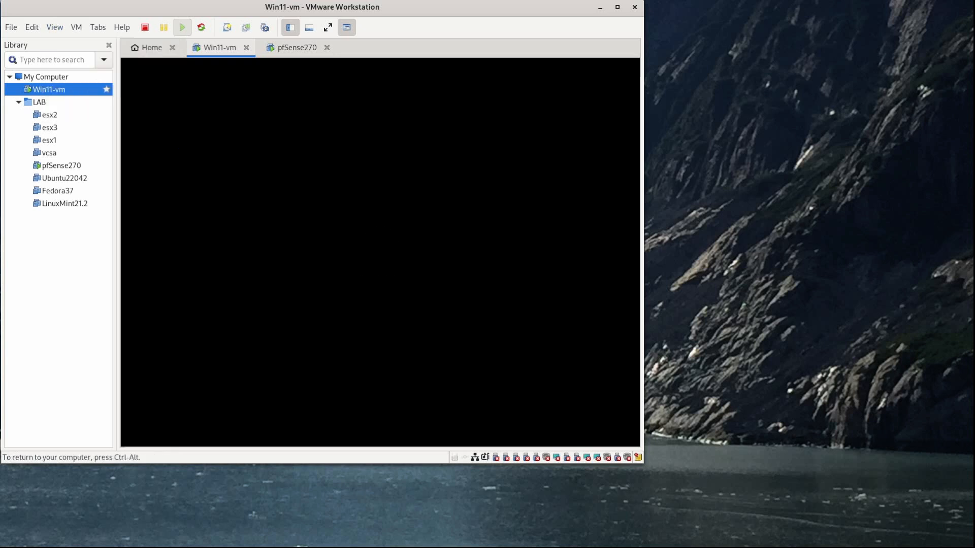
# - Maximize the VMware window and name the device win11-vm
pyautogui.click(616, 6)
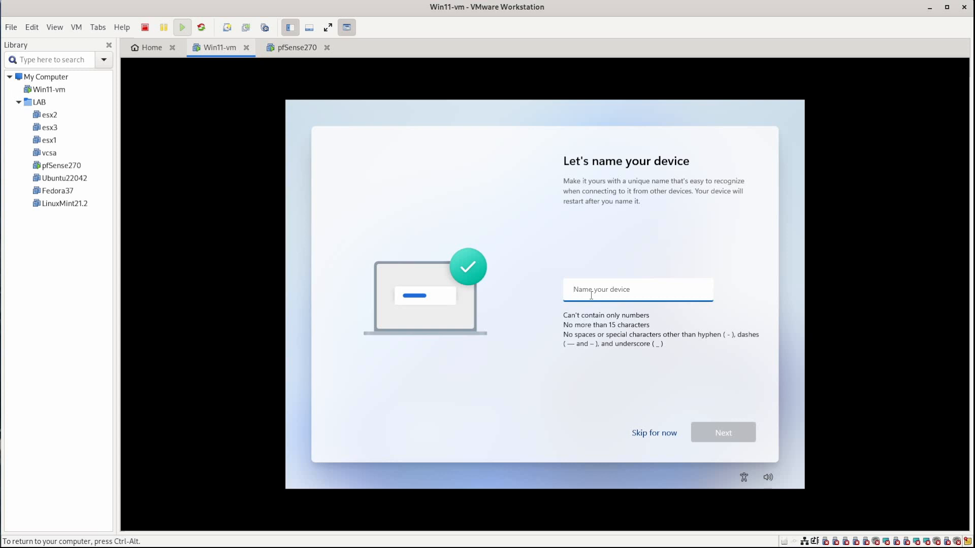
pyautogui.write('win')
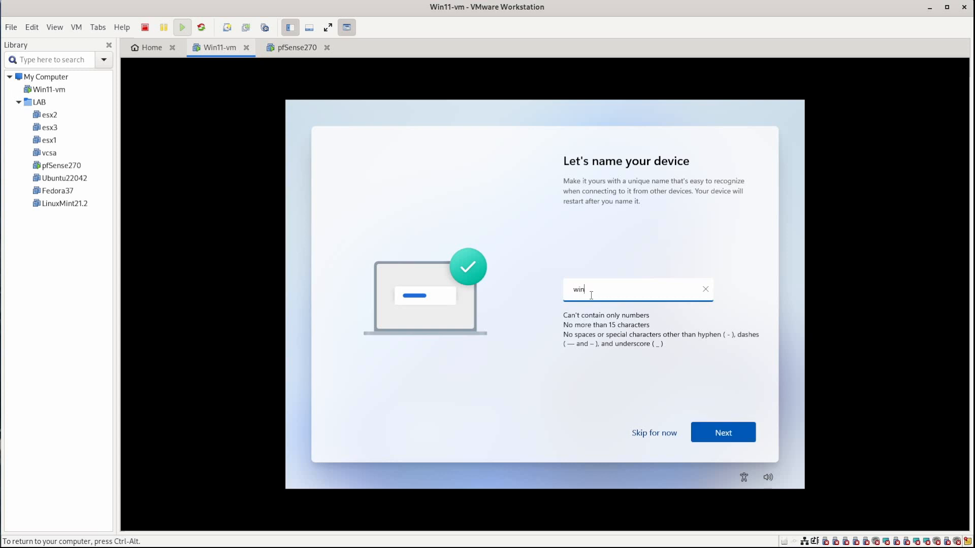
pyautogui.write('11')
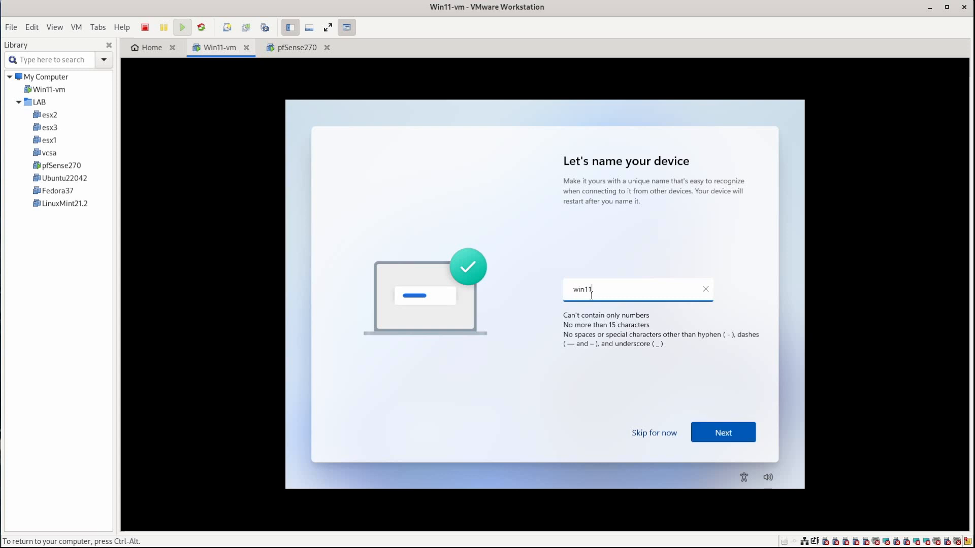
pyautogui.write('-vm')
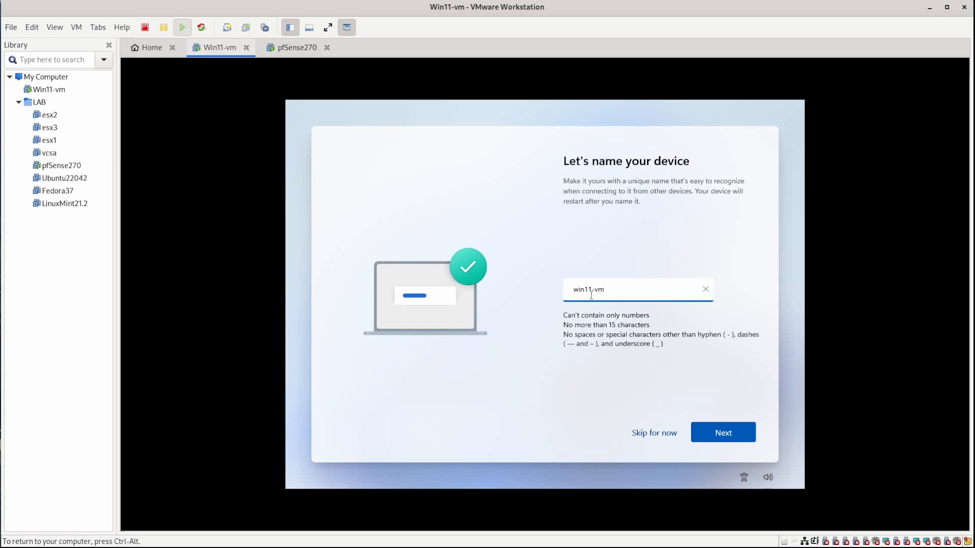
pyautogui.click(723, 432)
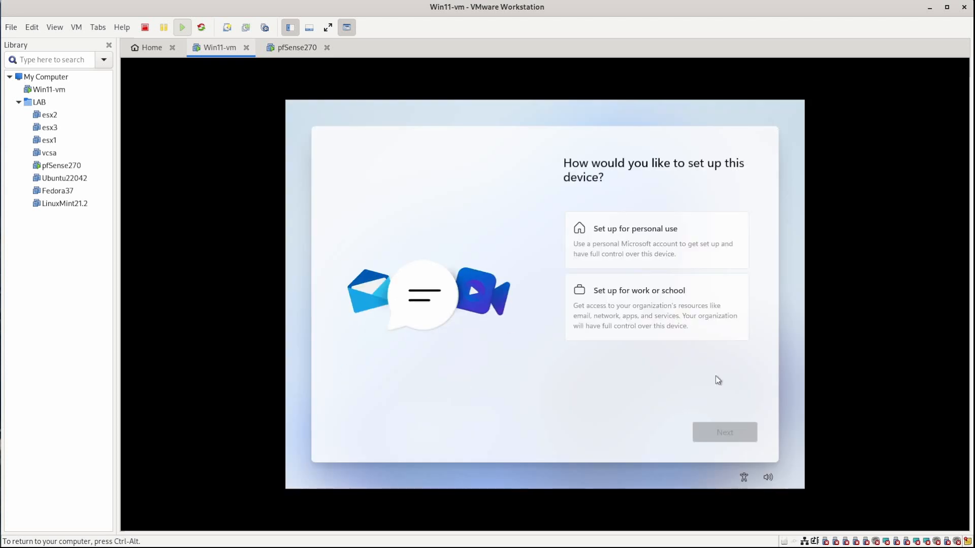
pyautogui.moveTo(701, 371)
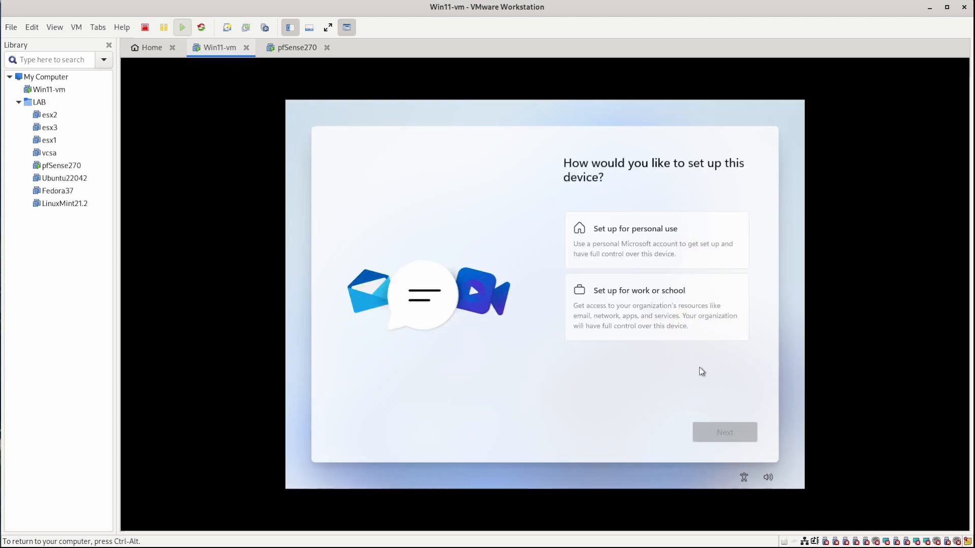
pyautogui.moveTo(776, 327)
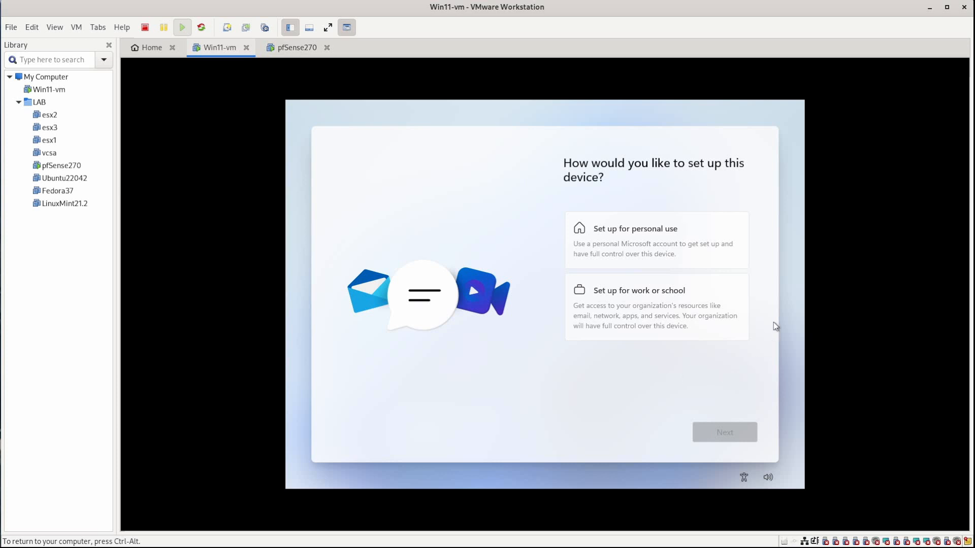
# - Choose personal use and view the Microsoft account sign-in options
pyautogui.click(634, 239)
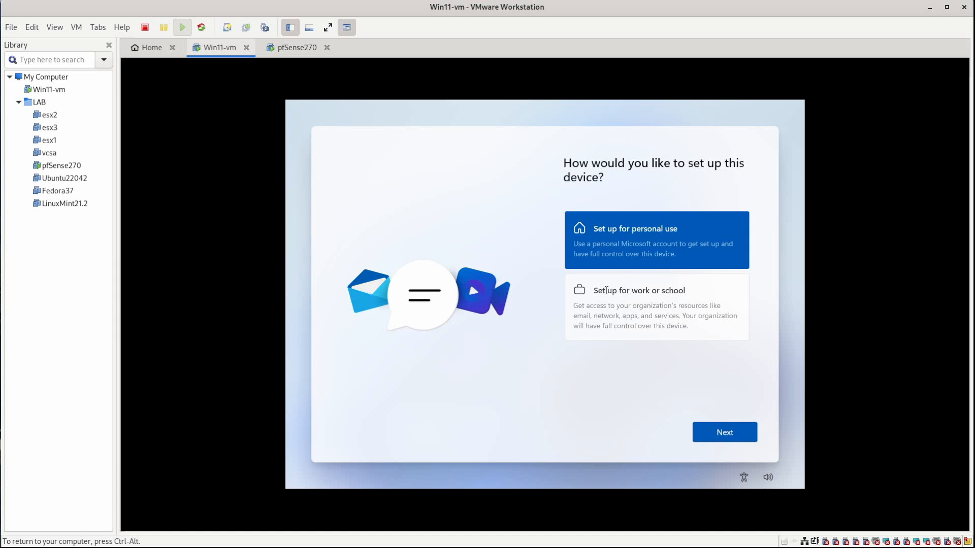
pyautogui.moveTo(695, 326)
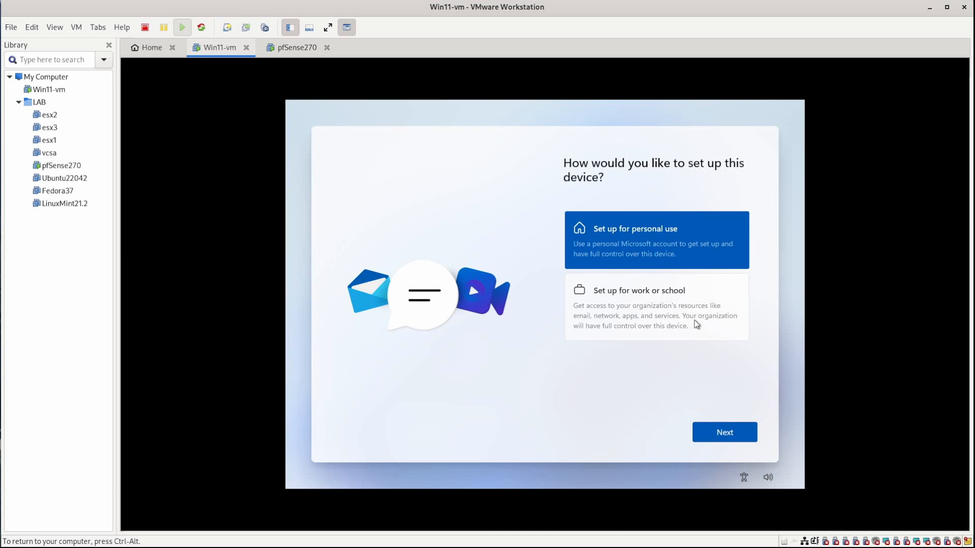
pyautogui.moveTo(589, 262)
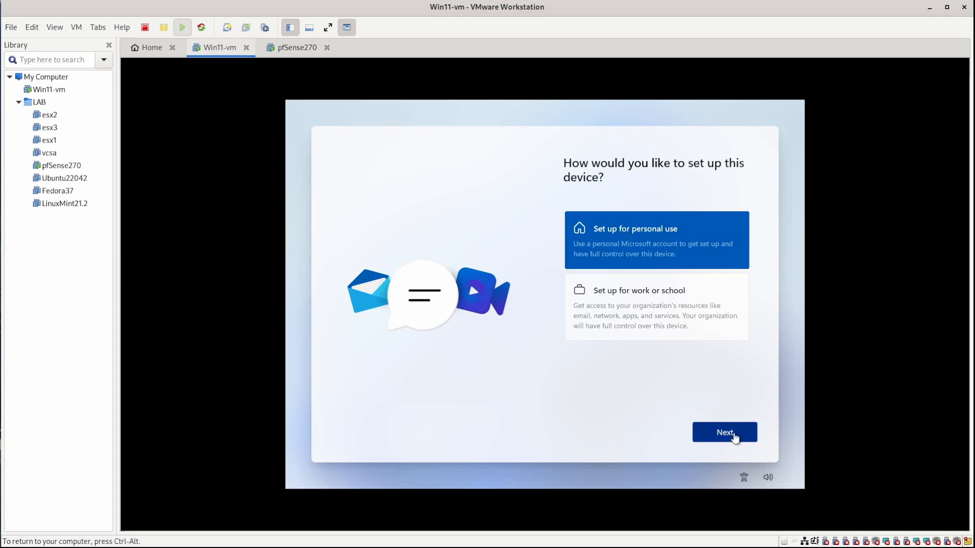
pyautogui.click(725, 432)
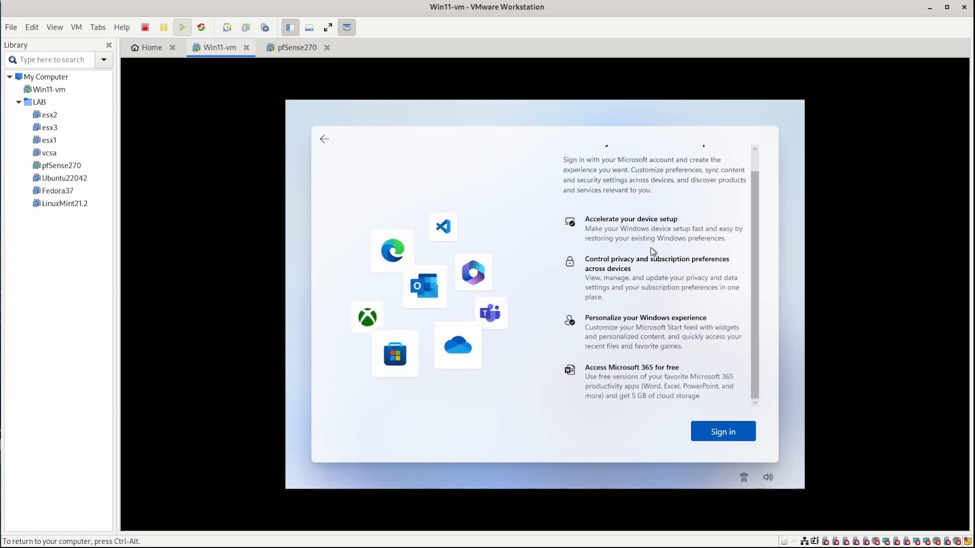
pyautogui.moveTo(723, 432)
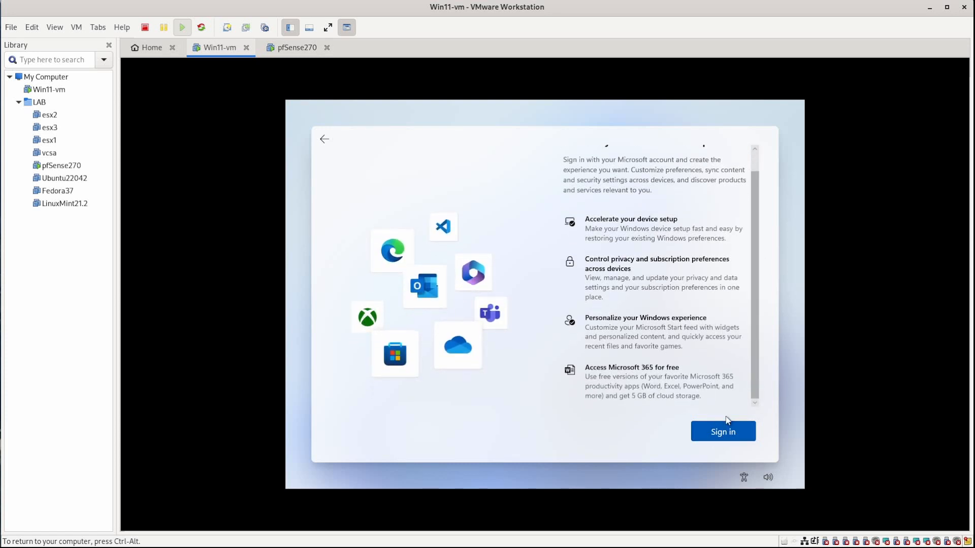
pyautogui.click(722, 432)
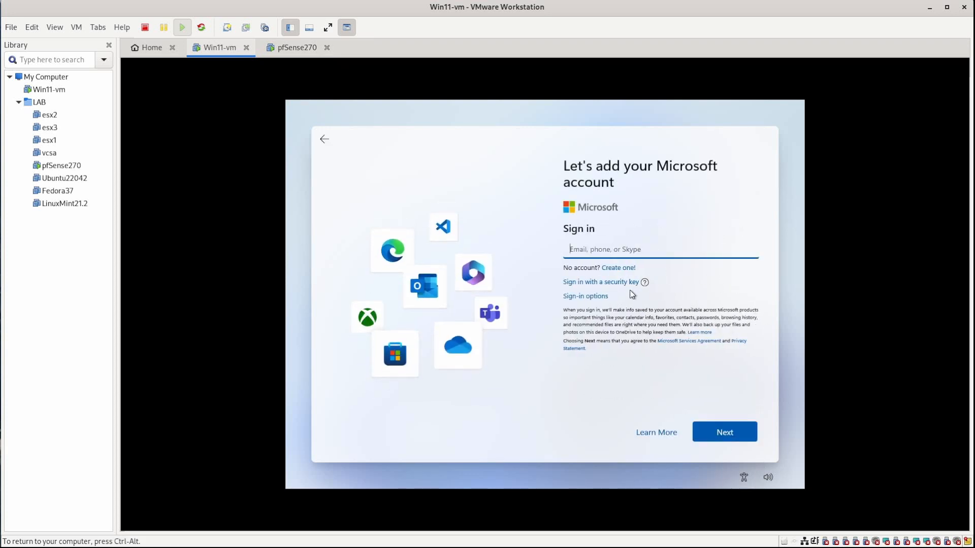
pyautogui.moveTo(648, 358)
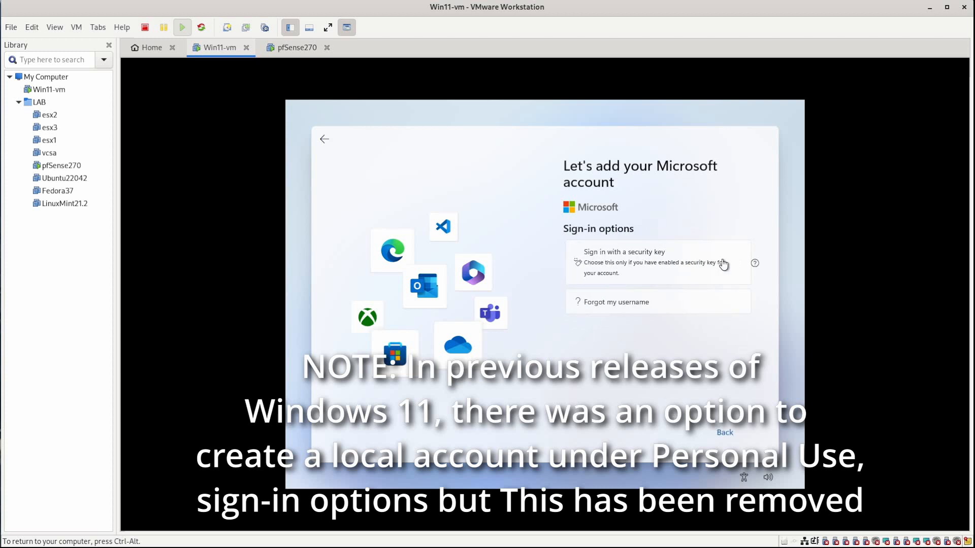
pyautogui.click(623, 252)
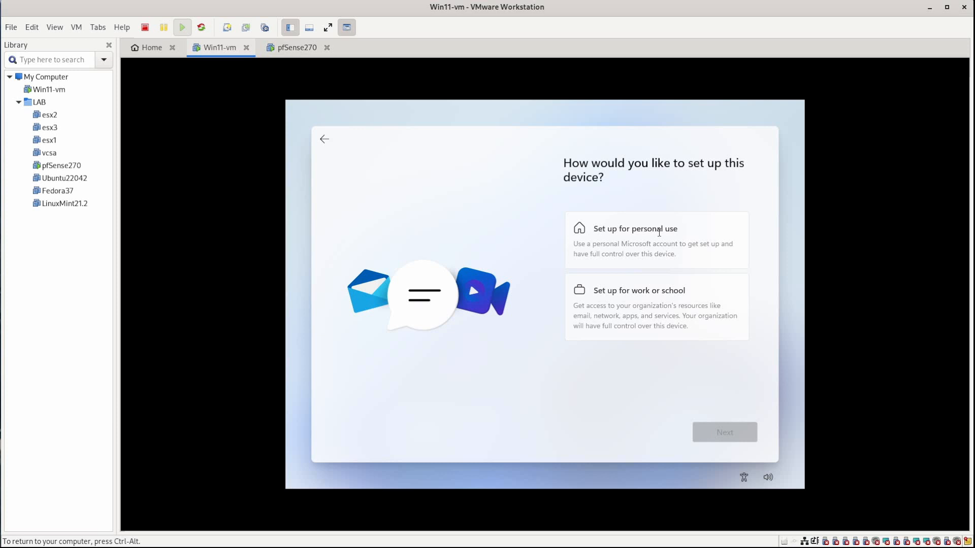
pyautogui.moveTo(676, 314)
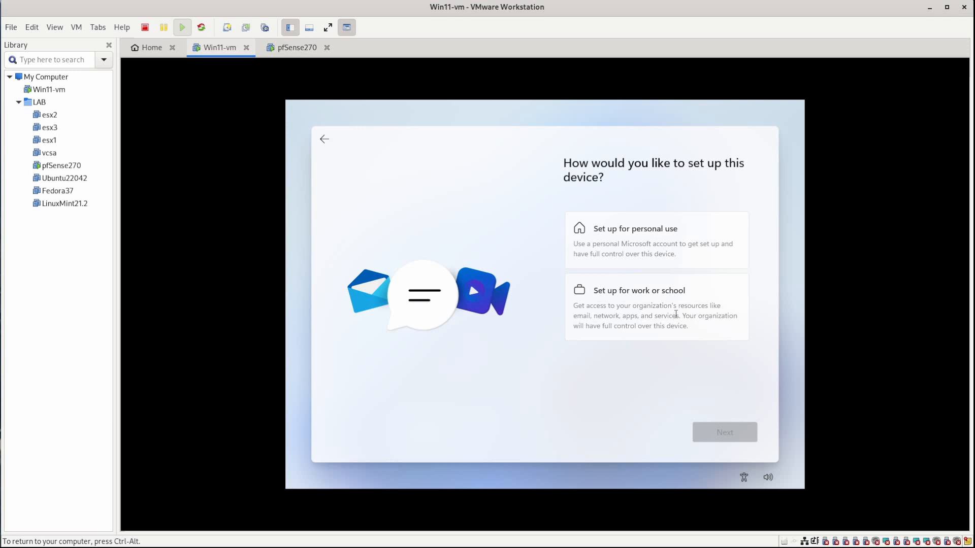
pyautogui.moveTo(681, 311)
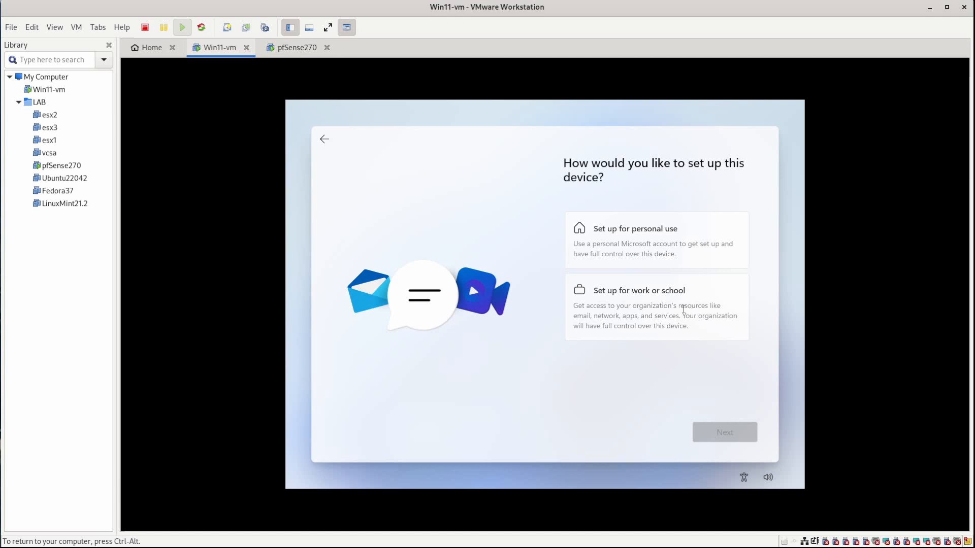
pyautogui.moveTo(679, 302)
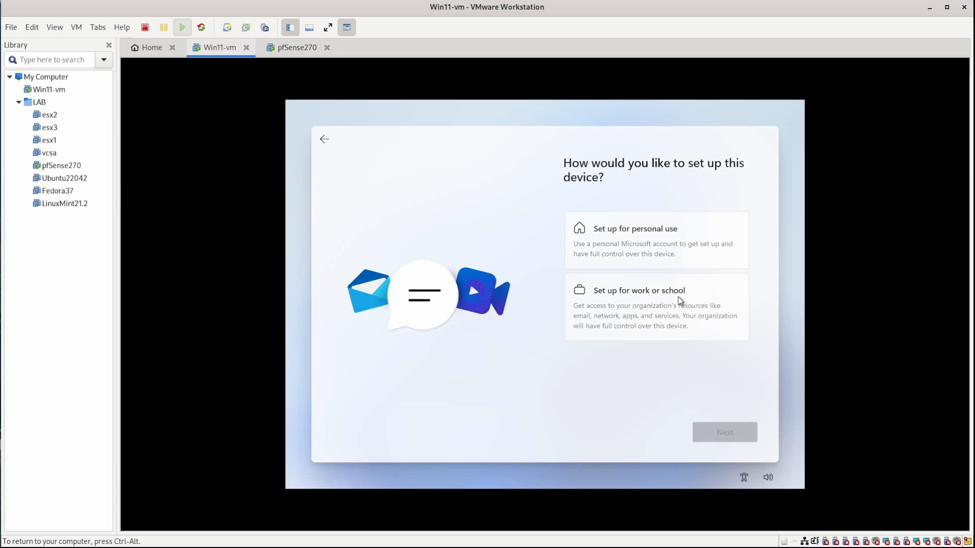
# - Choose work or school setup and pick Domain join under sign-in options
pyautogui.click(656, 307)
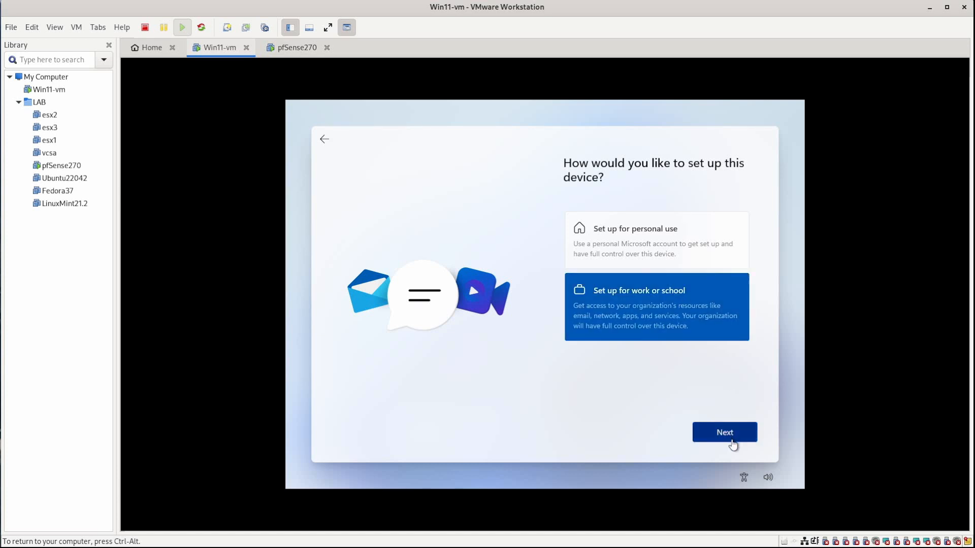
pyautogui.click(724, 432)
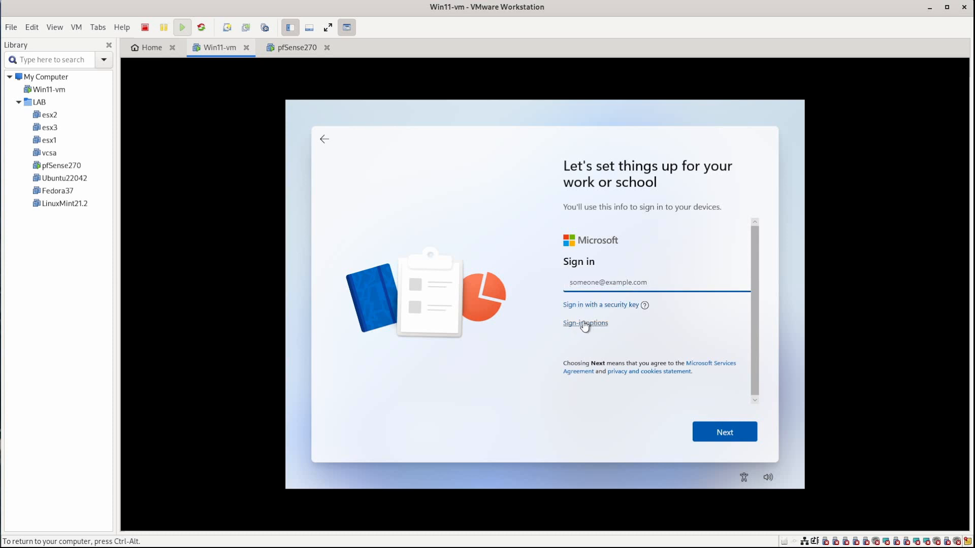
pyautogui.click(584, 323)
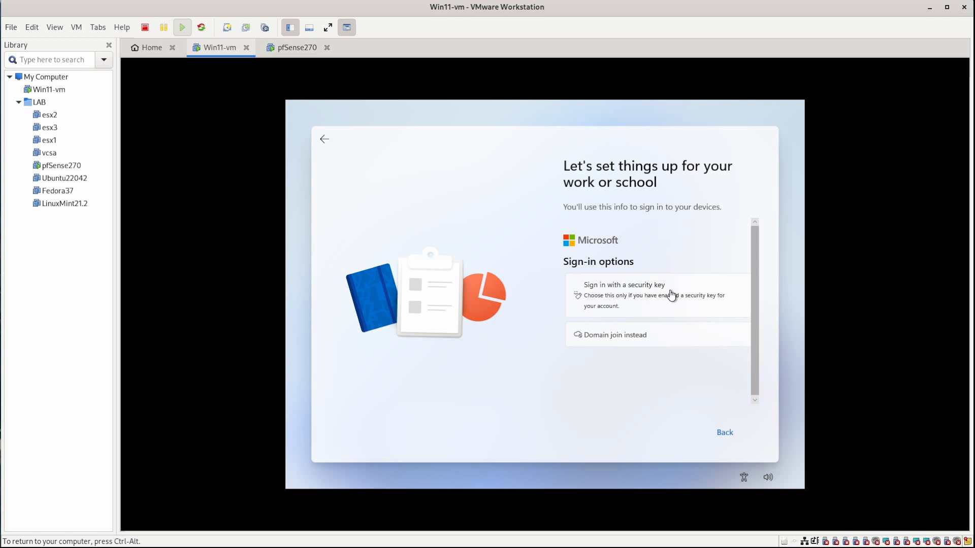
pyautogui.moveTo(607, 341)
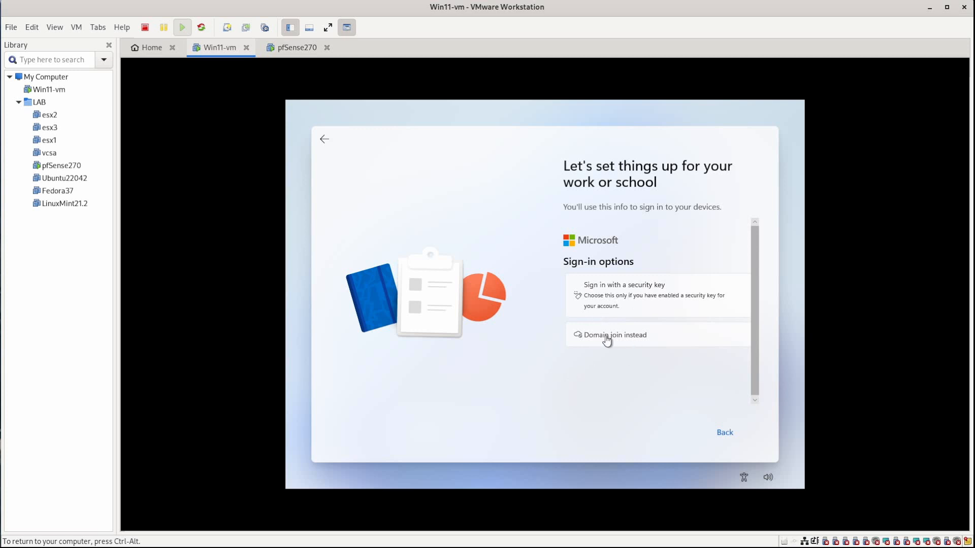
pyautogui.moveTo(288, 354)
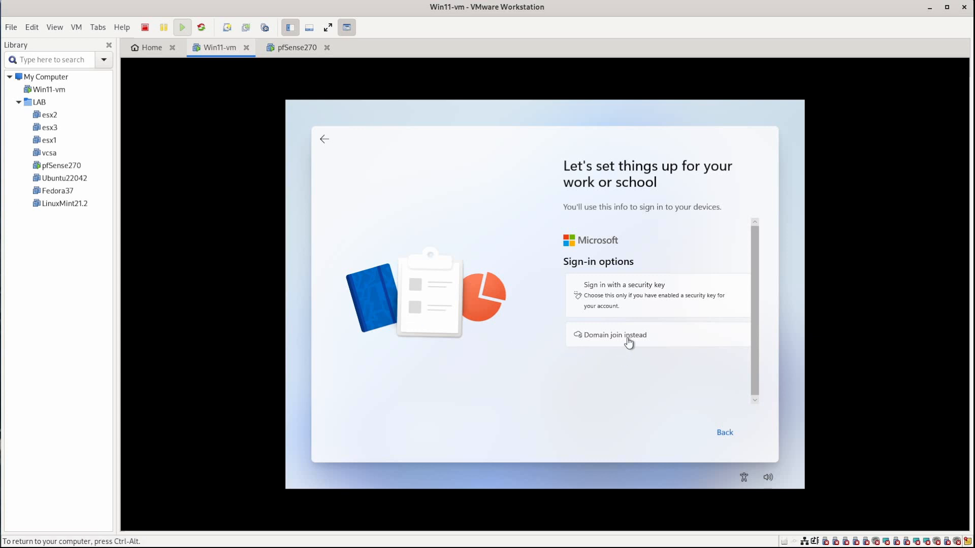
pyautogui.click(614, 335)
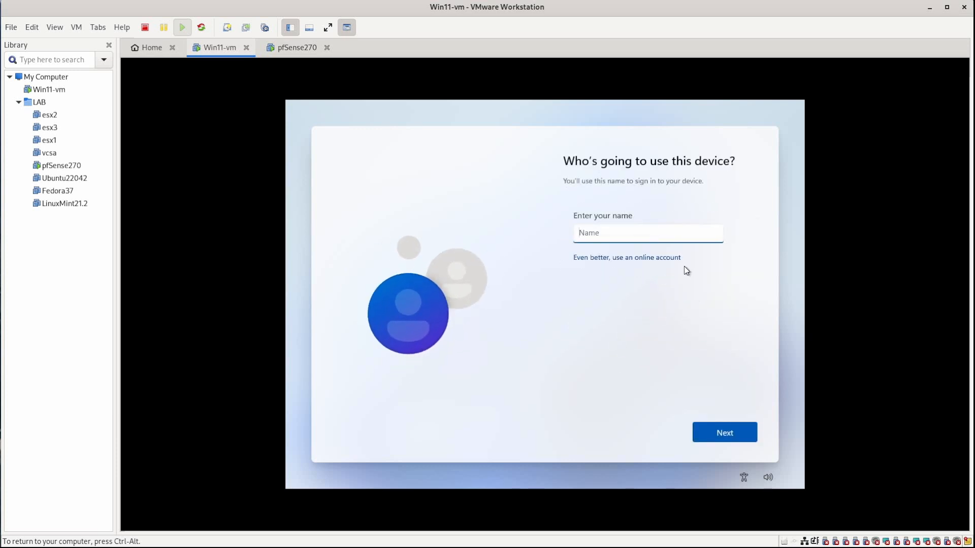
# - Create local account 'blab' with a confirmed password, then dismiss the security question list
pyautogui.click(647, 233)
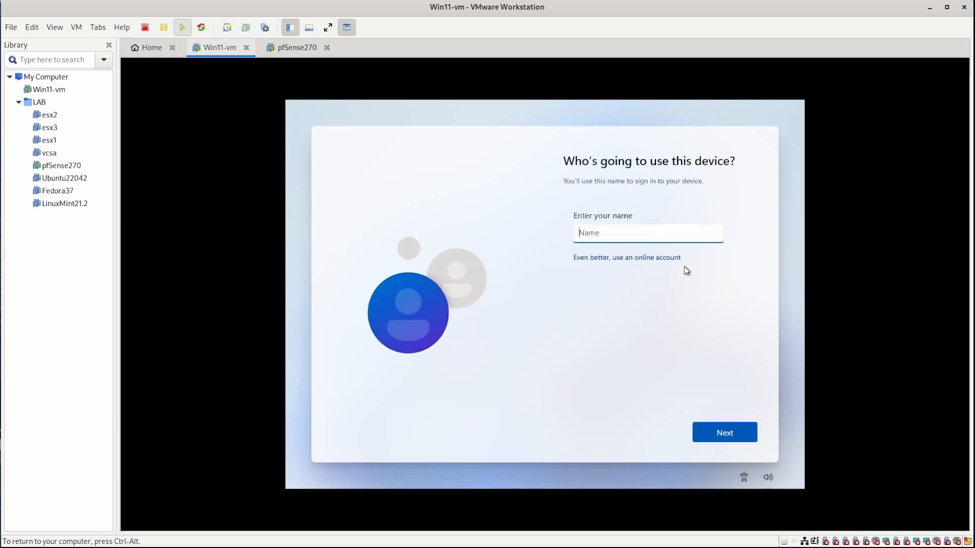
pyautogui.write('blab')
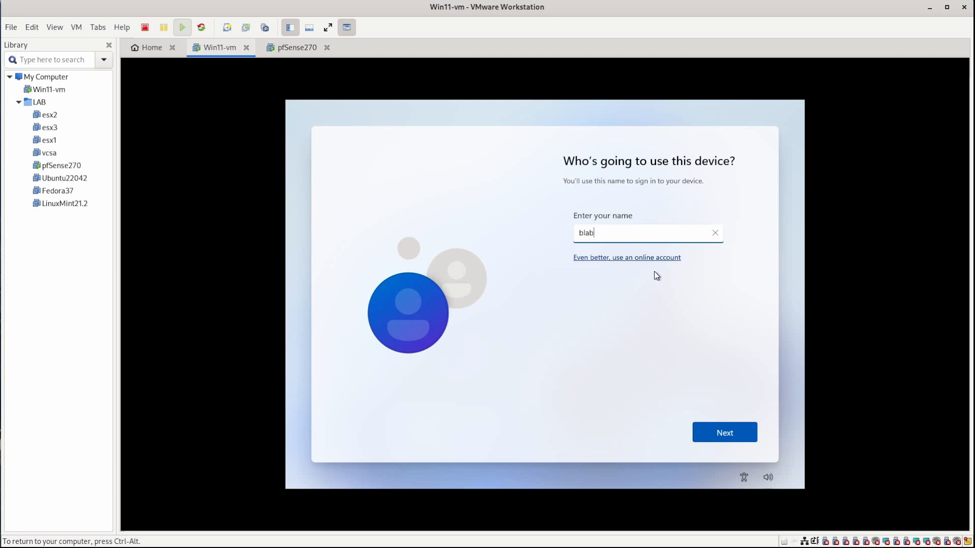
pyautogui.click(724, 433)
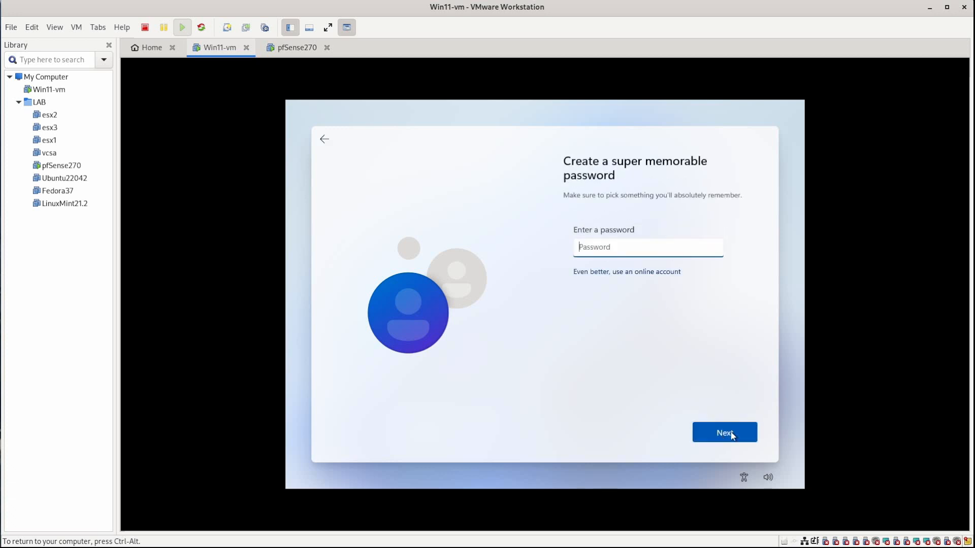
pyautogui.write('••')
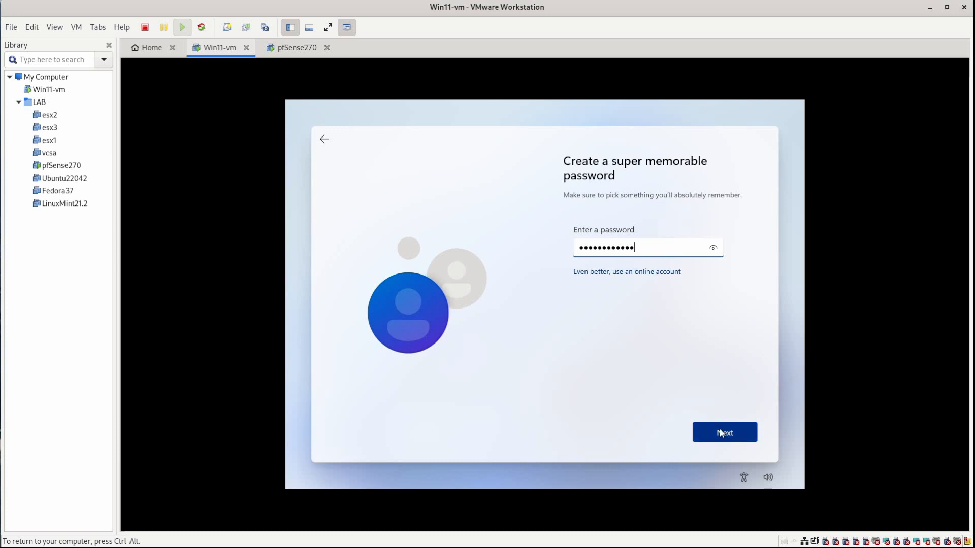
pyautogui.click(725, 433)
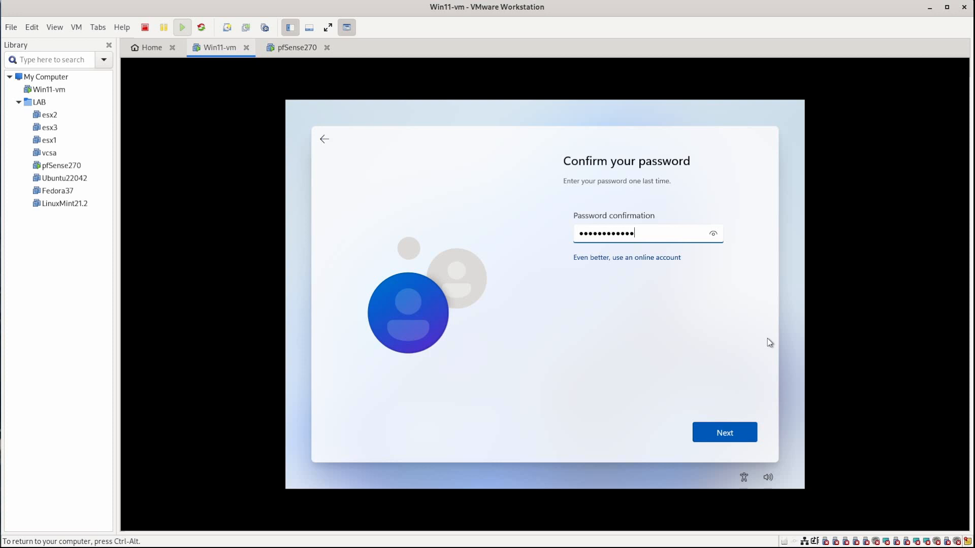
pyautogui.click(725, 432)
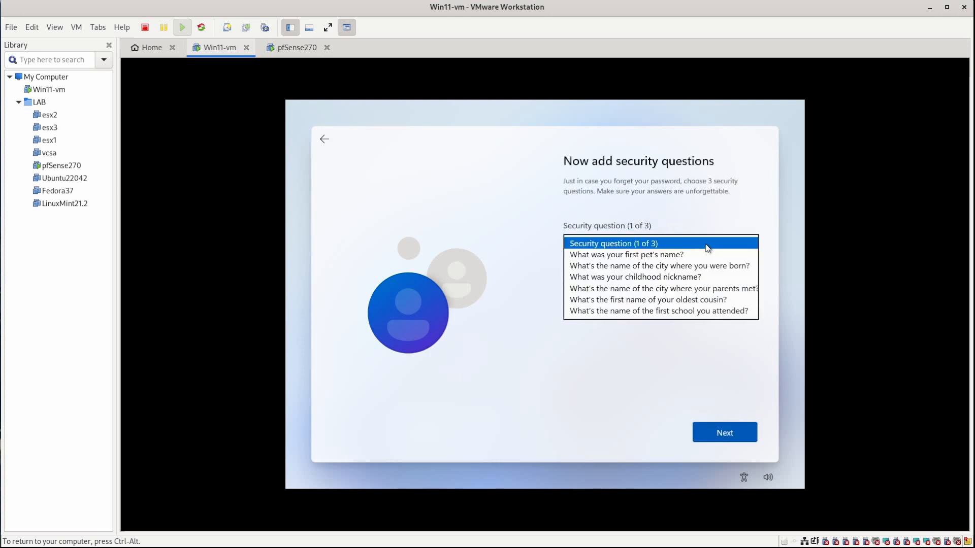
pyautogui.click(635, 243)
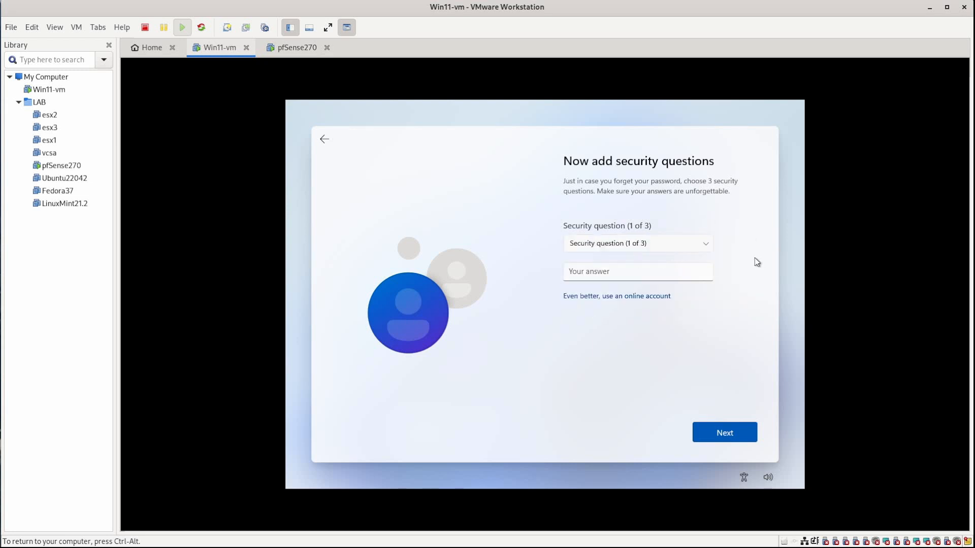
pyautogui.moveTo(727, 254)
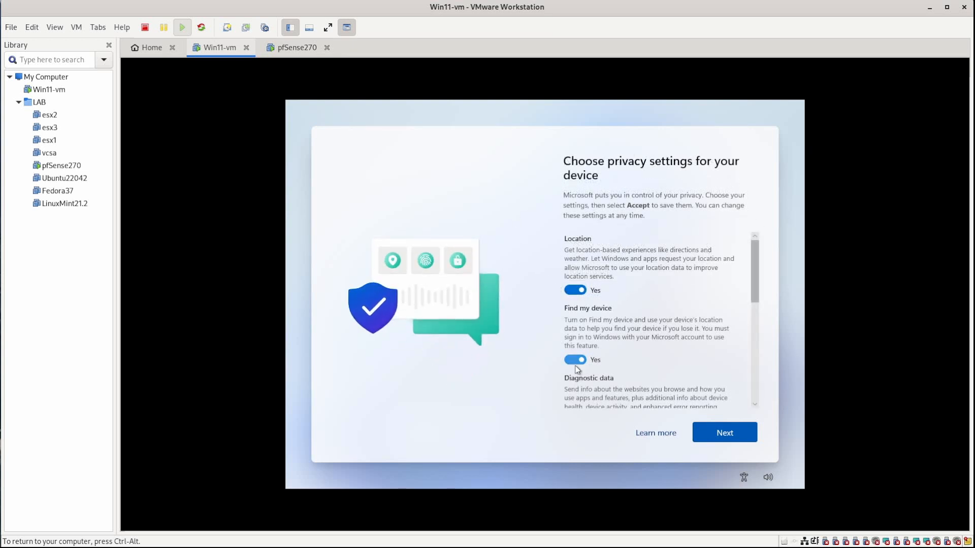
# - Switch Advertising ID to No and accept the privacy settings
pyautogui.scroll(-3)
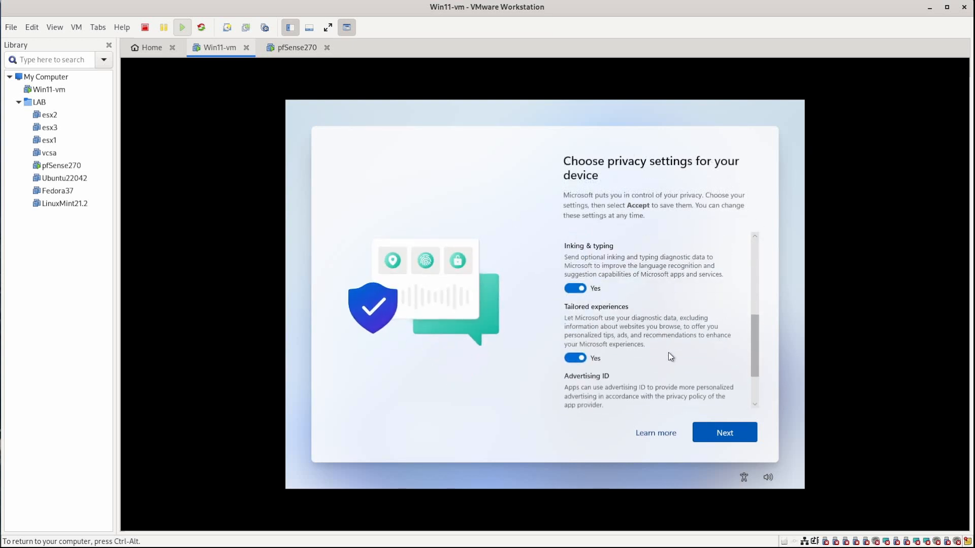
pyautogui.scroll(-3)
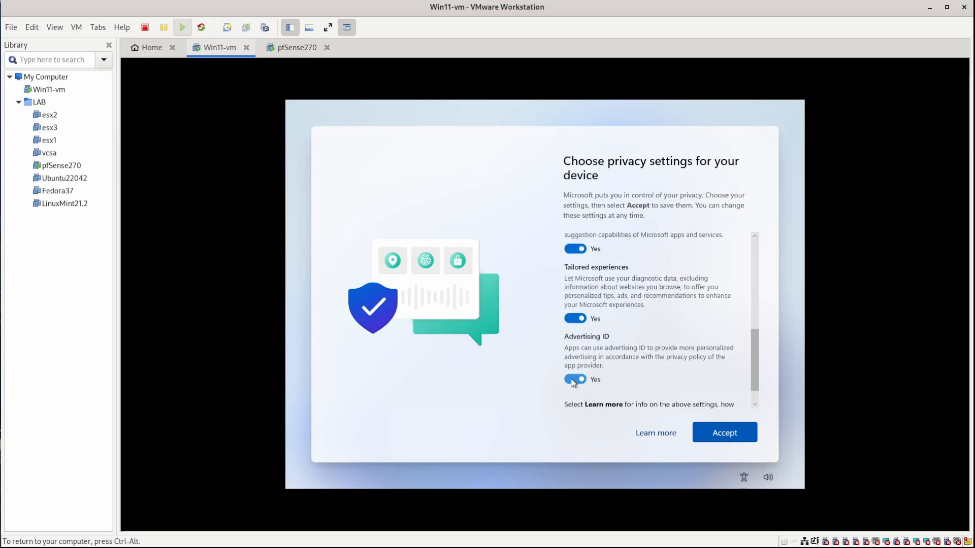
pyautogui.click(573, 379)
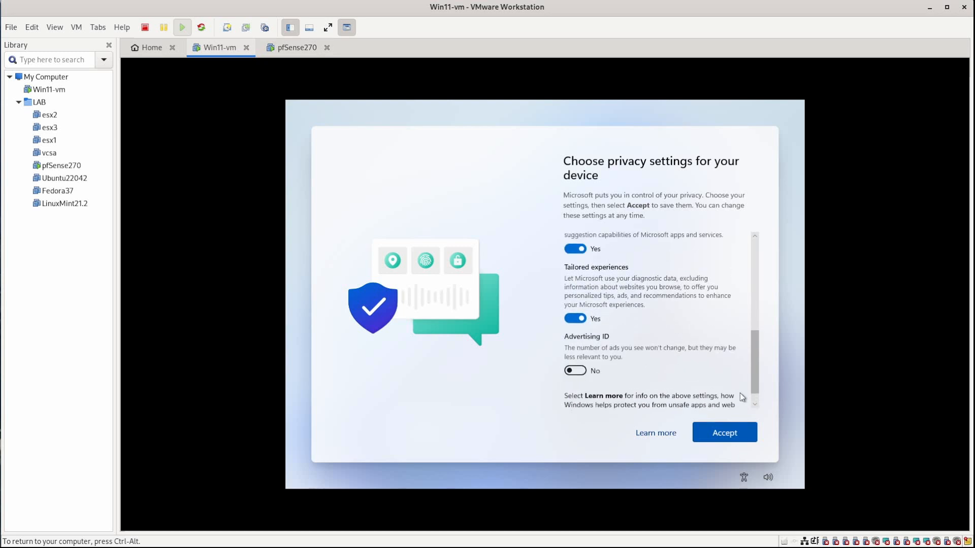
pyautogui.click(724, 432)
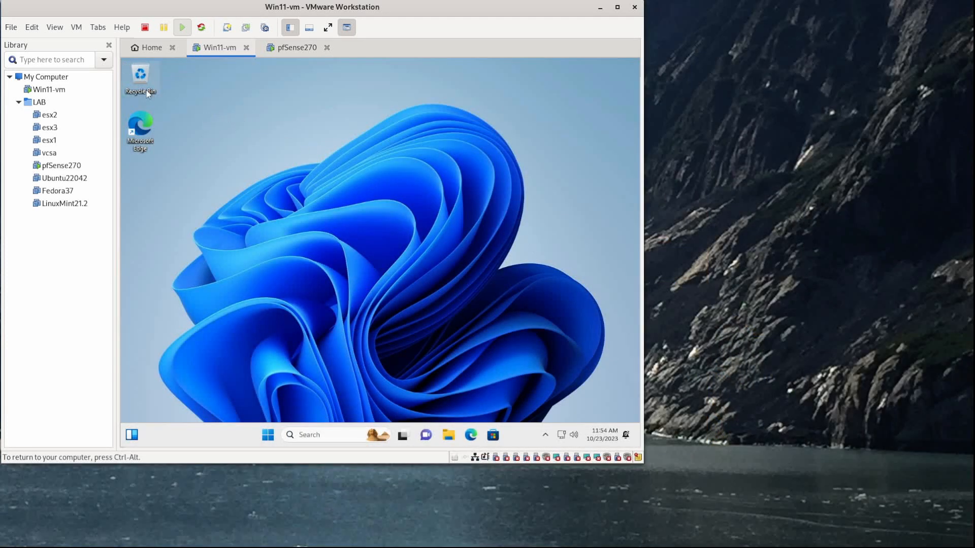
# - Mount the VMware Tools disc, run its setup, and approve User Account Control
pyautogui.click(76, 27)
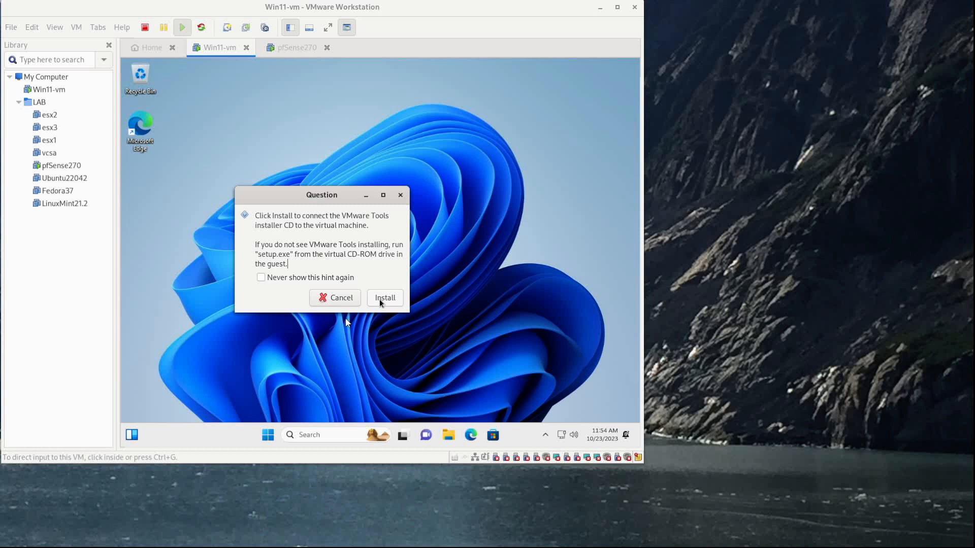
pyautogui.click(384, 298)
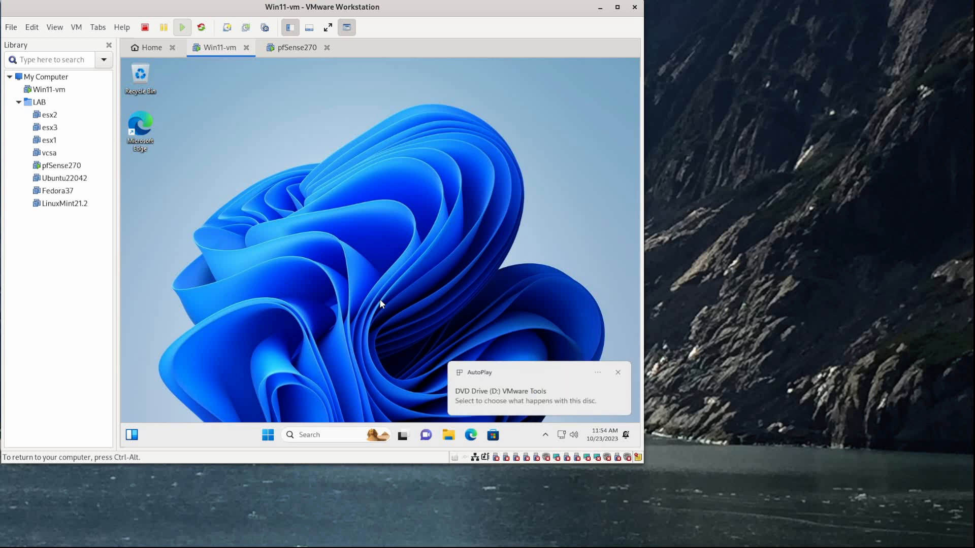
pyautogui.click(522, 389)
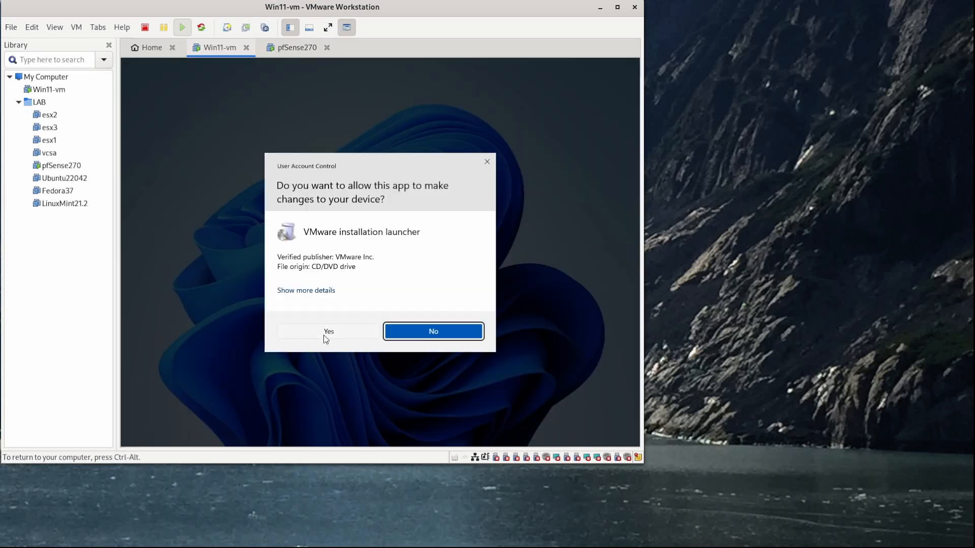
pyautogui.click(432, 332)
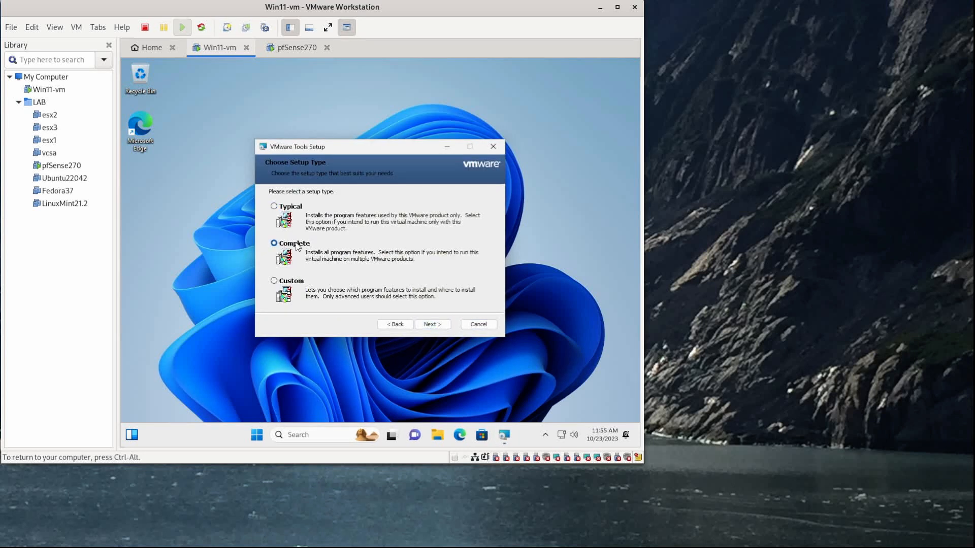
# - Install VMware Tools with Complete setup, finish the wizard, and restart the VM
pyautogui.click(432, 324)
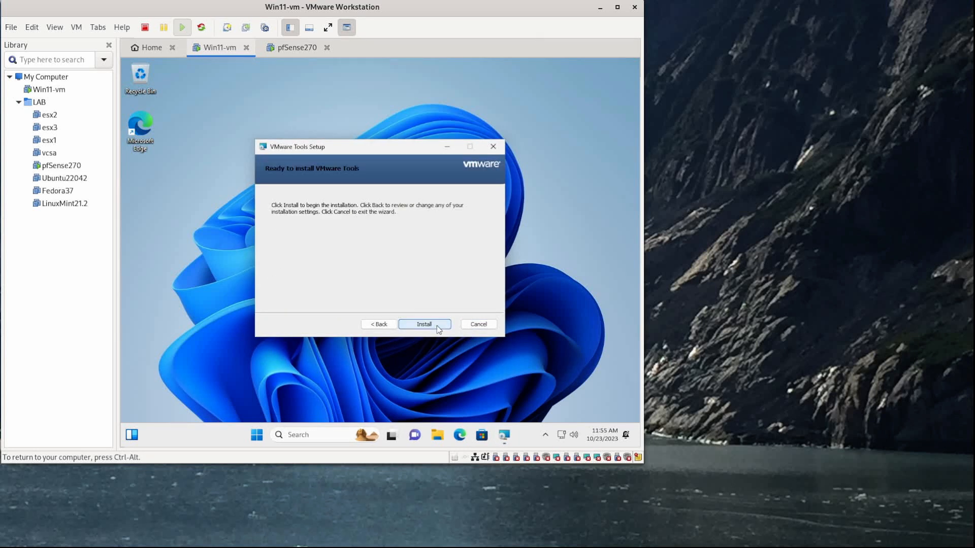
pyautogui.click(424, 324)
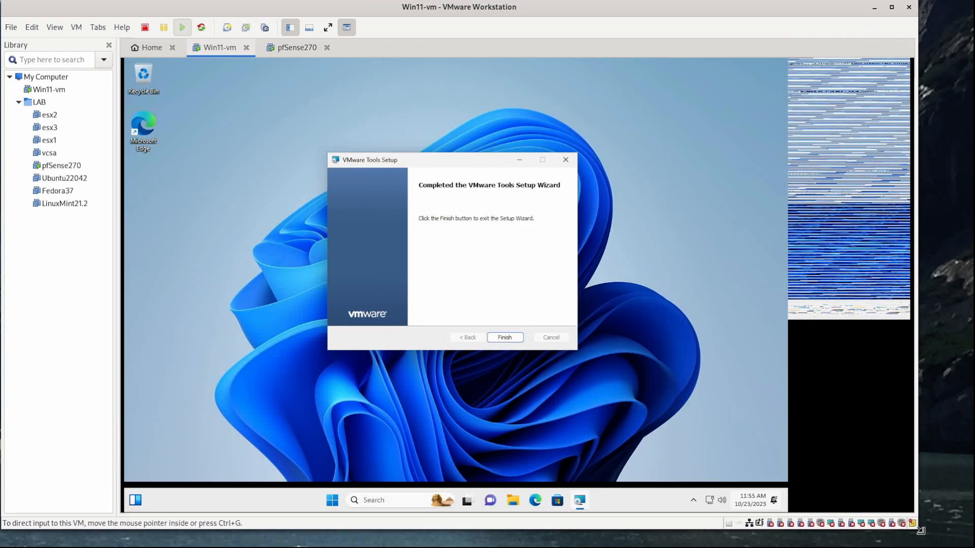
pyautogui.click(505, 338)
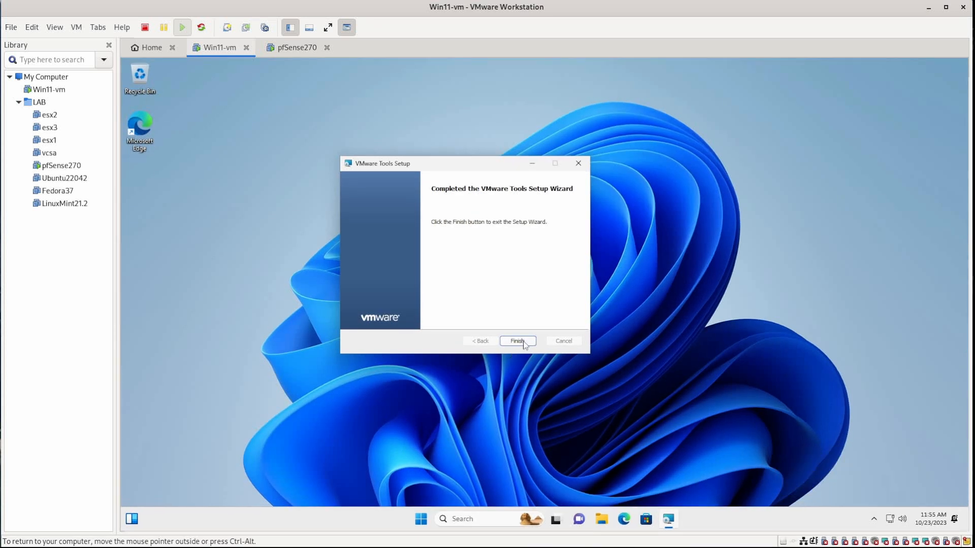
pyautogui.click(517, 340)
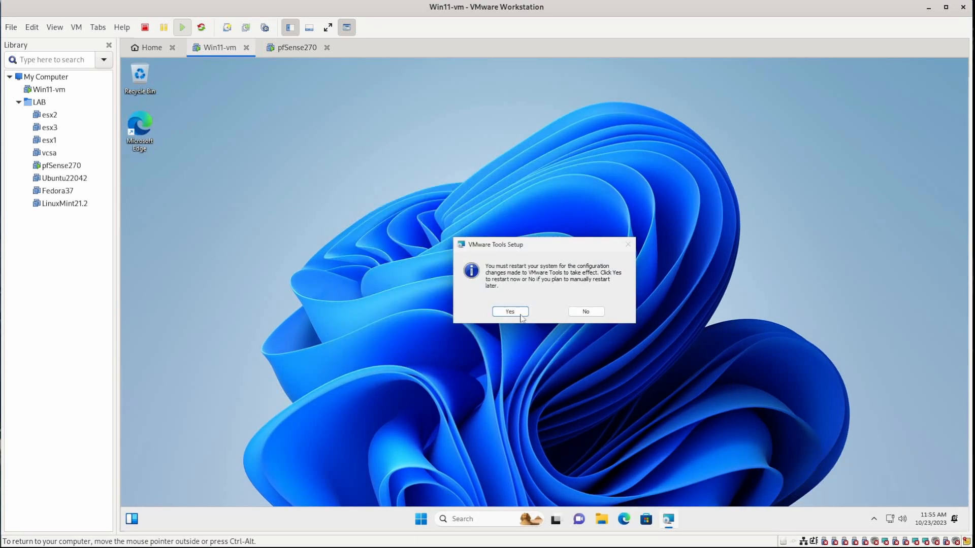
pyautogui.click(509, 311)
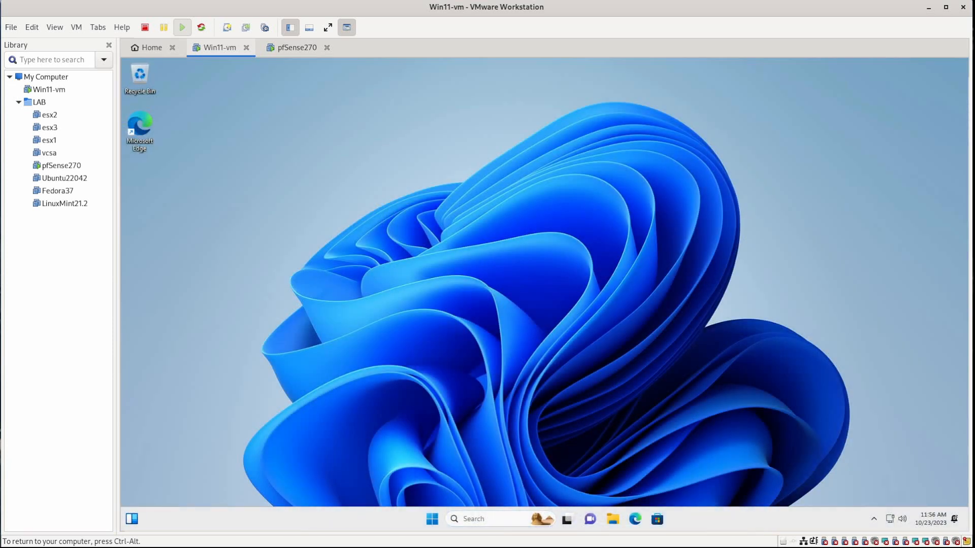
pyautogui.moveTo(850, 274)
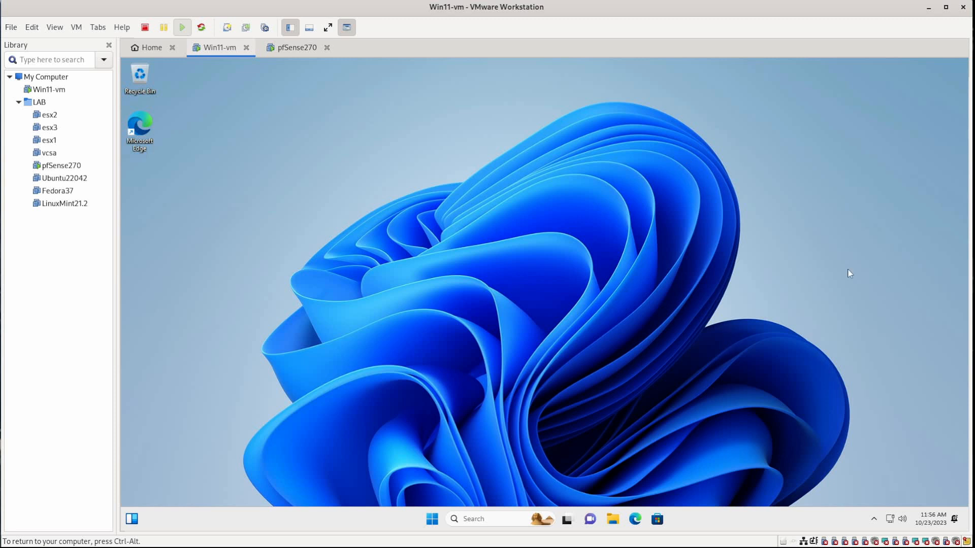
pyautogui.moveTo(626, 404)
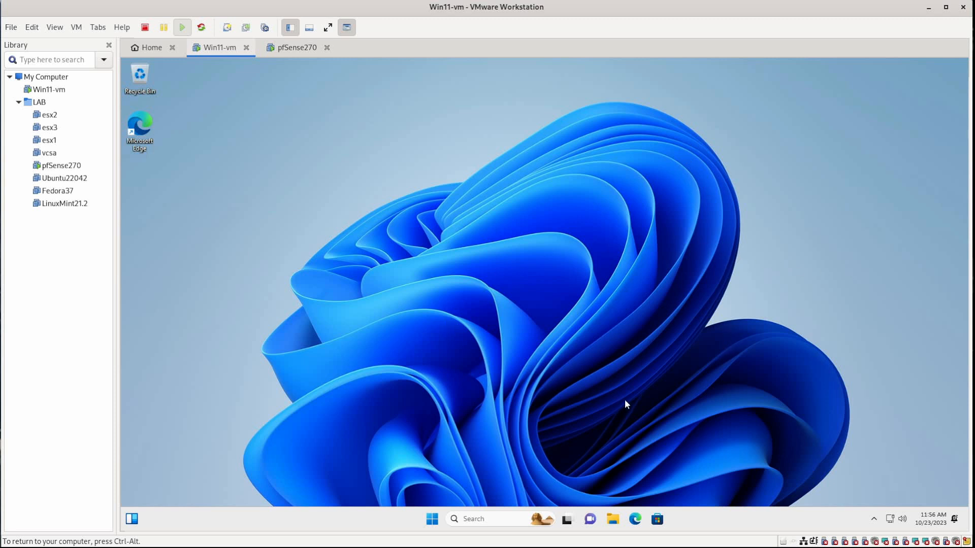
pyautogui.moveTo(612, 519)
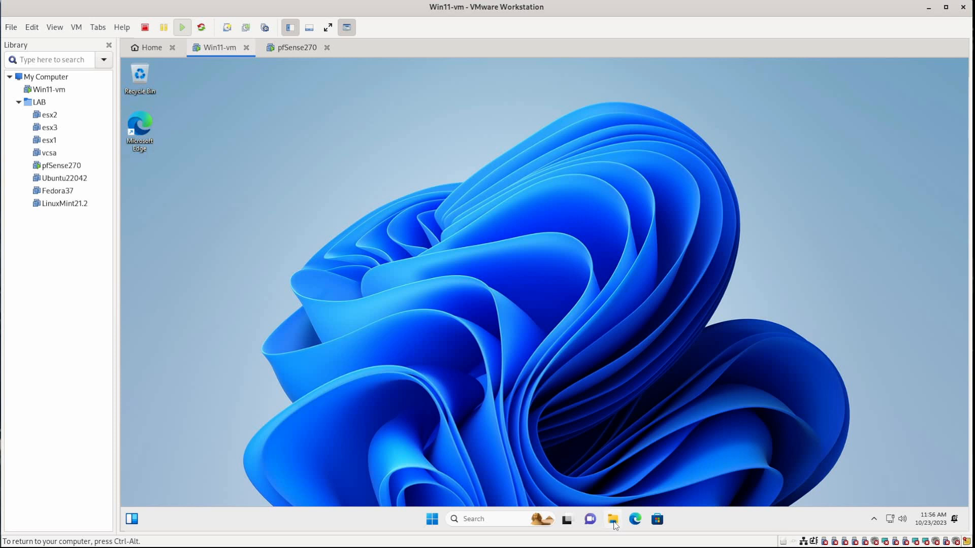
# - Launch File Explorer from the Windows taskbar inside the restarted VM
pyautogui.click(612, 519)
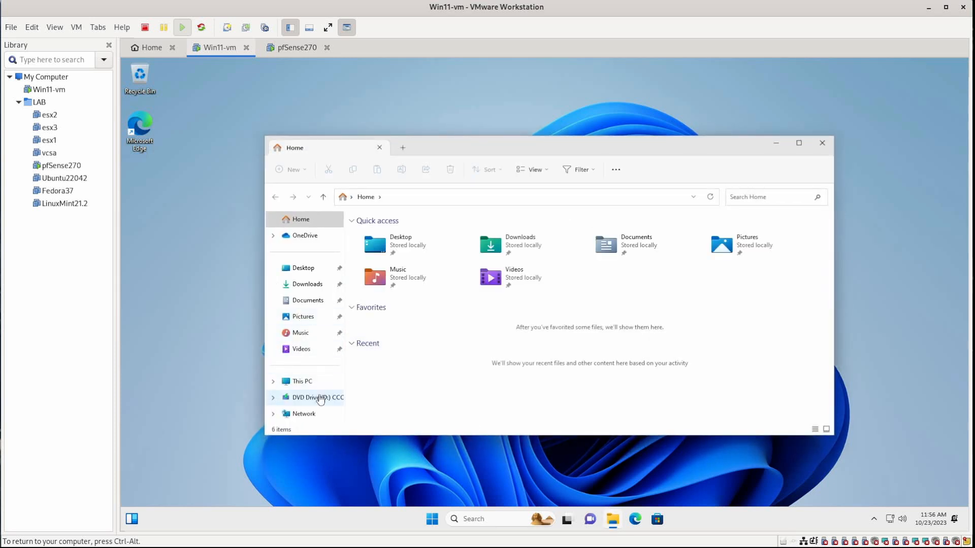
# - Expand This PC to show Local Disk (C:) and the DVD drives, and heighten the Explorer window
pyautogui.click(274, 349)
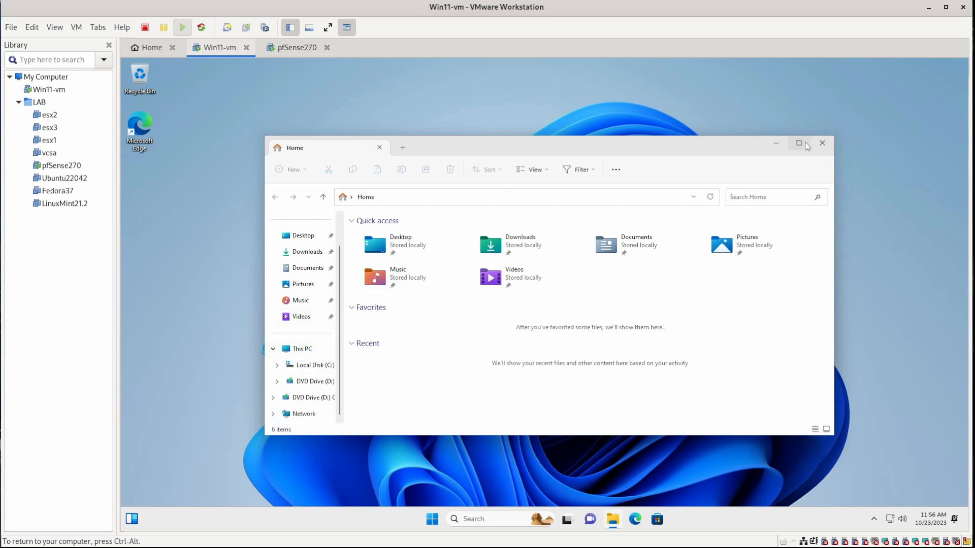
pyautogui.moveTo(831, 138)
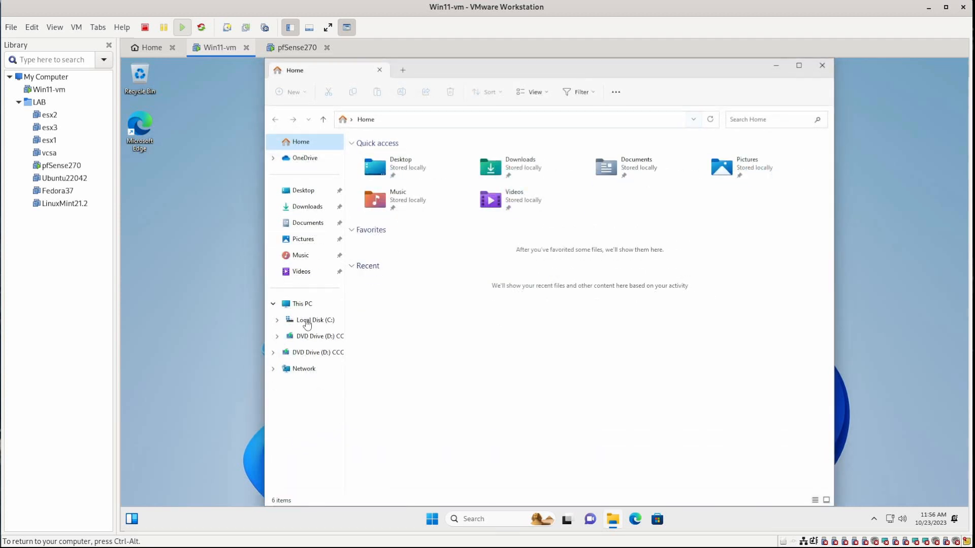
pyautogui.click(304, 369)
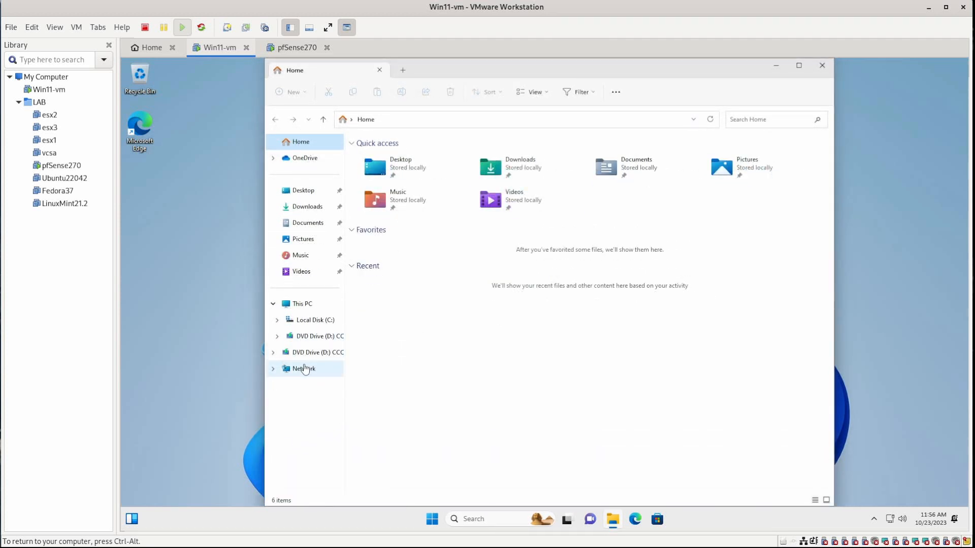
pyautogui.moveTo(371, 472)
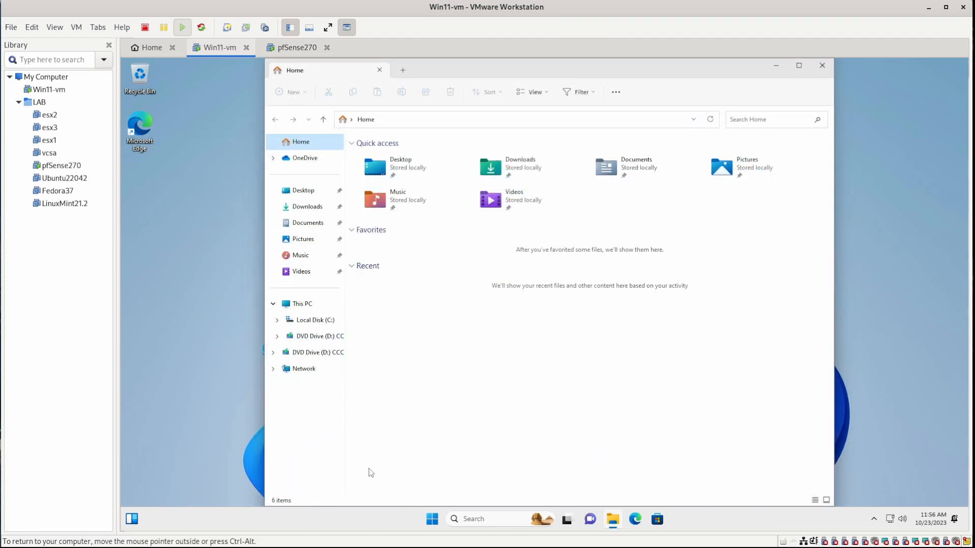